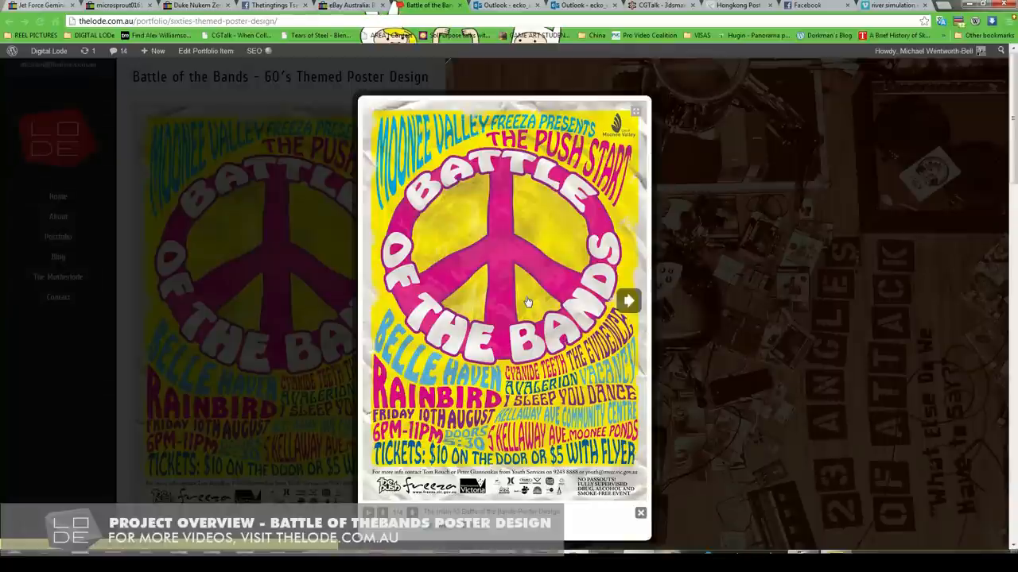
mouse_move(515, 368)
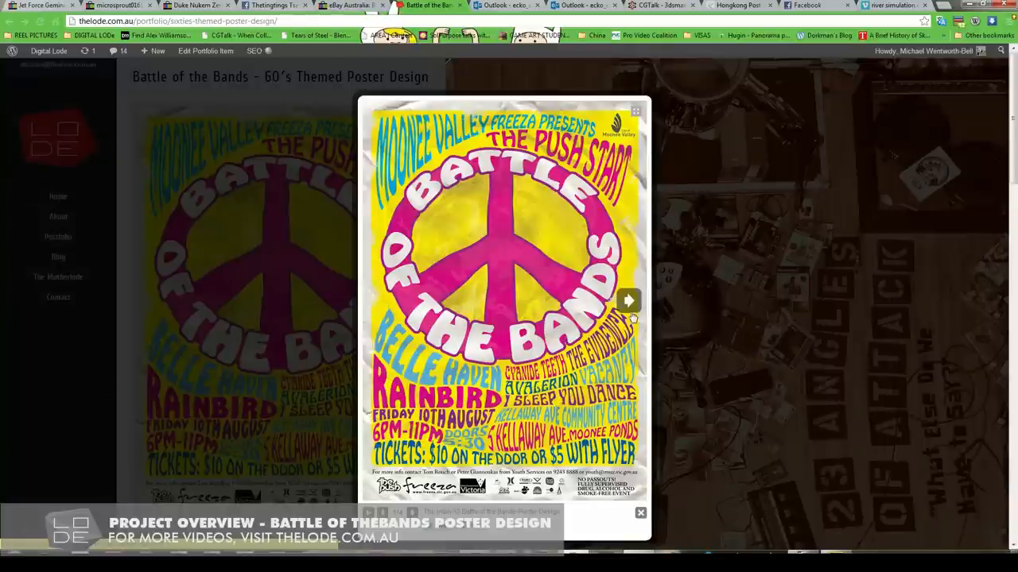
- Advance the portfolio lightbox to the alternate Battle of the Bands poster version
left_click(628, 301)
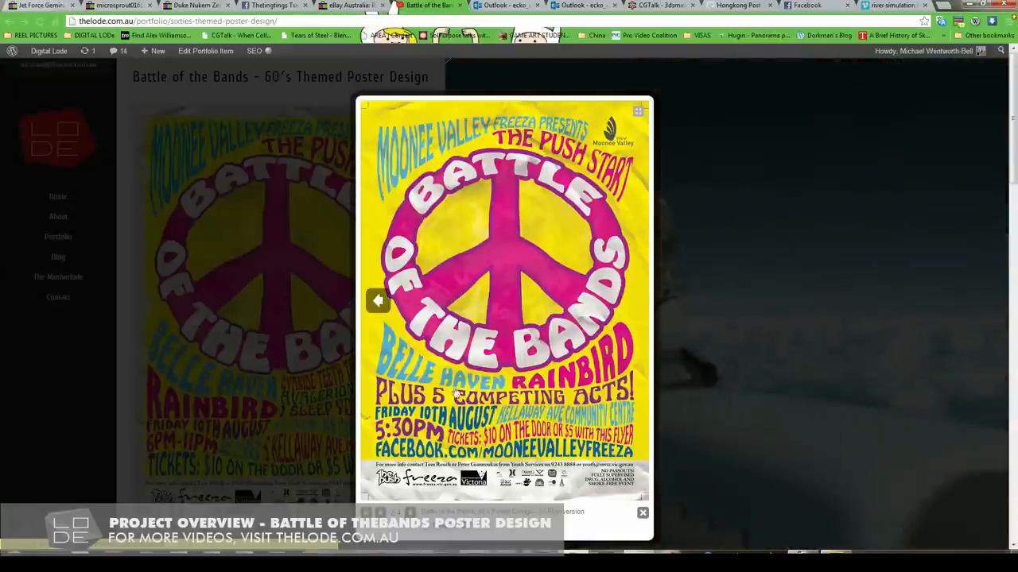
mouse_move(632, 301)
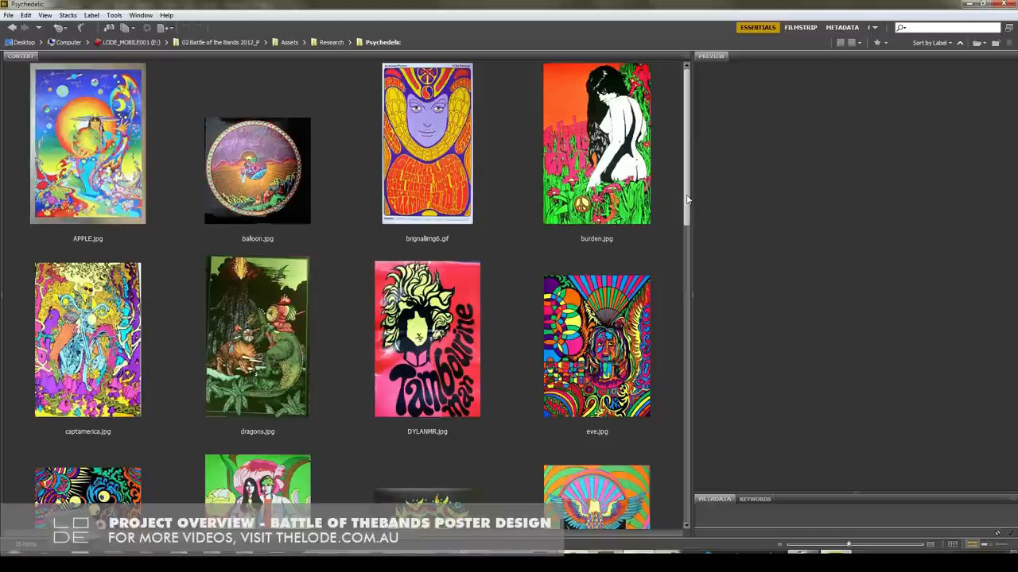
- Browse the current reference folder, then switch to the Psychedelic Poster folder via the path bar
scroll("down", 3)
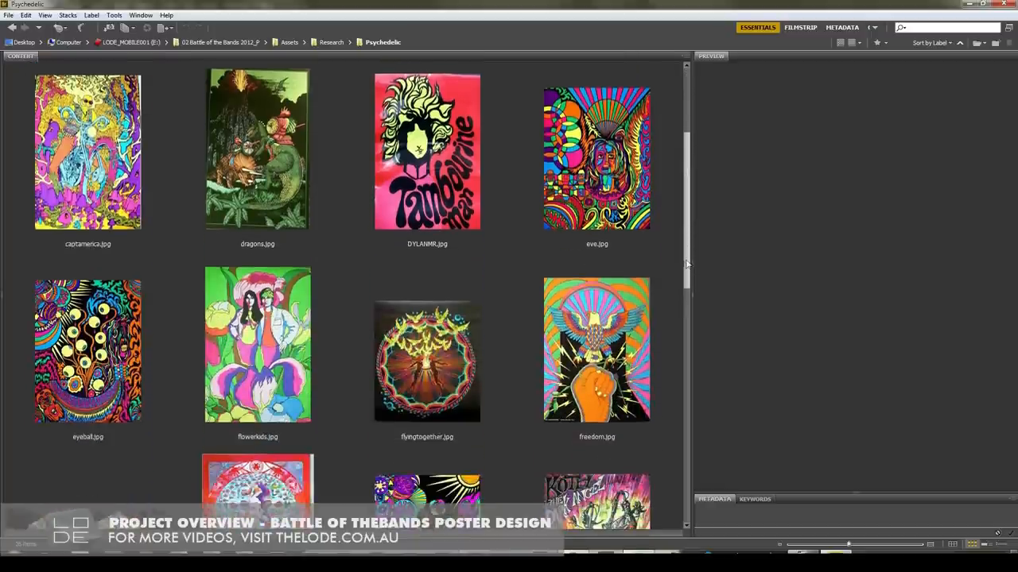
scroll("down", 3)
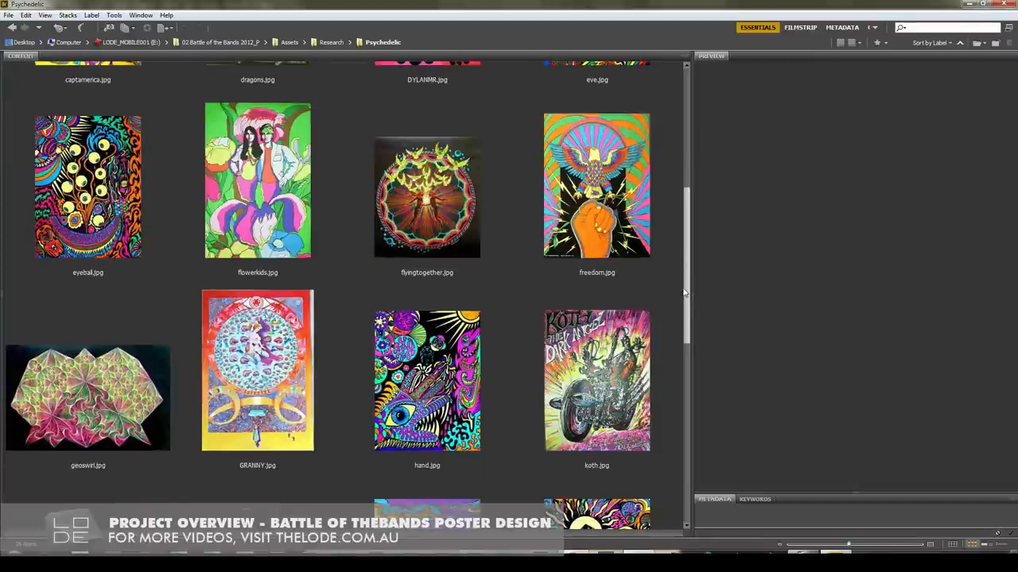
scroll("down", 3)
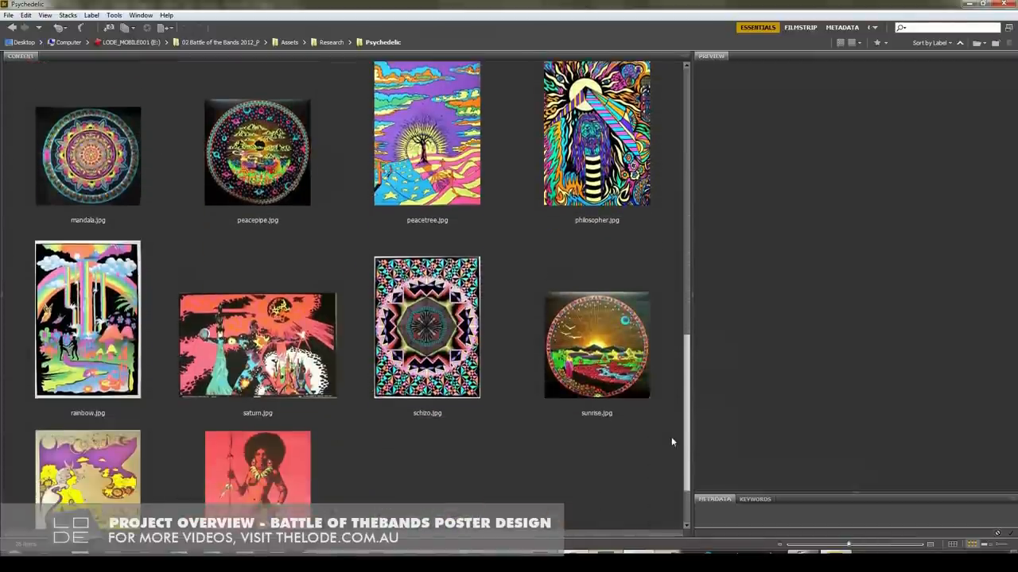
left_click(383, 42)
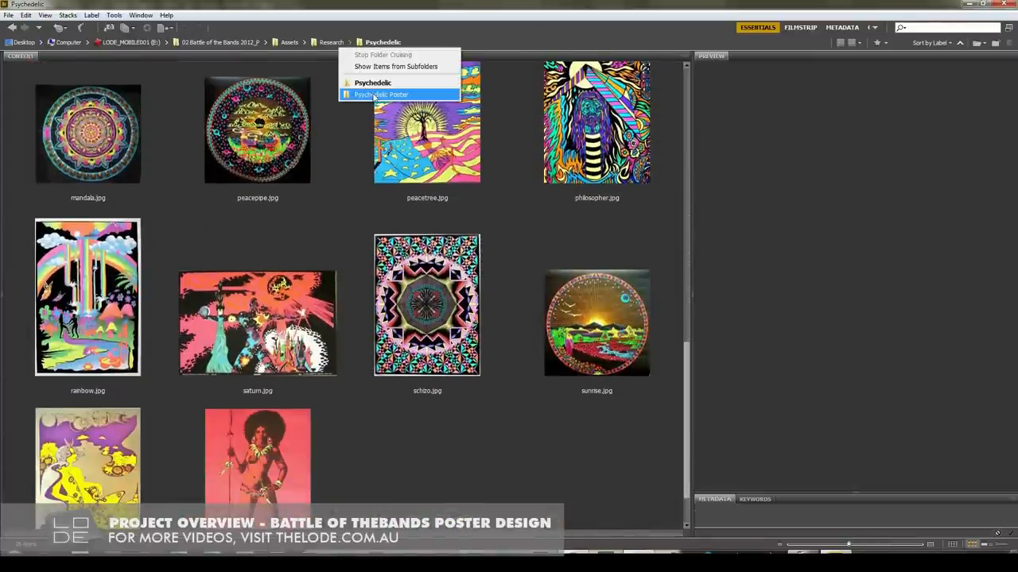
left_click(382, 94)
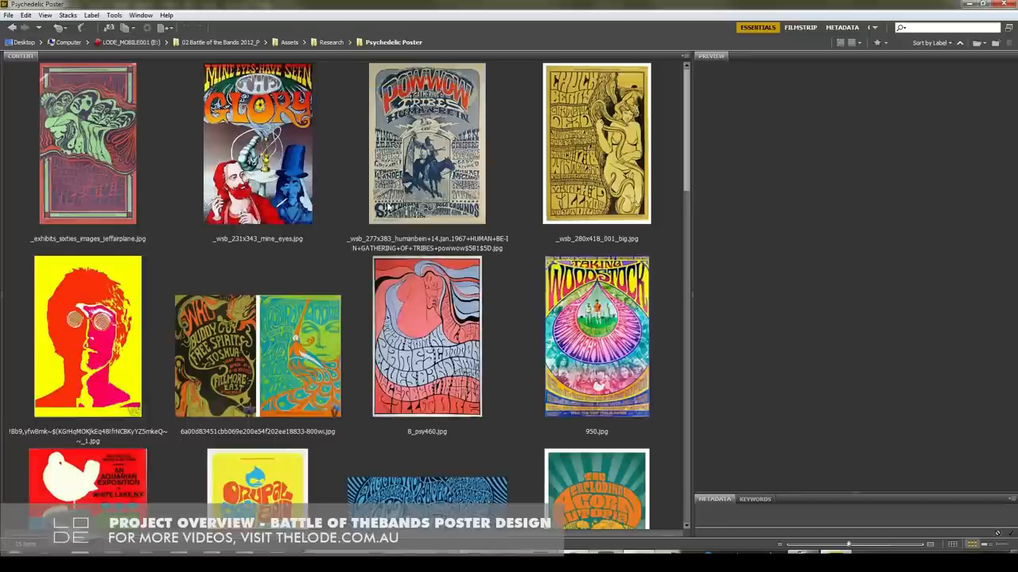
- Look through the sixties poster thumbnails, previewing the yellow Drupal Con poster larger
scroll("down", 3)
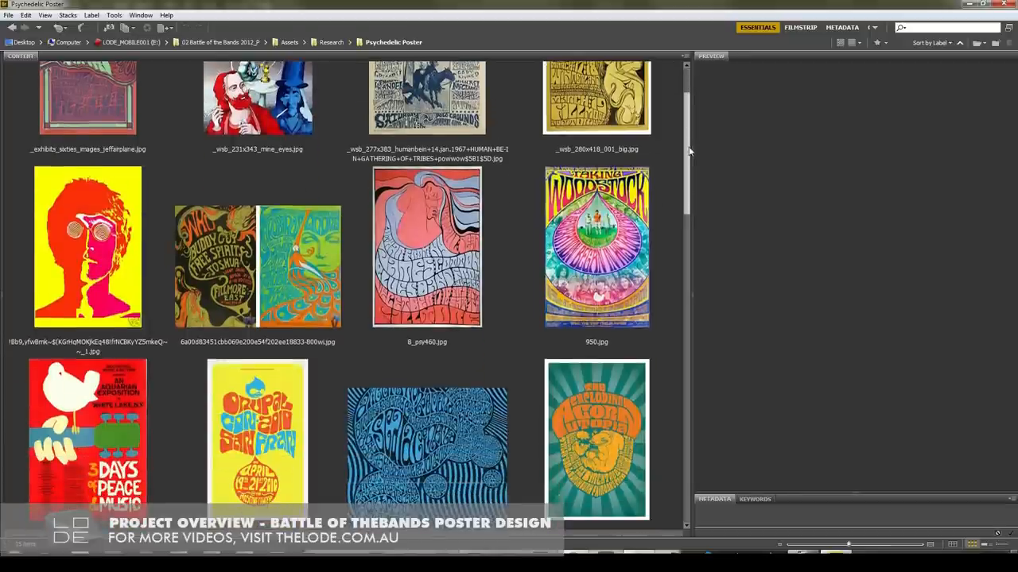
scroll("down", 3)
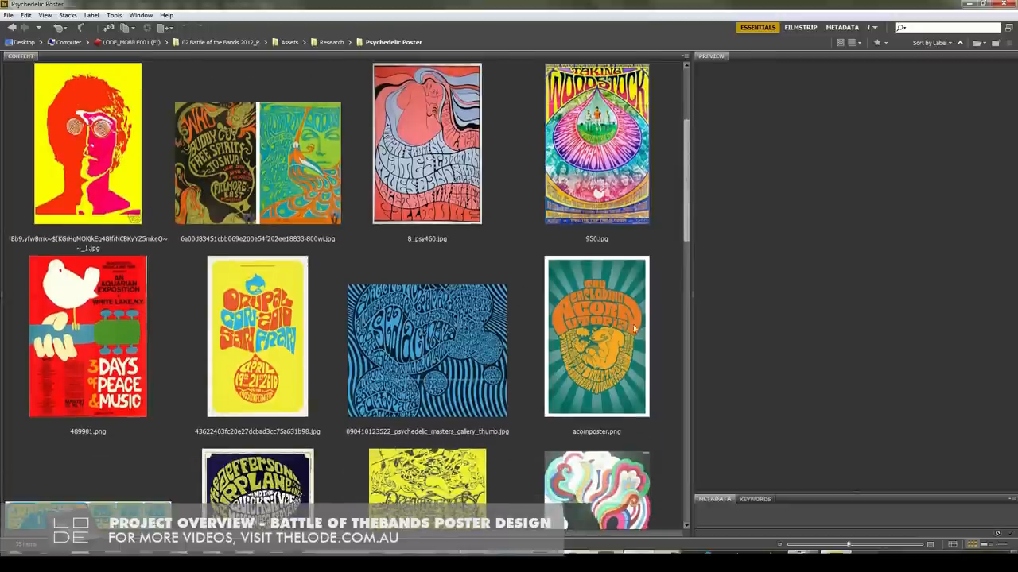
left_click(257, 337)
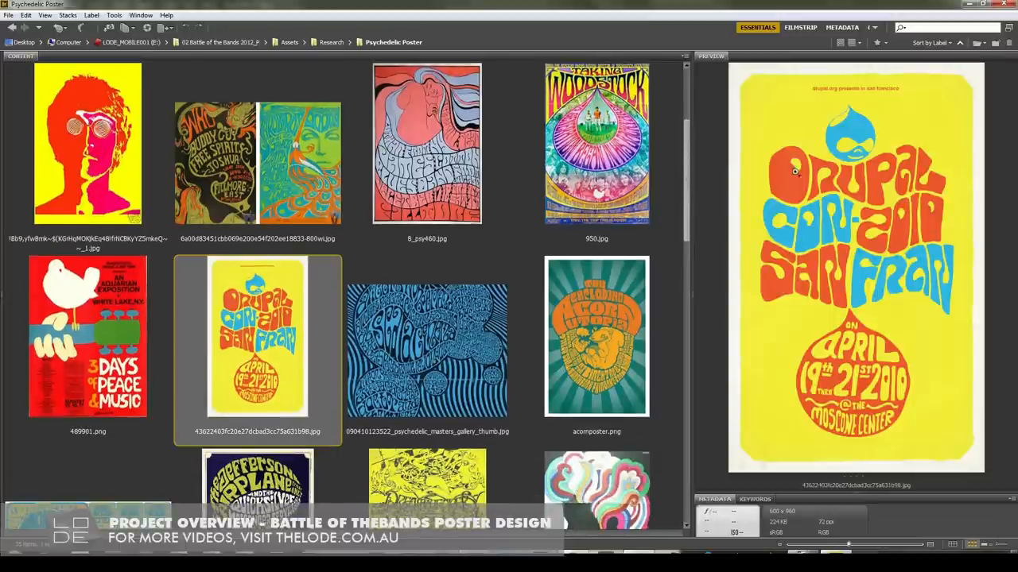
scroll("down", 3)
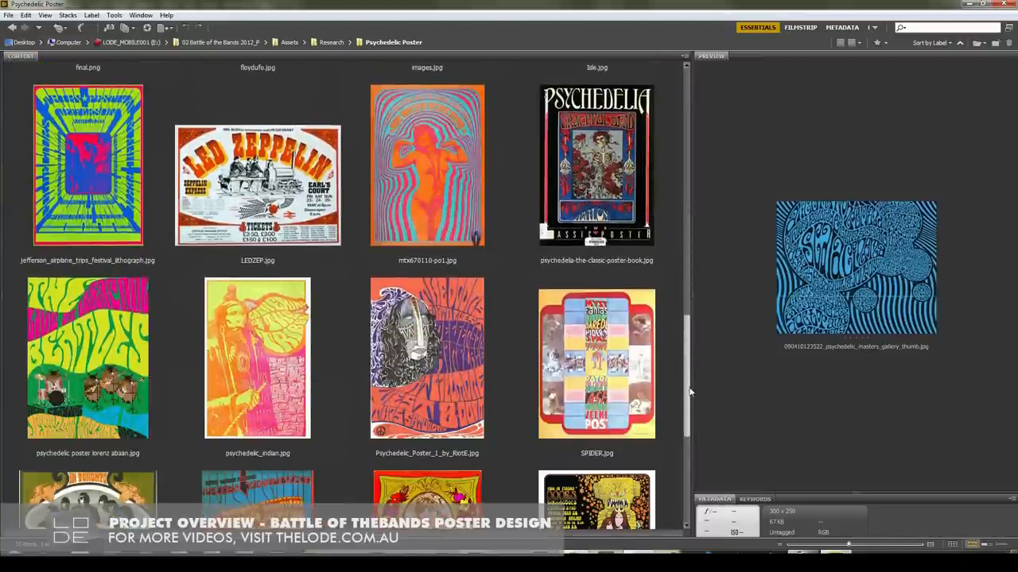
scroll("down", 3)
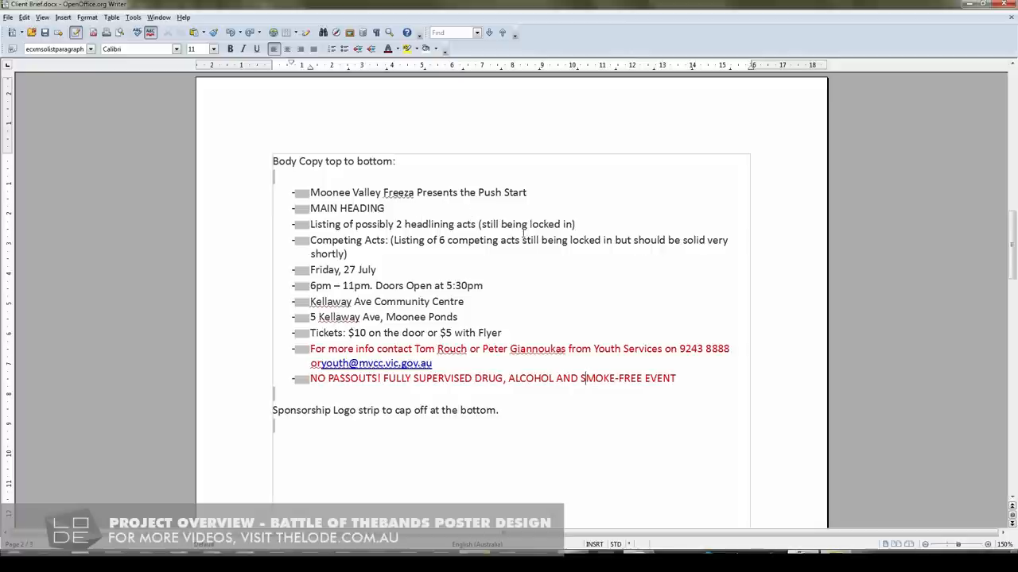
mouse_move(520, 323)
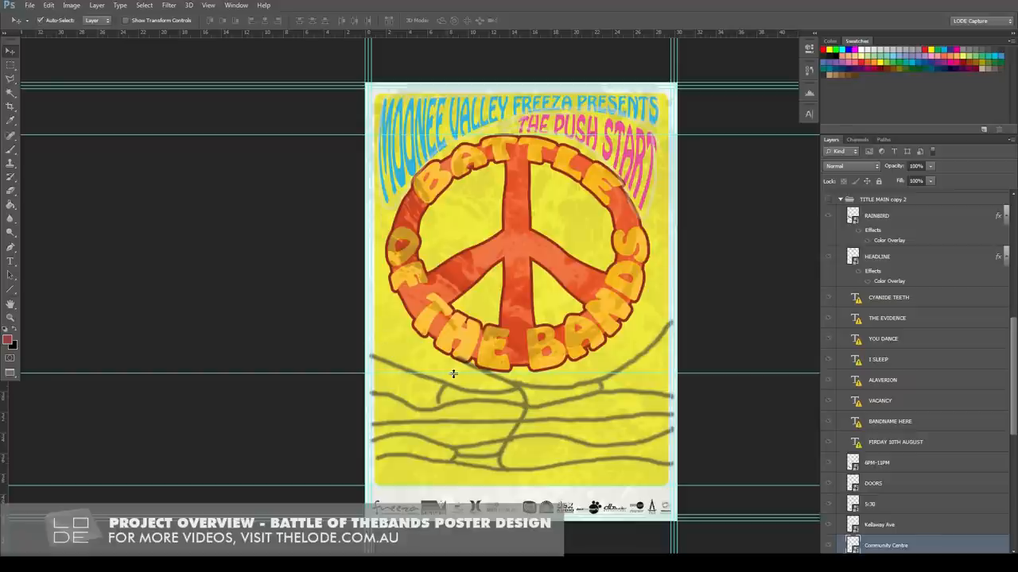
mouse_move(524, 417)
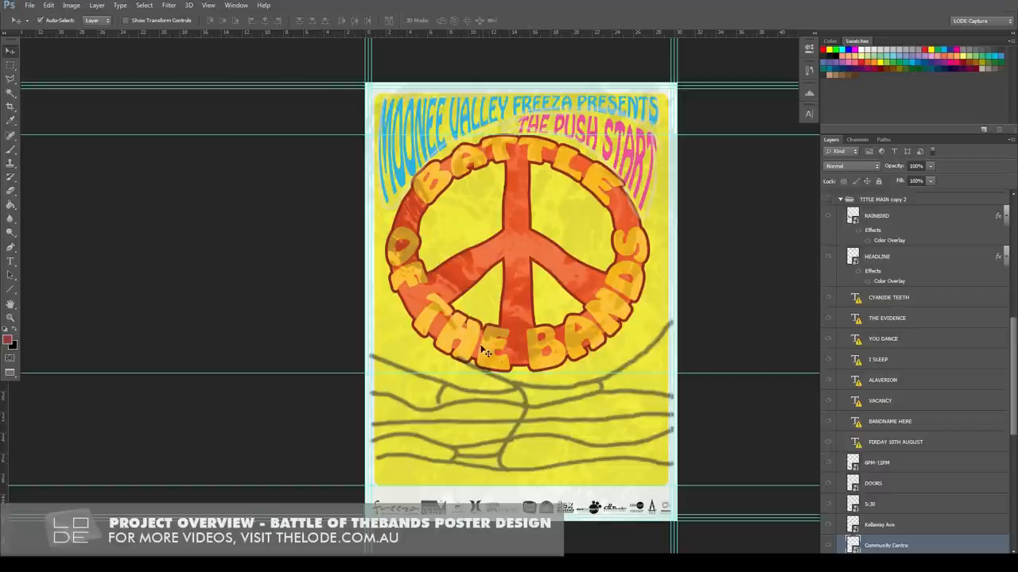
mouse_move(418, 390)
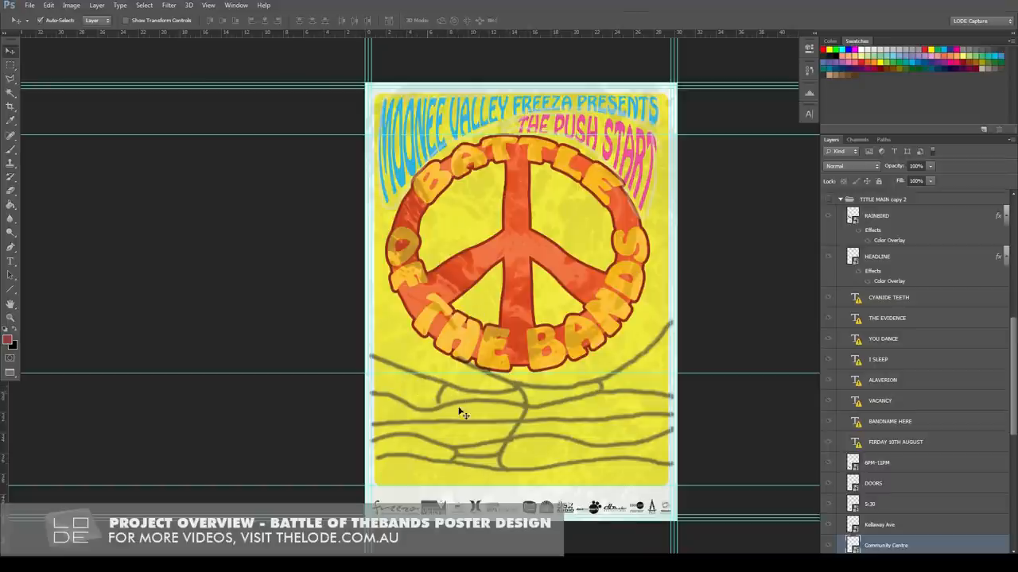
mouse_move(503, 396)
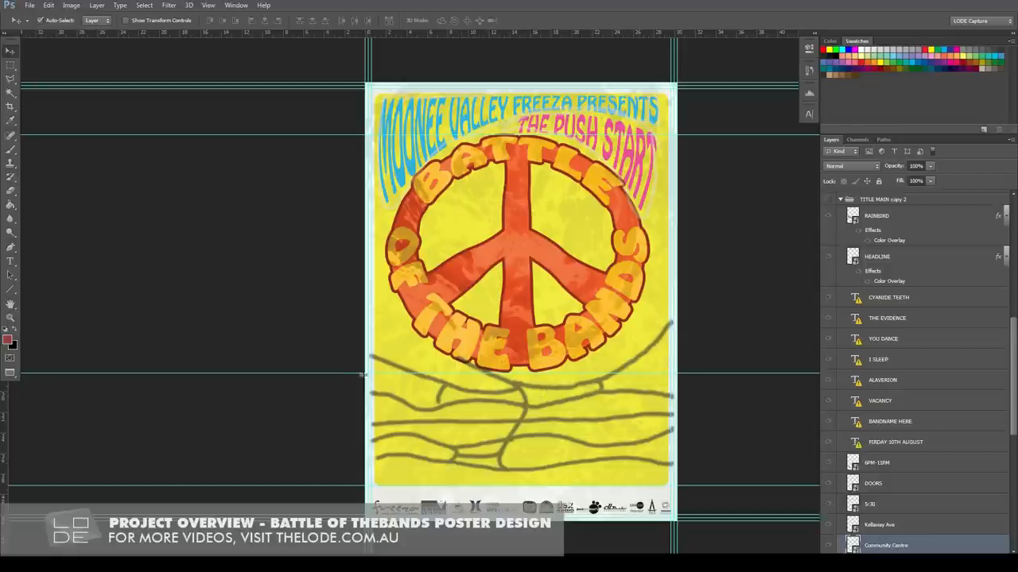
mouse_move(803, 220)
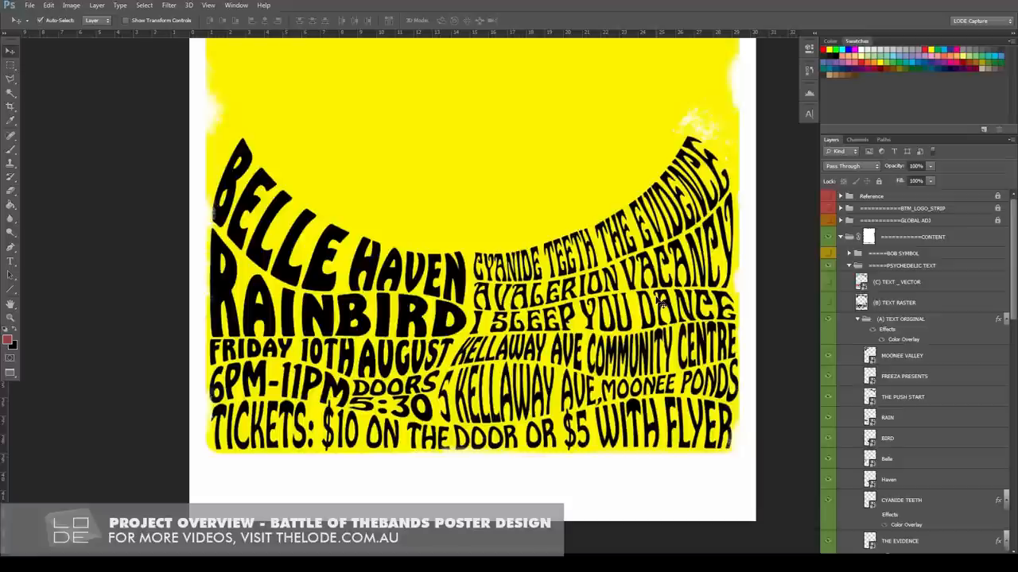
mouse_move(389, 309)
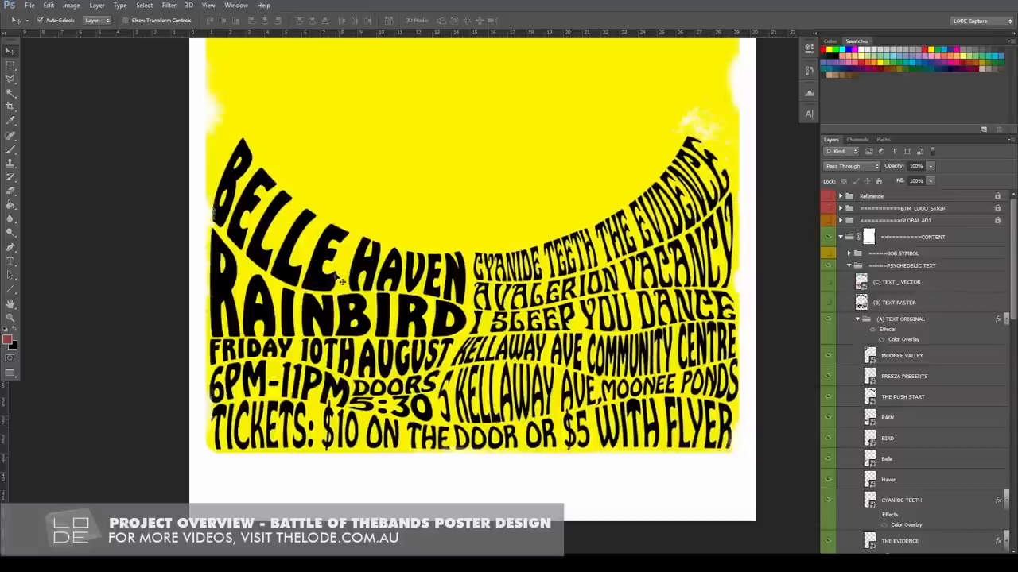
left_click(888, 438)
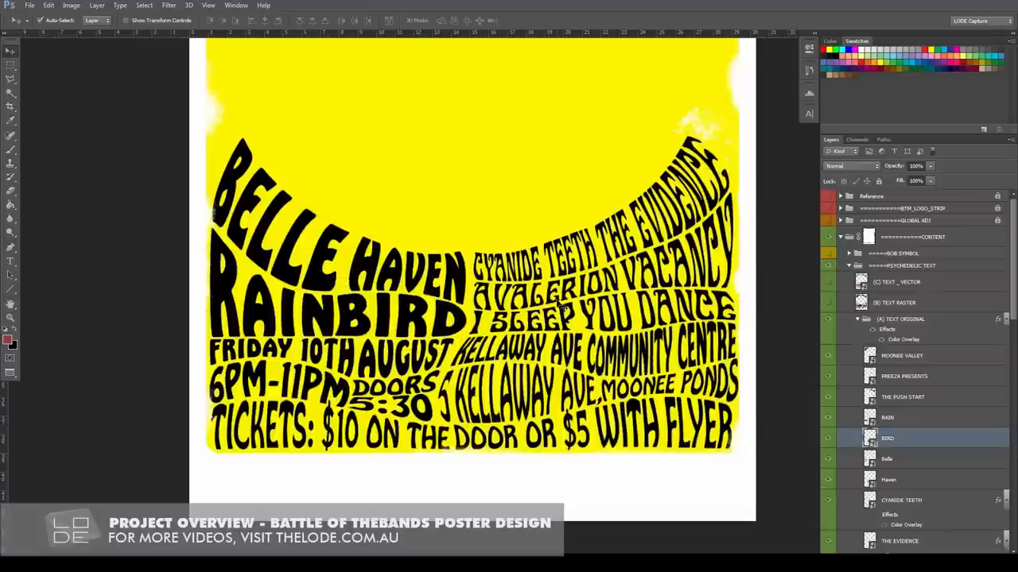
mouse_move(692, 306)
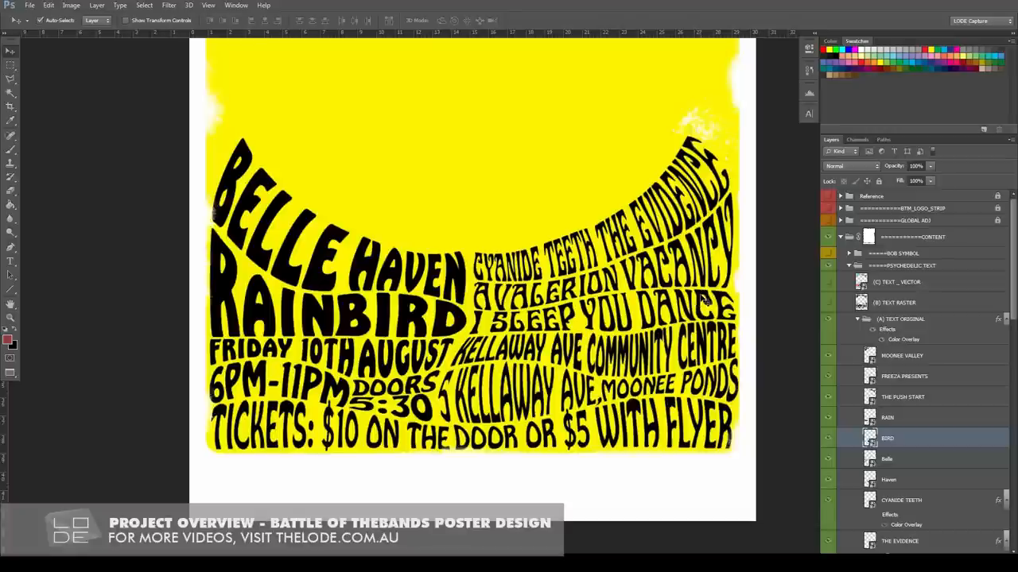
mouse_move(927, 319)
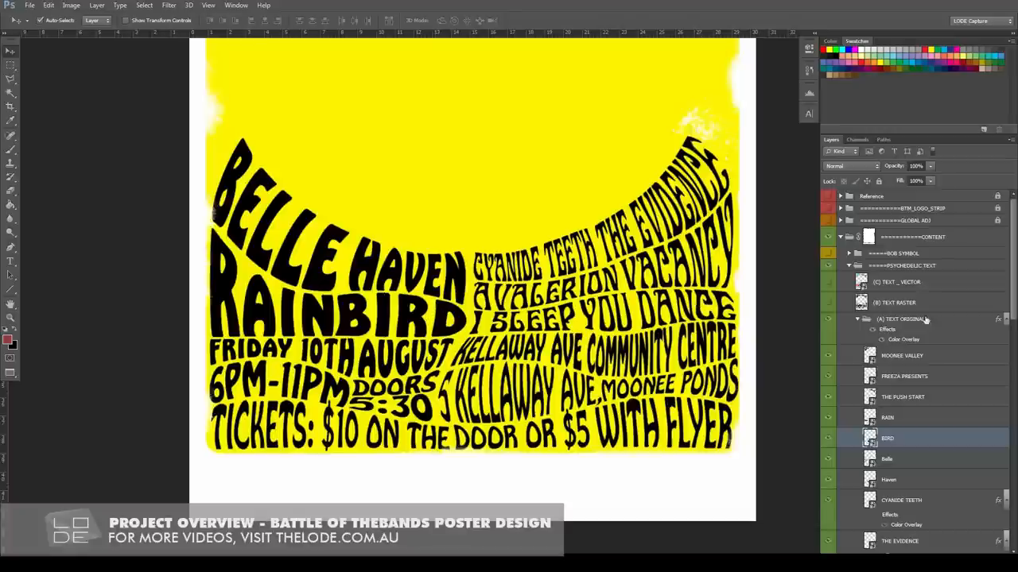
scroll("down", 3)
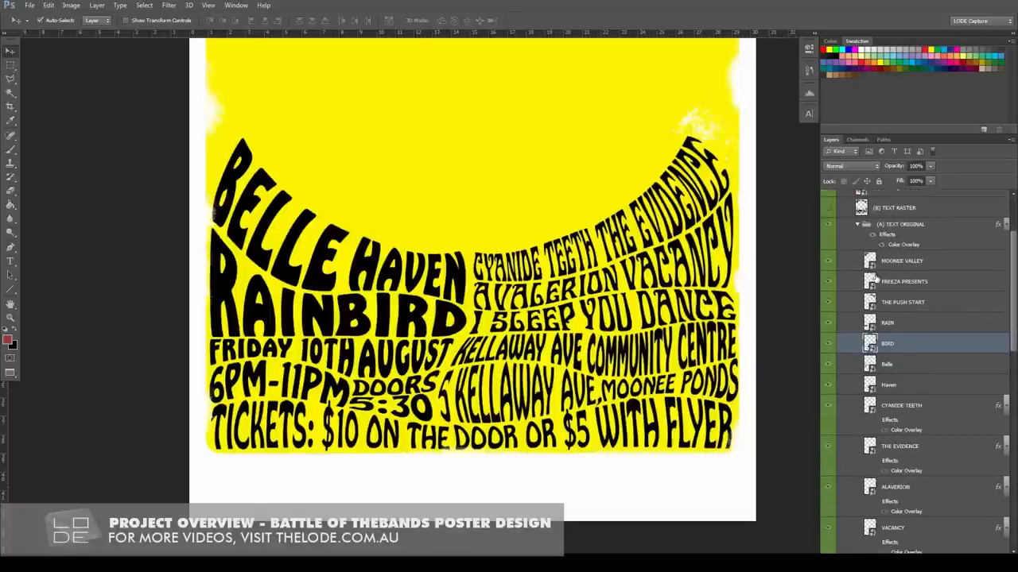
left_click(888, 385)
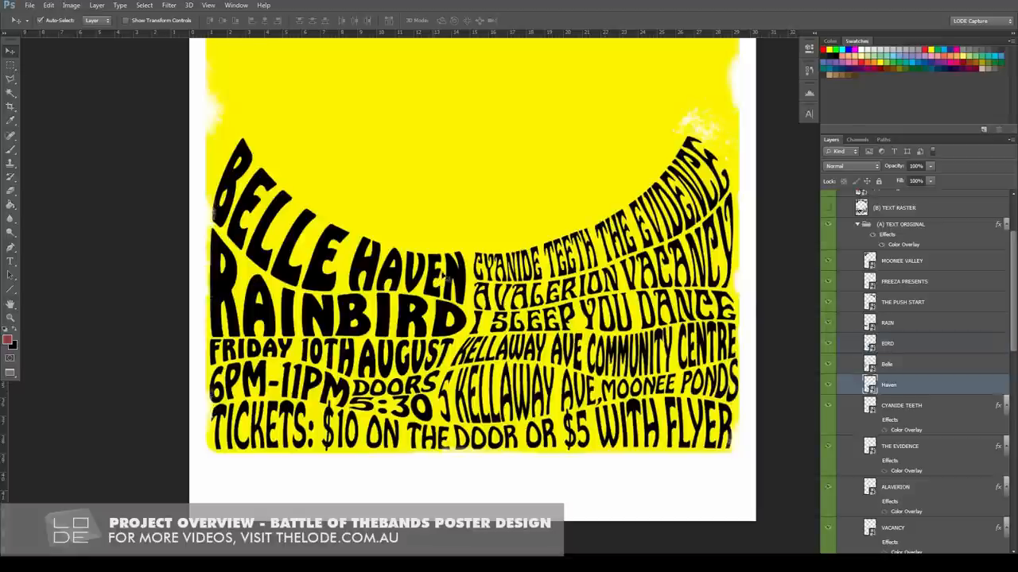
left_click(887, 343)
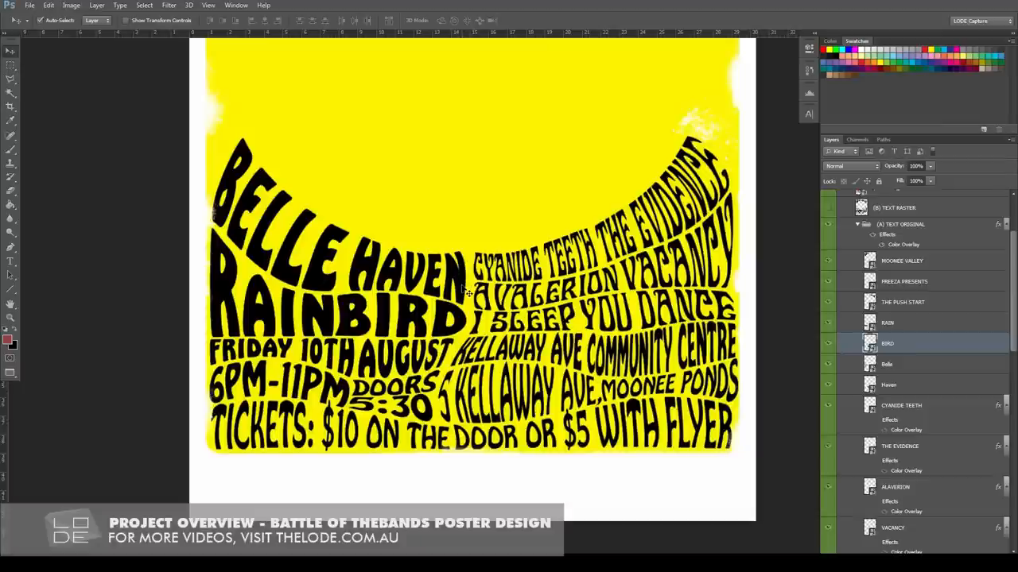
left_click(914, 384)
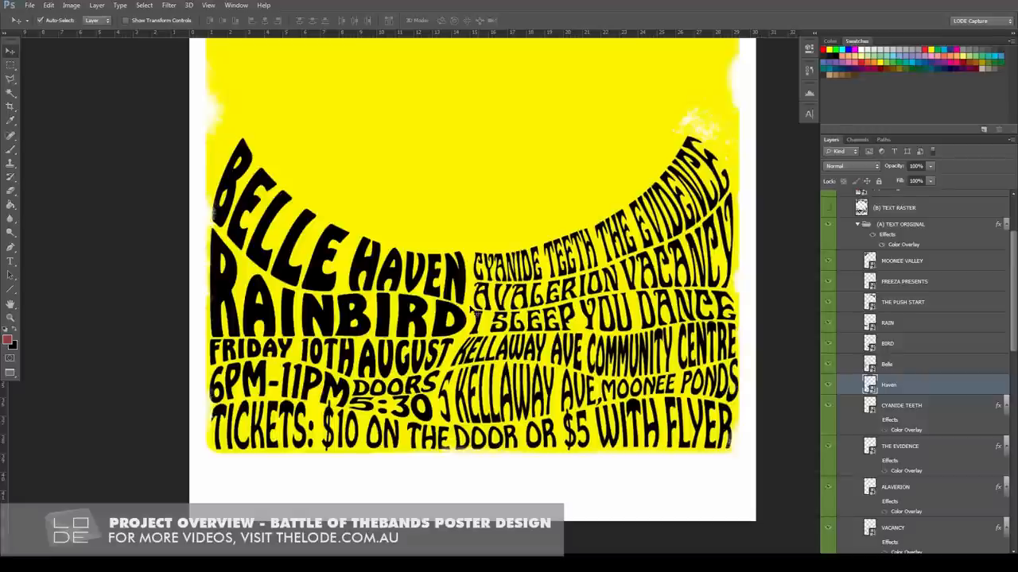
mouse_move(471, 312)
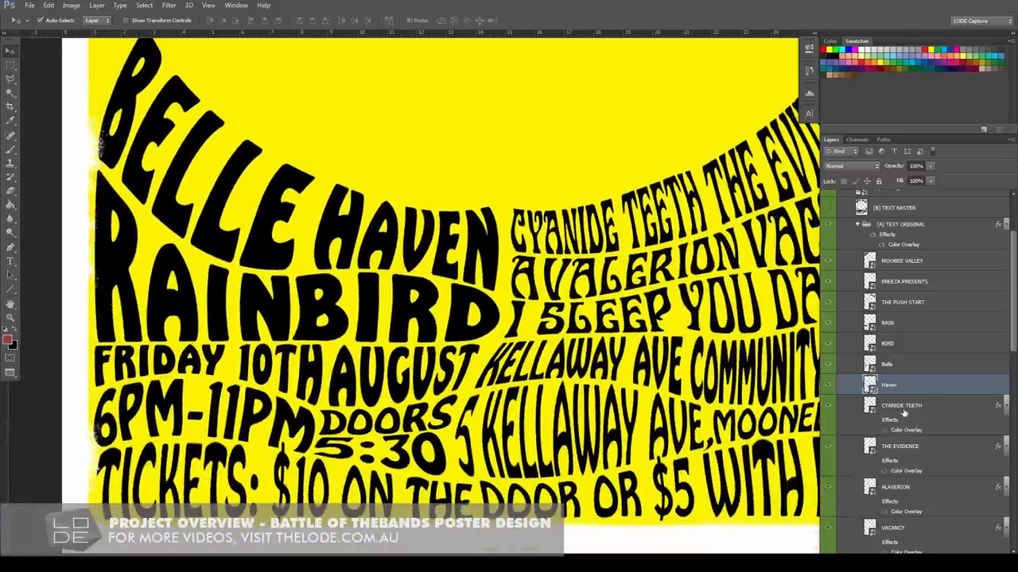
- Select THE EVIDENCE layer and cancel its transform before opening the smart object
left_click(914, 446)
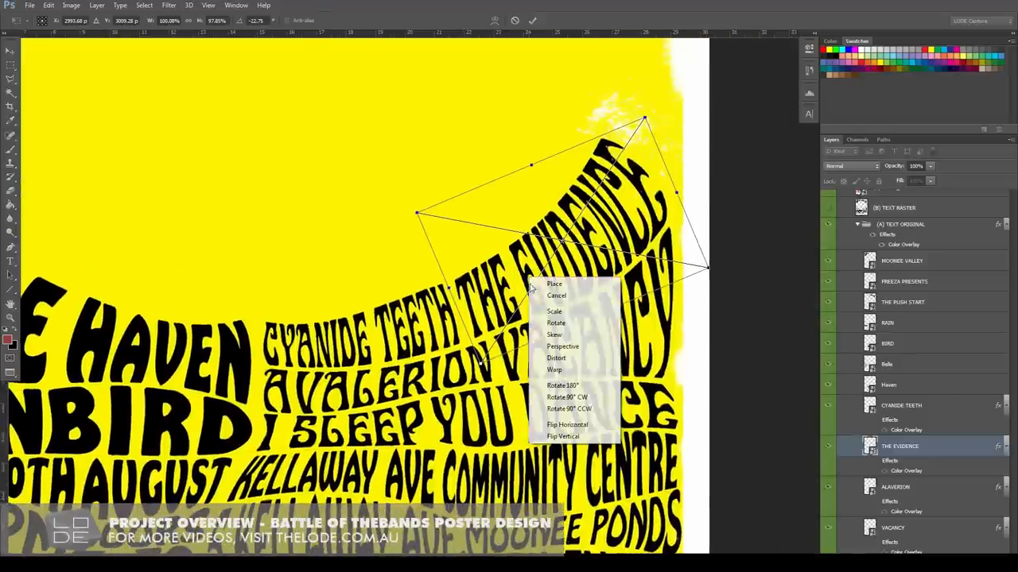
mouse_move(559, 334)
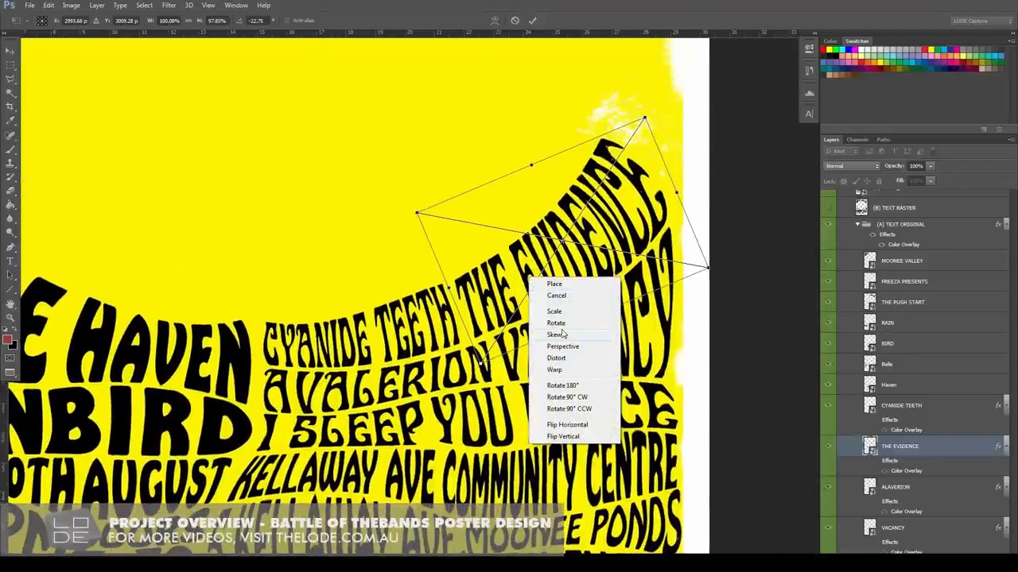
left_click(554, 369)
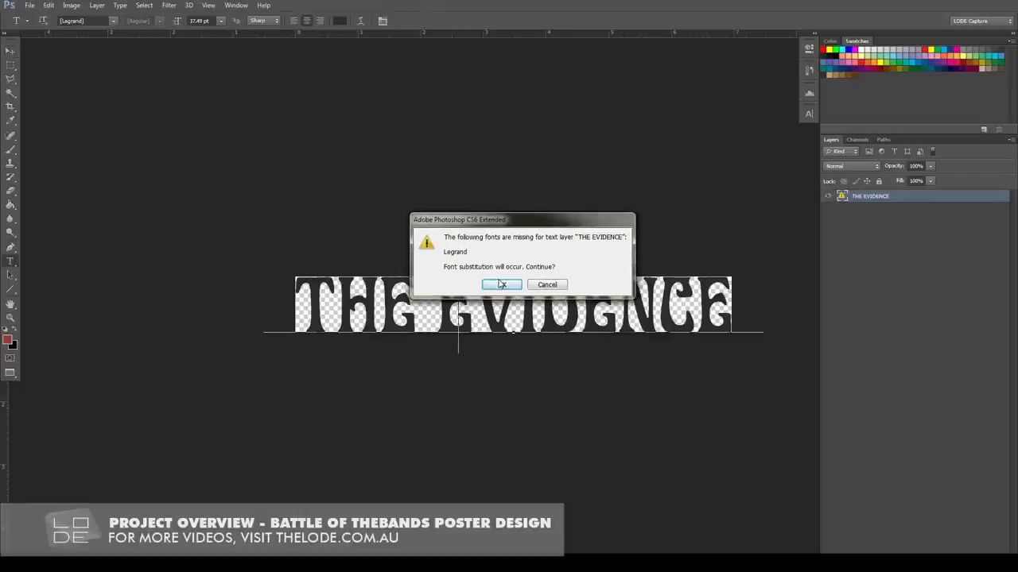
- Accept the Legrand font substitution and replace THE with BAD in the band name
left_click(501, 285)
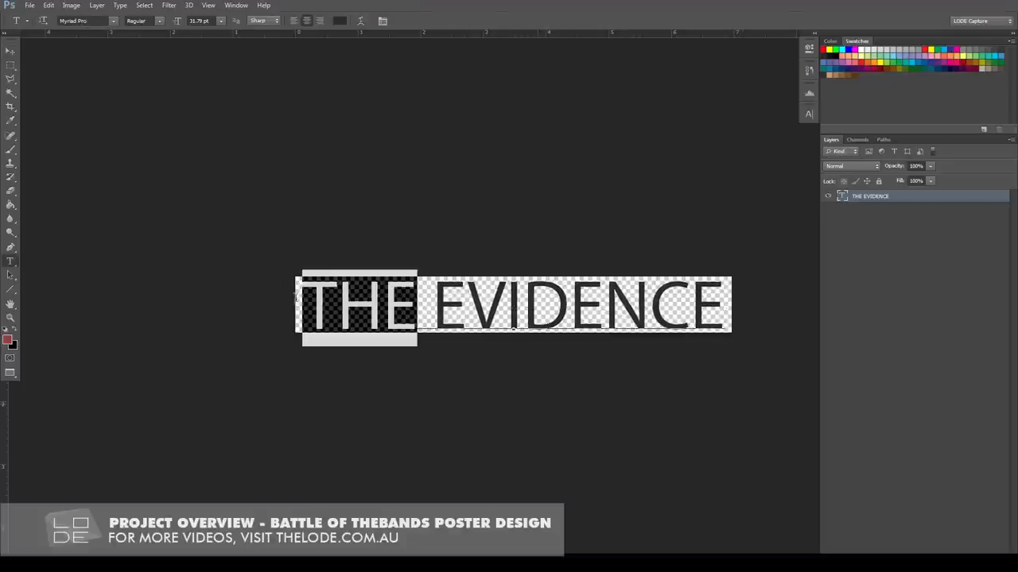
type("BAD")
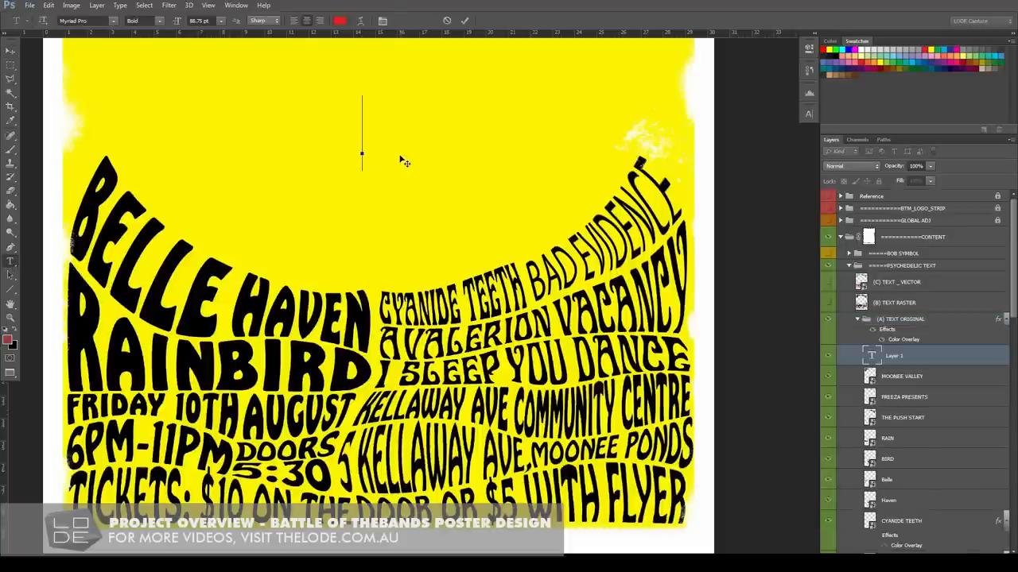
- Add a large red EXAMPLE TEXT type line in Myriad Pro Bold over the poster
type("EXAMPLE")
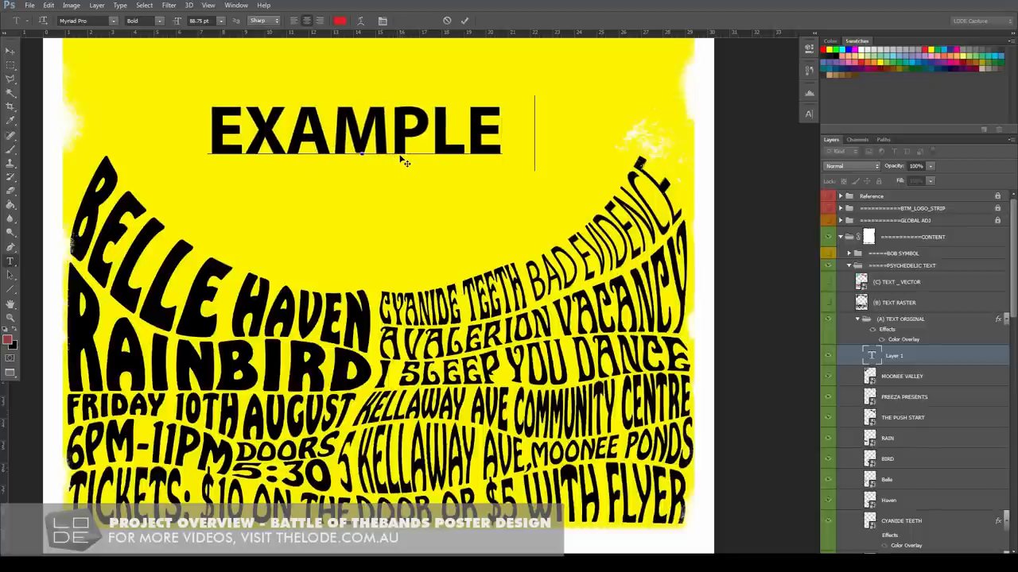
type("TEXT")
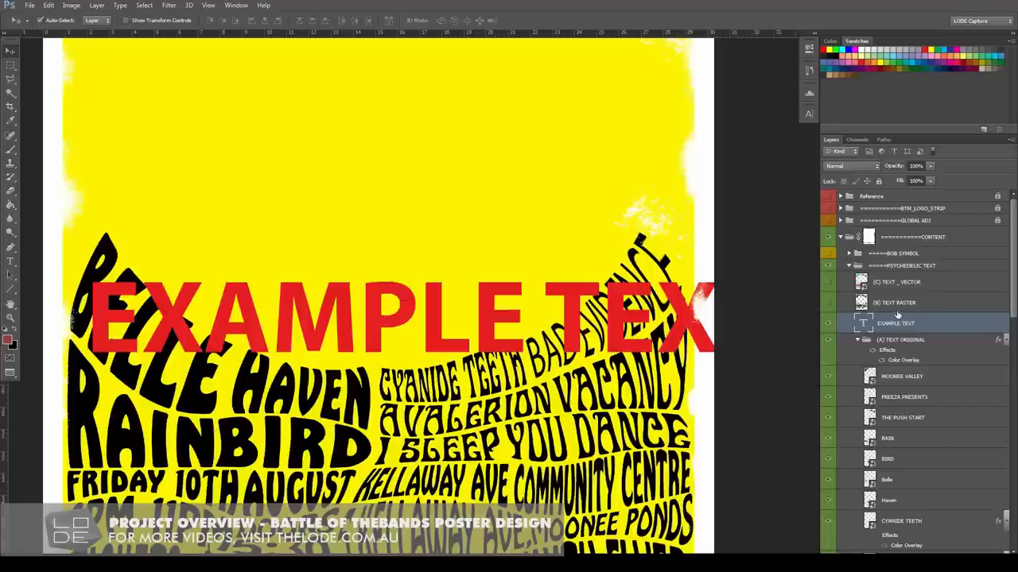
- Convert the EXAMPLE TEXT layer to a smart object and place it at 50% size
right_click(896, 323)
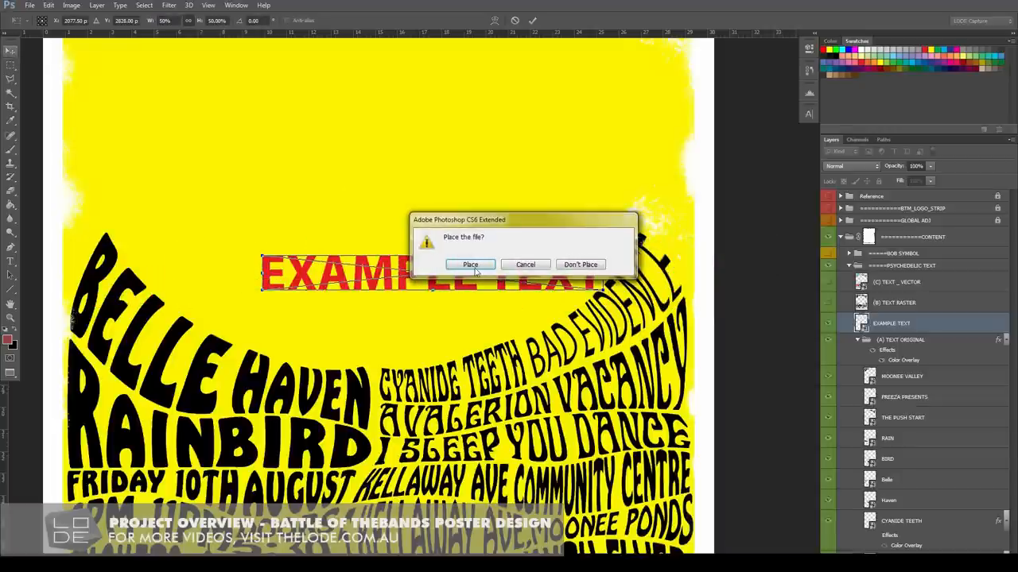
left_click(470, 264)
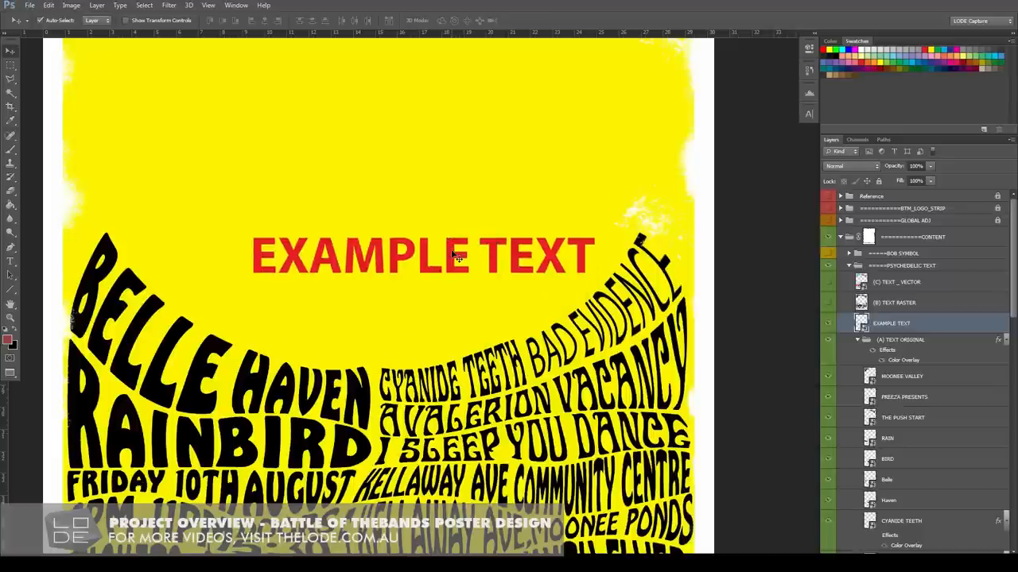
mouse_move(465, 242)
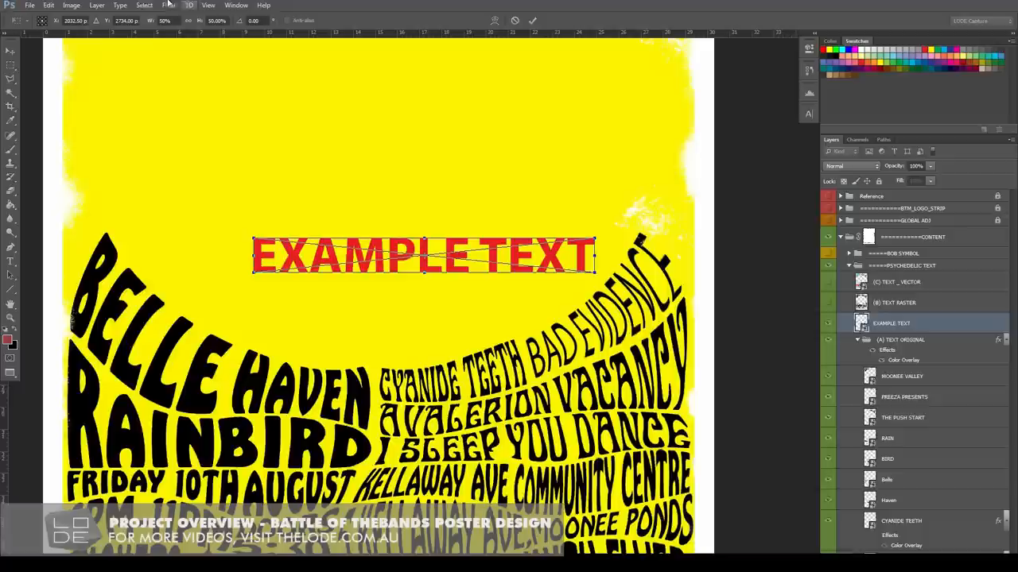
mouse_move(443, 111)
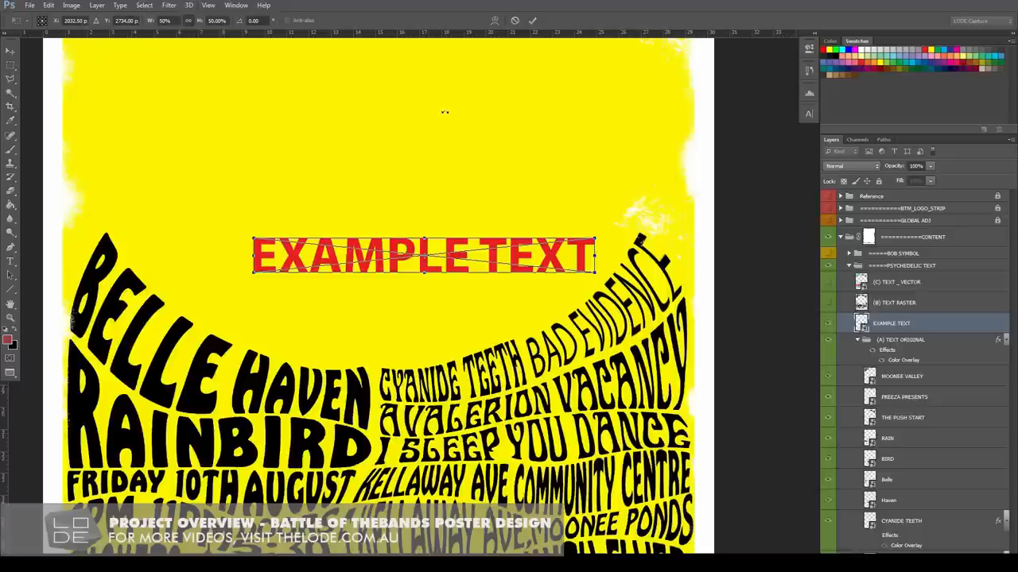
mouse_move(594, 237)
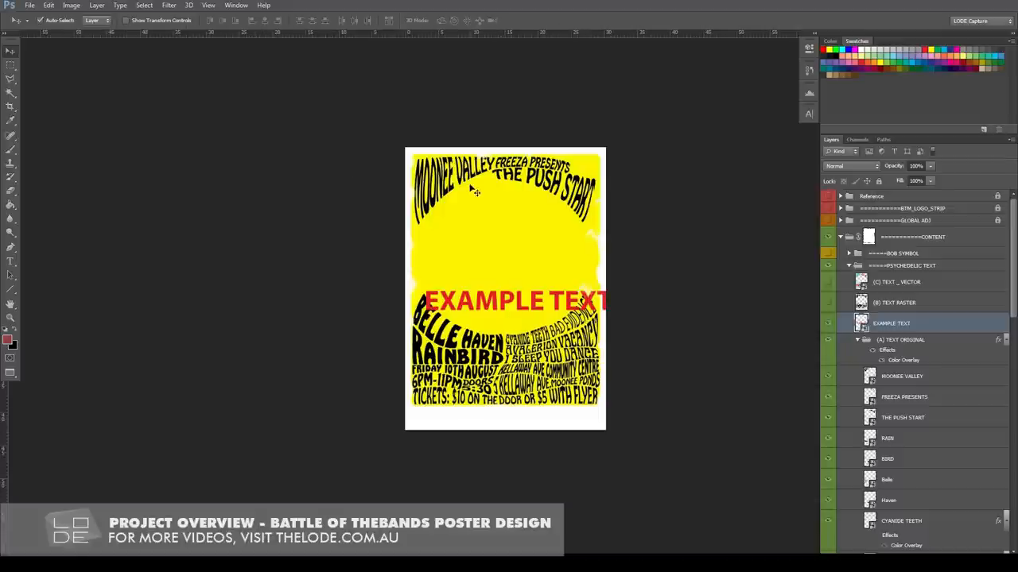
mouse_move(508, 411)
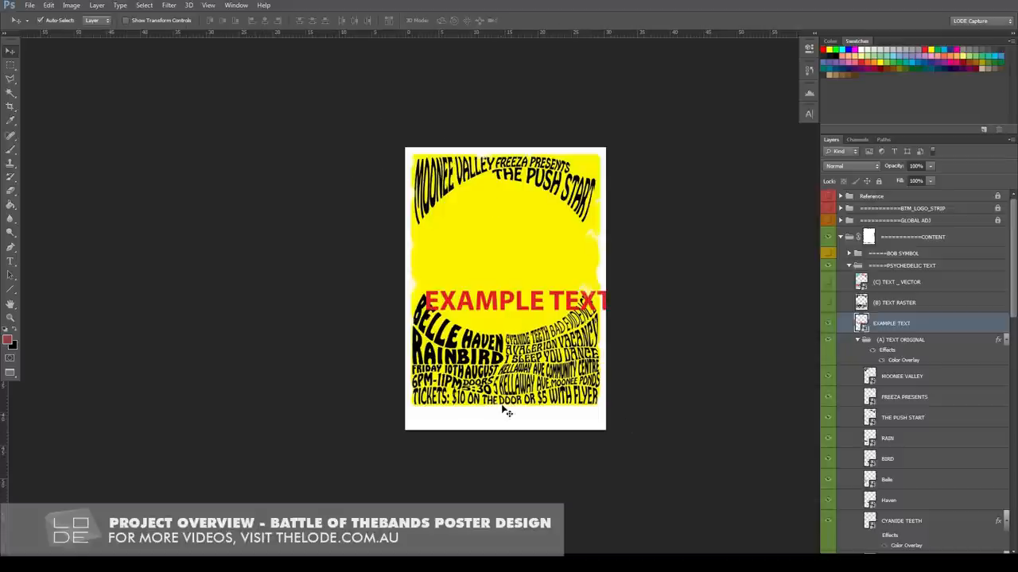
mouse_move(617, 381)
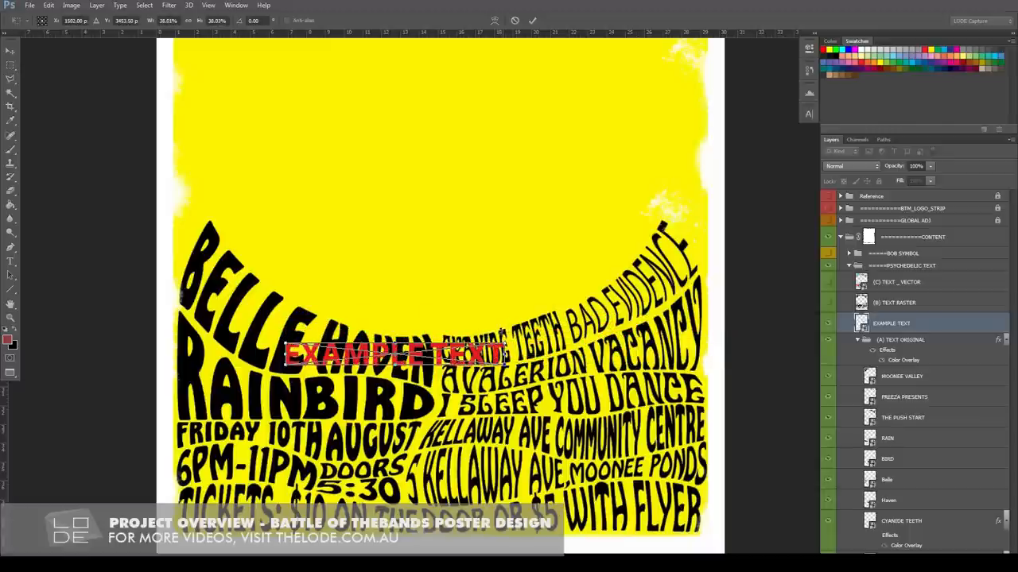
- Move EXAMPLE TEXT to the poster's left edge and warp it to follow the curved lettering
left_click_drag(396, 354, 300, 347)
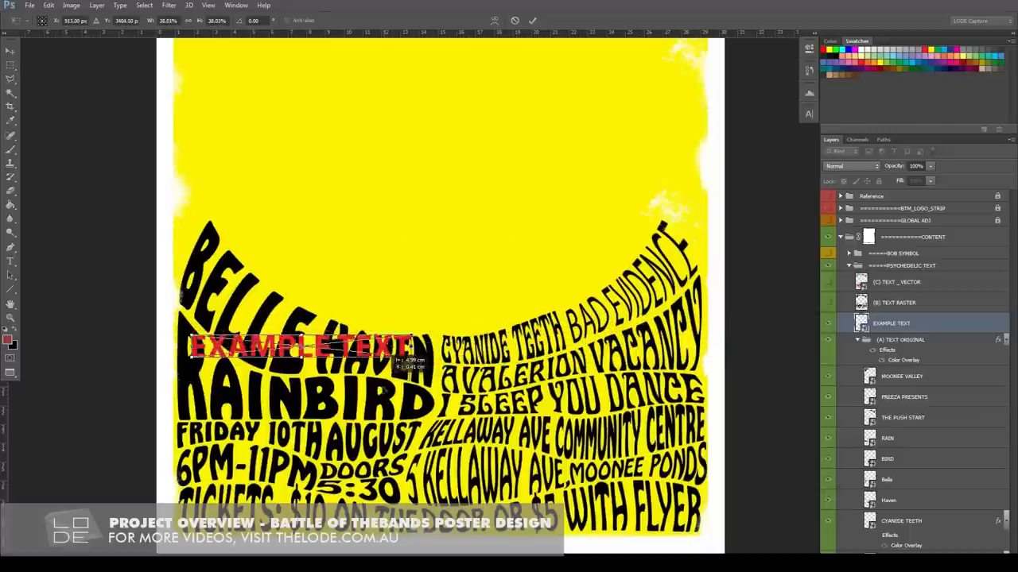
left_click_drag(301, 346, 320, 408)
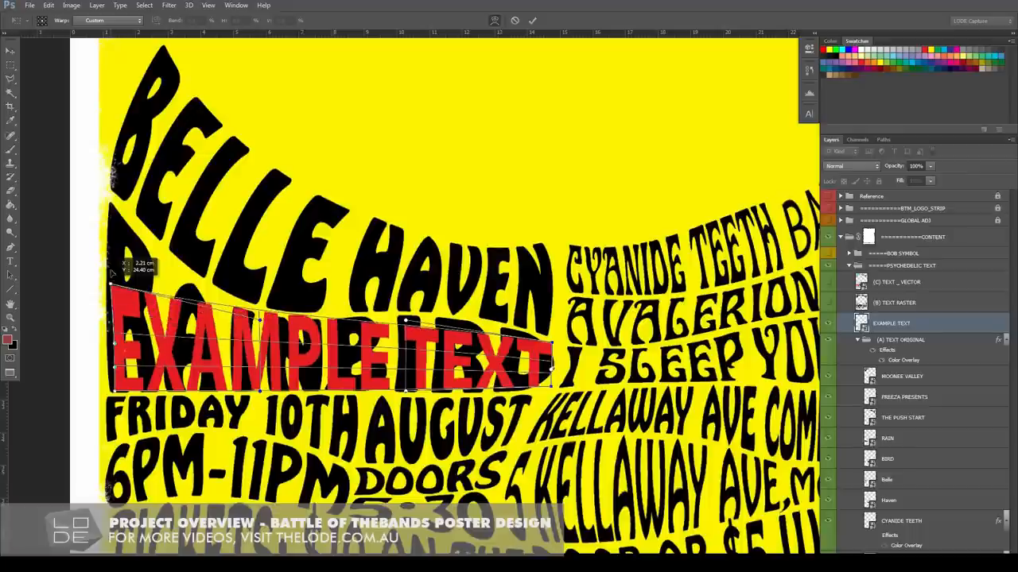
left_click_drag(112, 270, 111, 215)
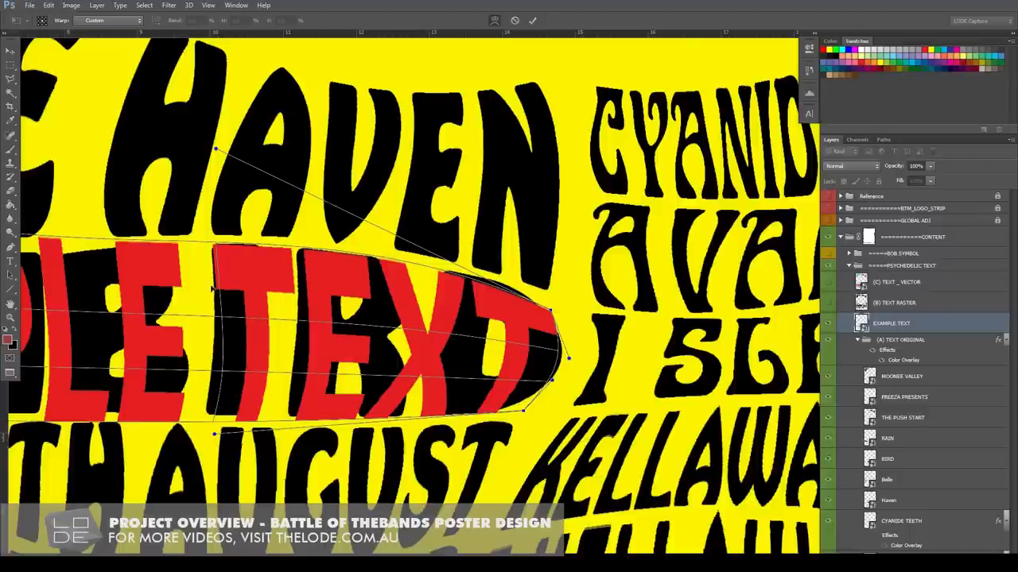
mouse_move(244, 334)
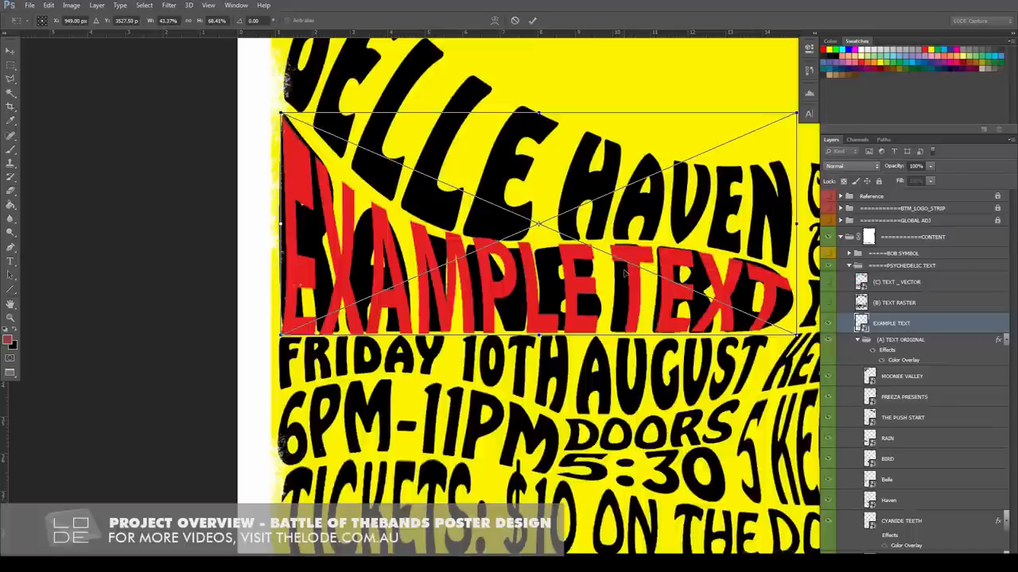
mouse_move(738, 126)
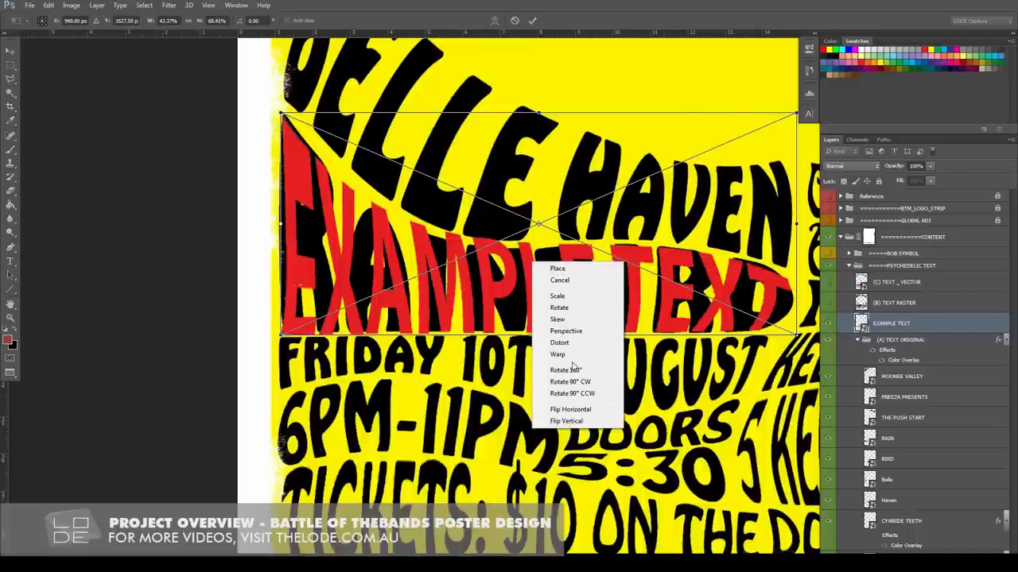
- Switch the EXAMPLE TEXT transform to Warp so it bends with the poster text
left_click(557, 353)
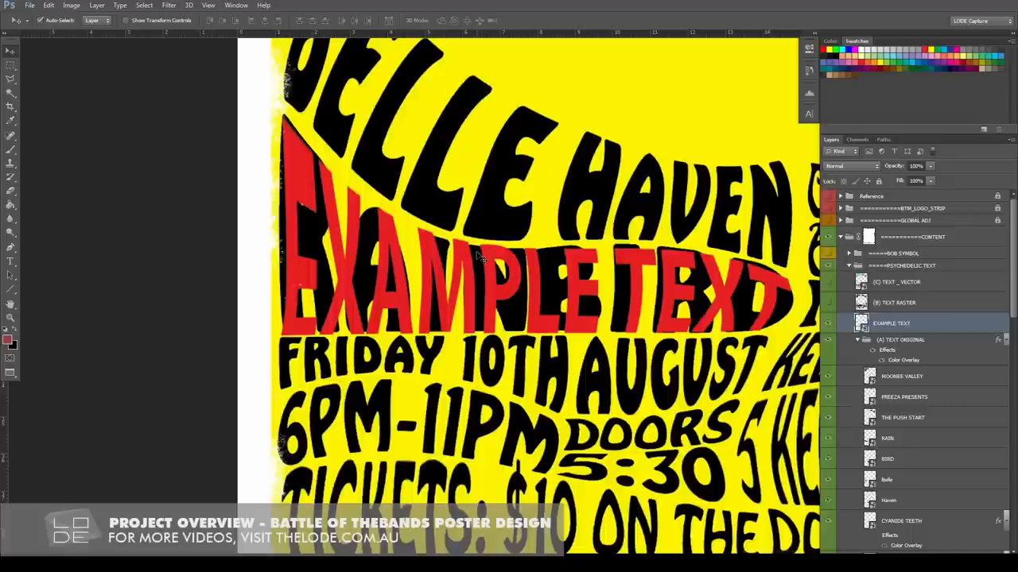
mouse_move(642, 265)
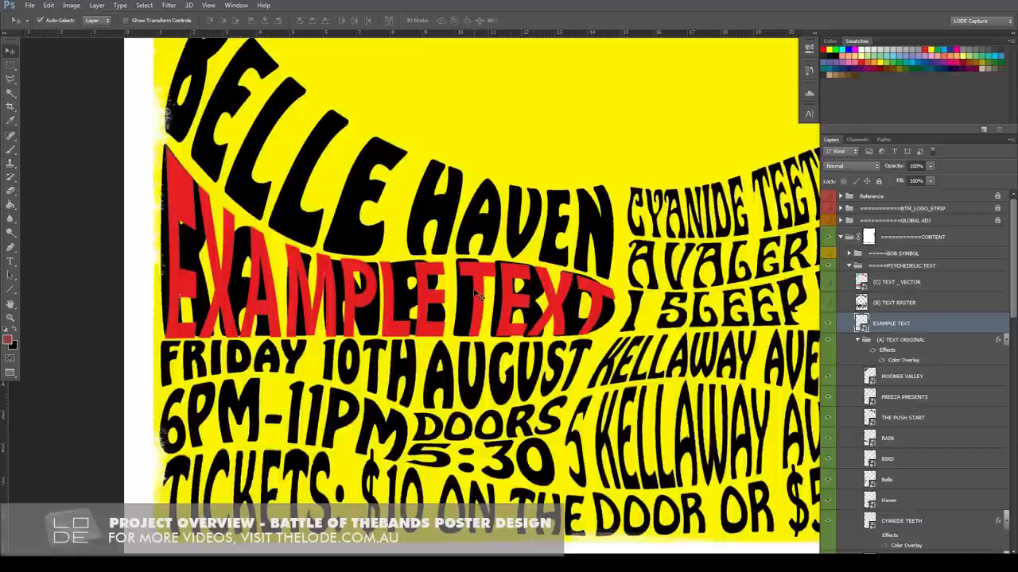
mouse_move(443, 281)
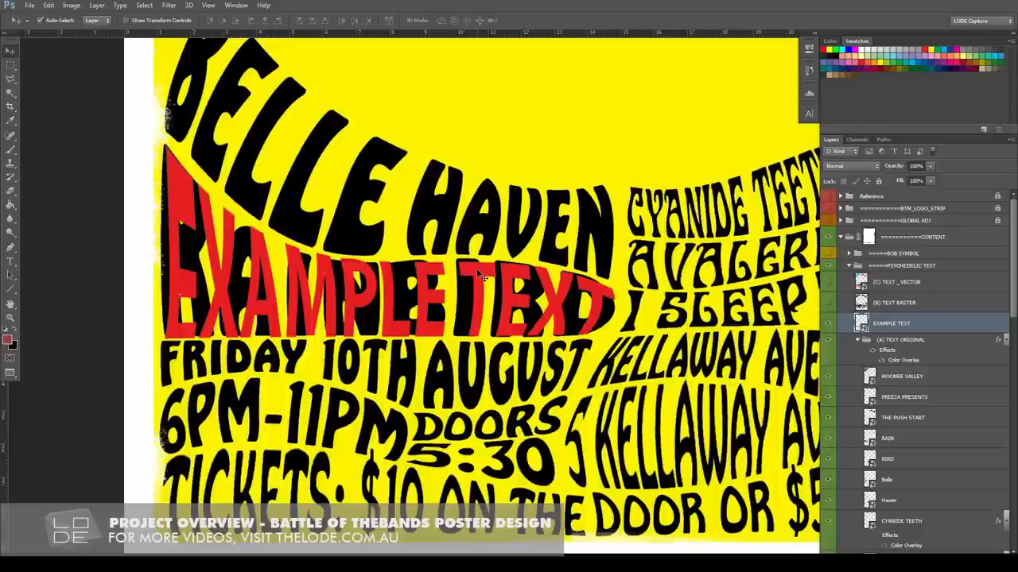
mouse_move(481, 276)
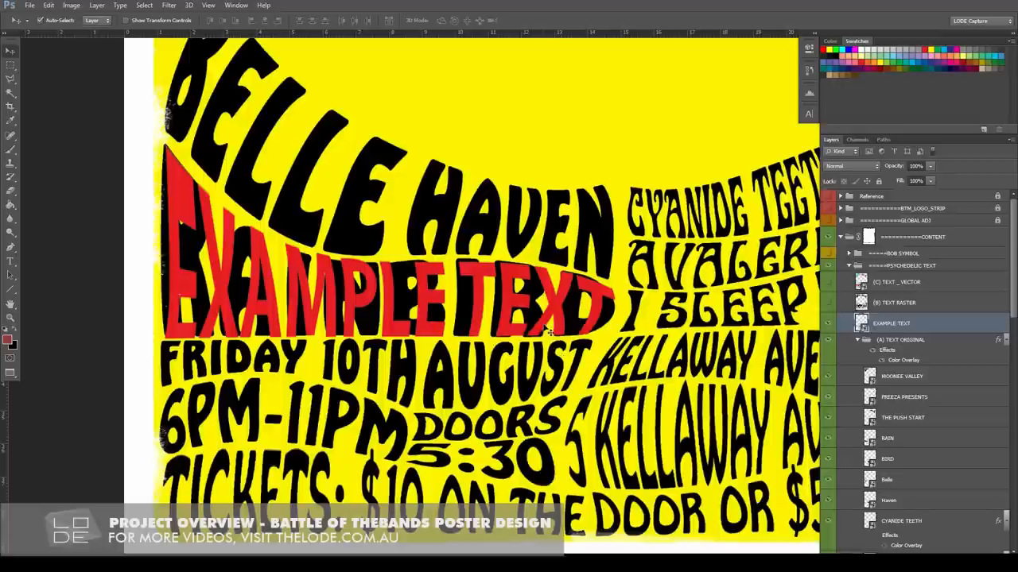
mouse_move(422, 230)
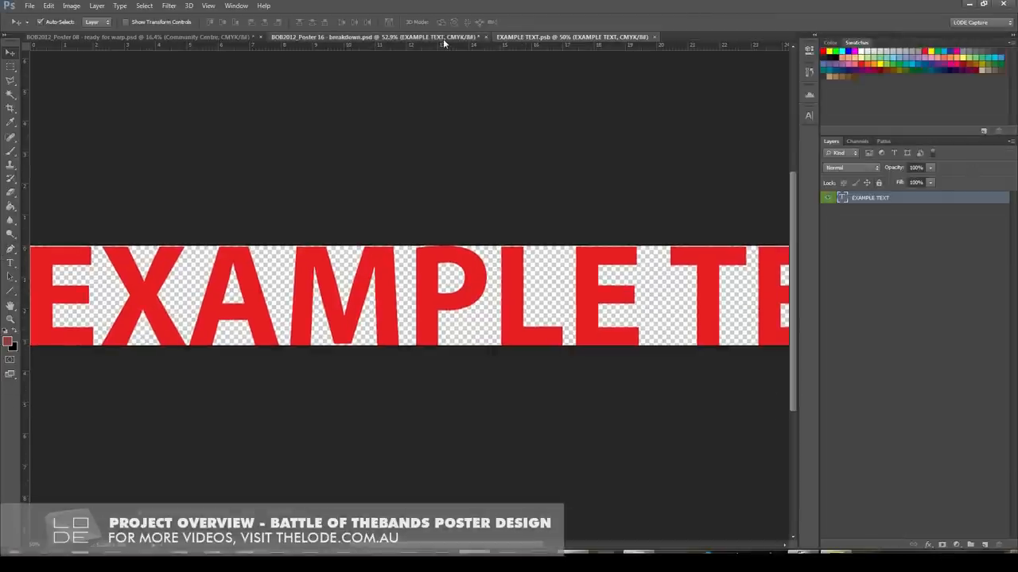
- Edit the smart object's text and recolour it dark blue in the Color Picker
left_click(374, 36)
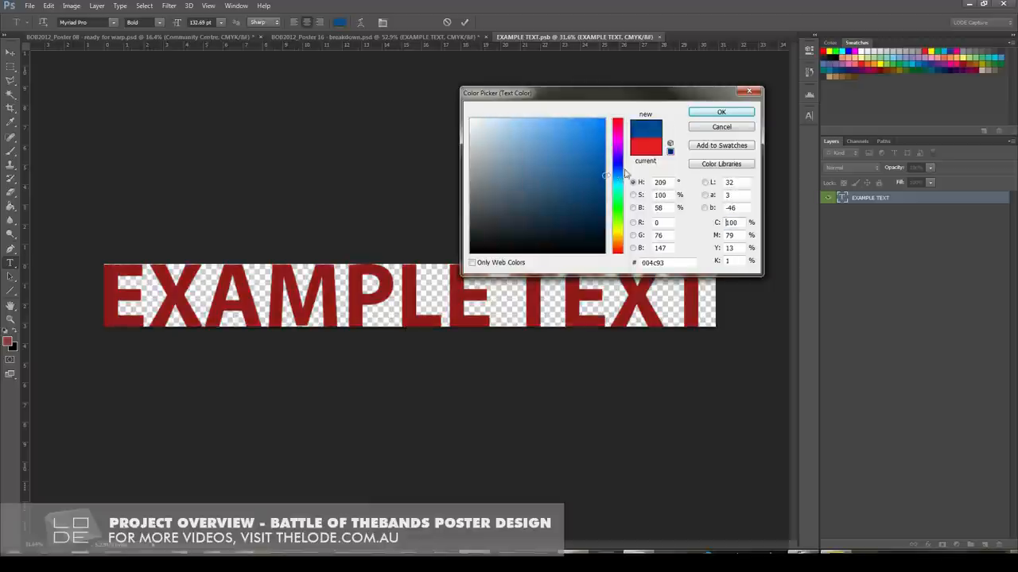
left_click(720, 111)
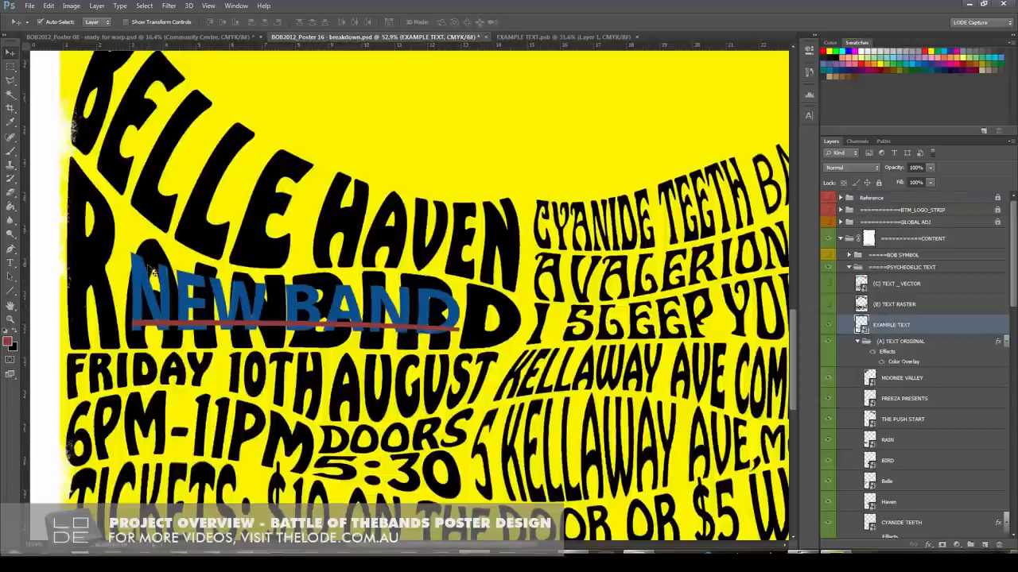
mouse_move(445, 301)
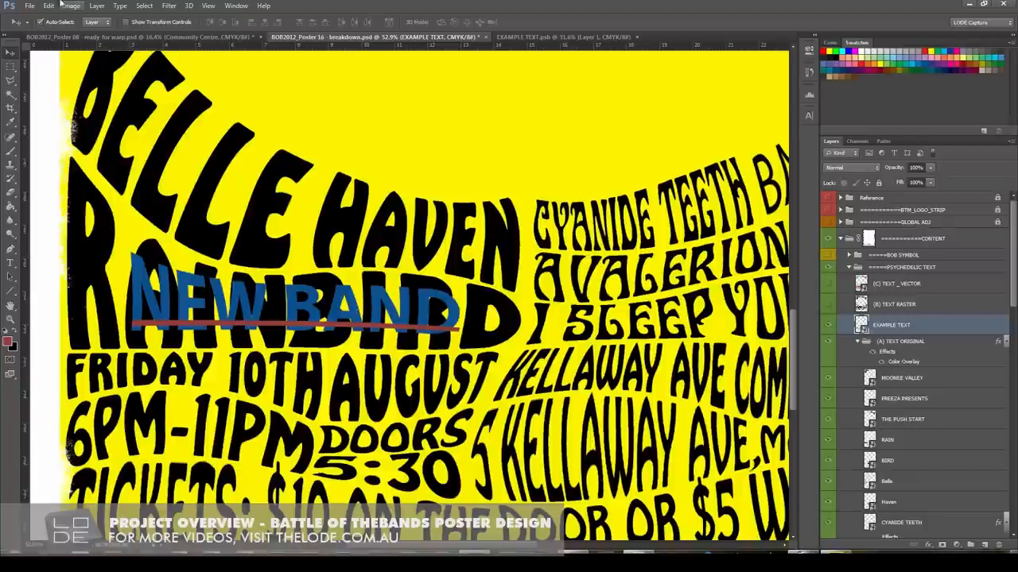
- Step back in History to compare with the red original, then return to the smart object document
left_click(49, 6)
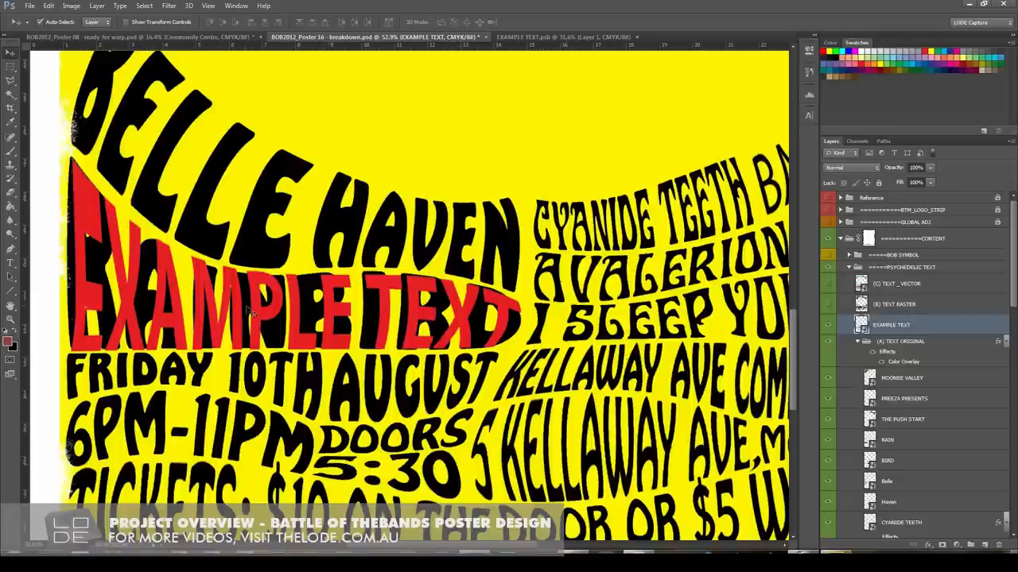
left_click(49, 5)
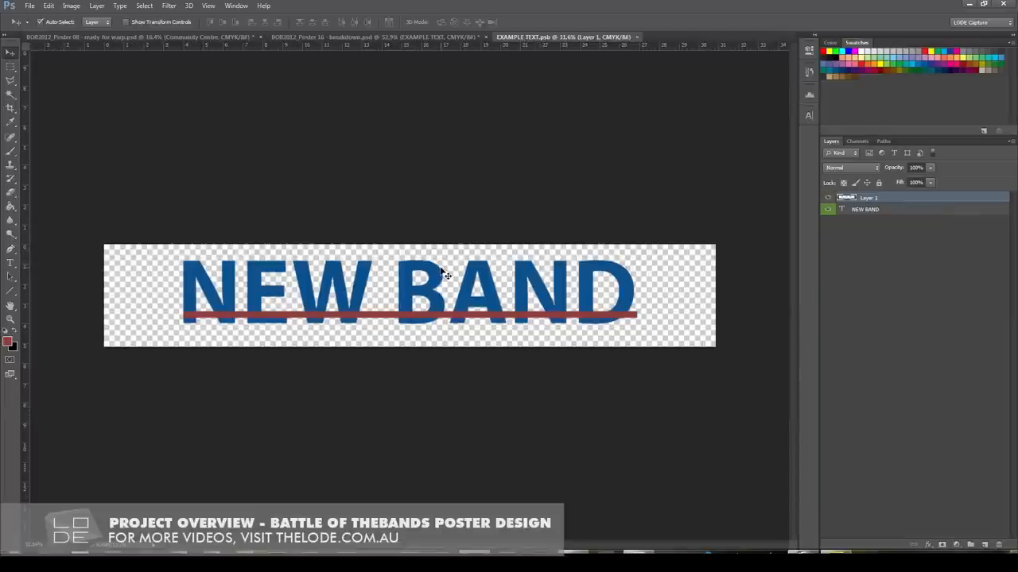
mouse_move(436, 289)
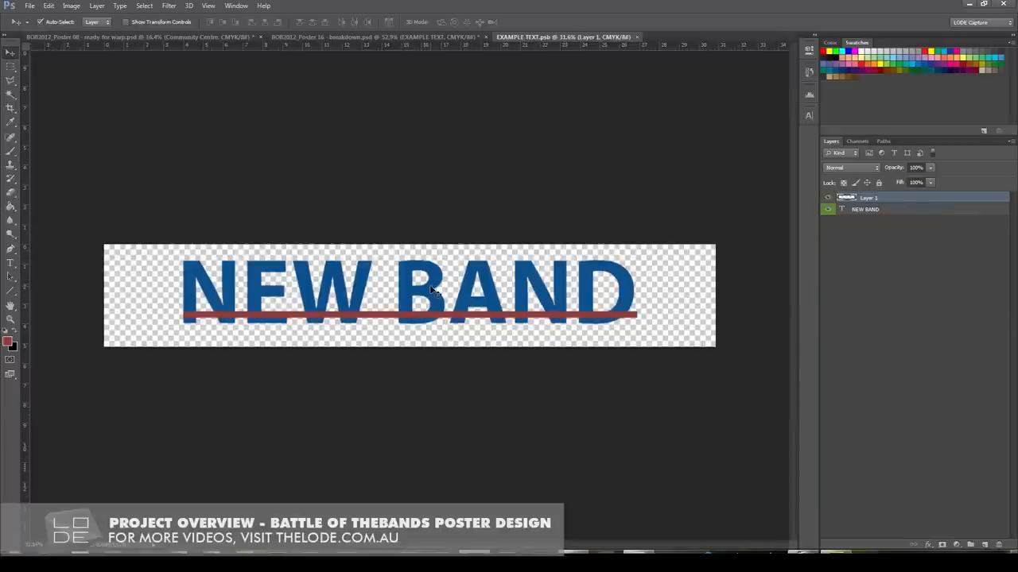
mouse_move(177, 278)
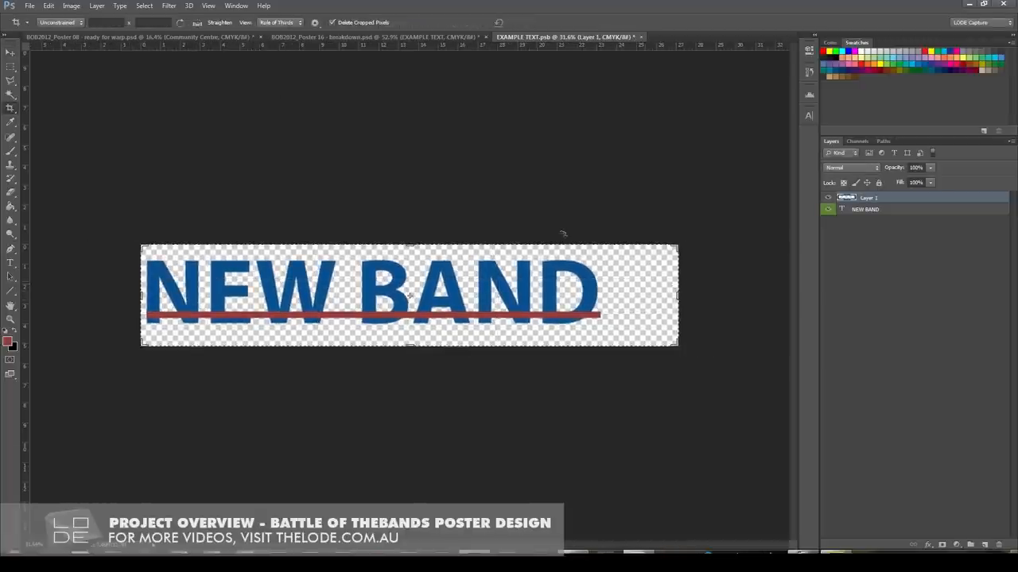
- Trim the transparent pixels on all four sides of the smart object's canvas
left_click(71, 6)
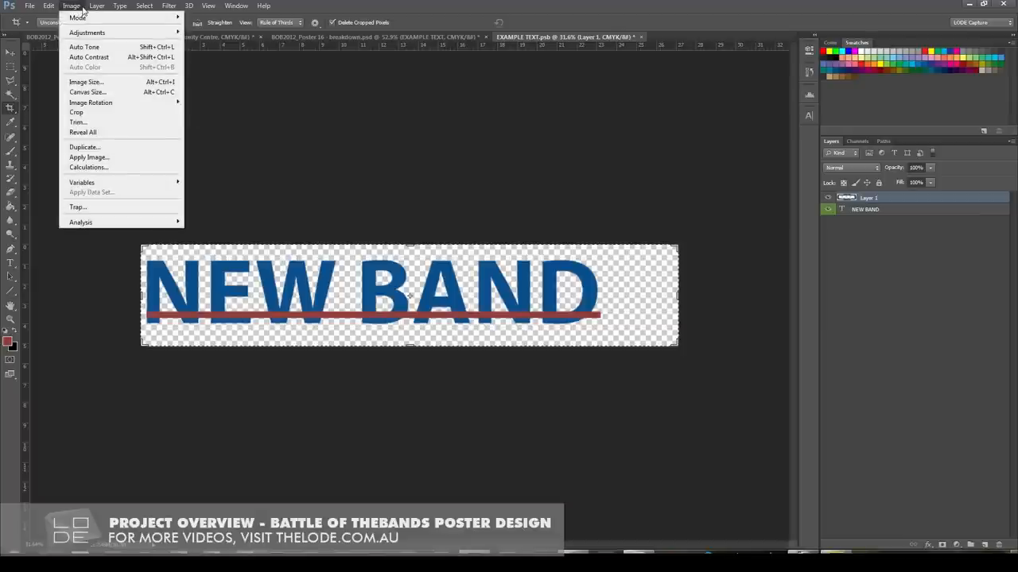
left_click(77, 122)
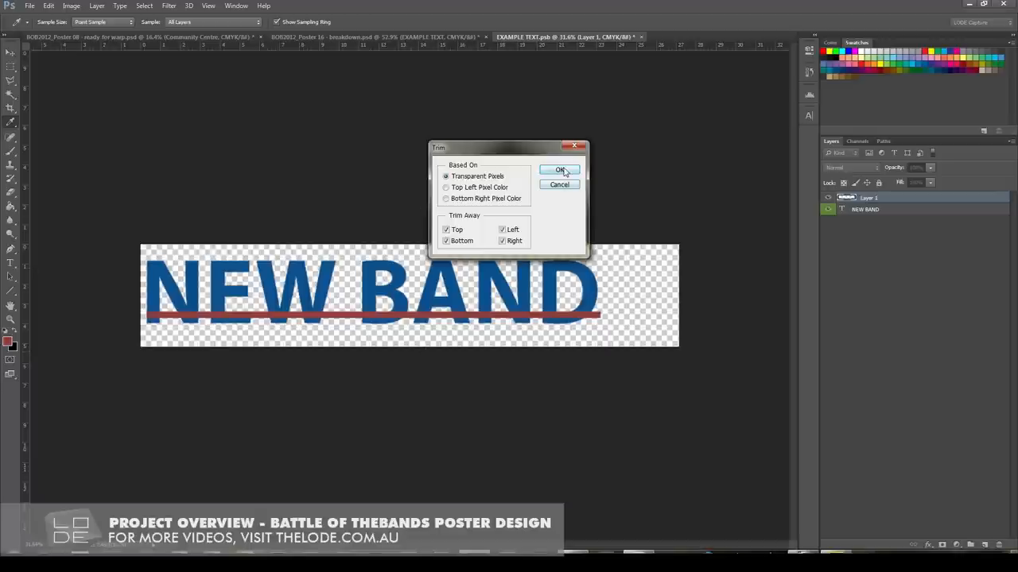
left_click(560, 170)
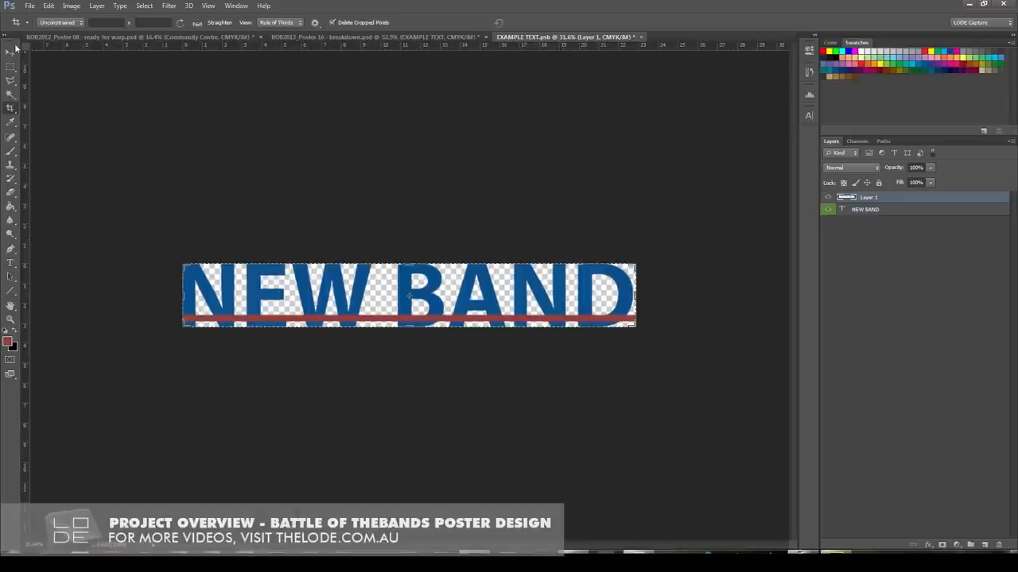
left_click(29, 6)
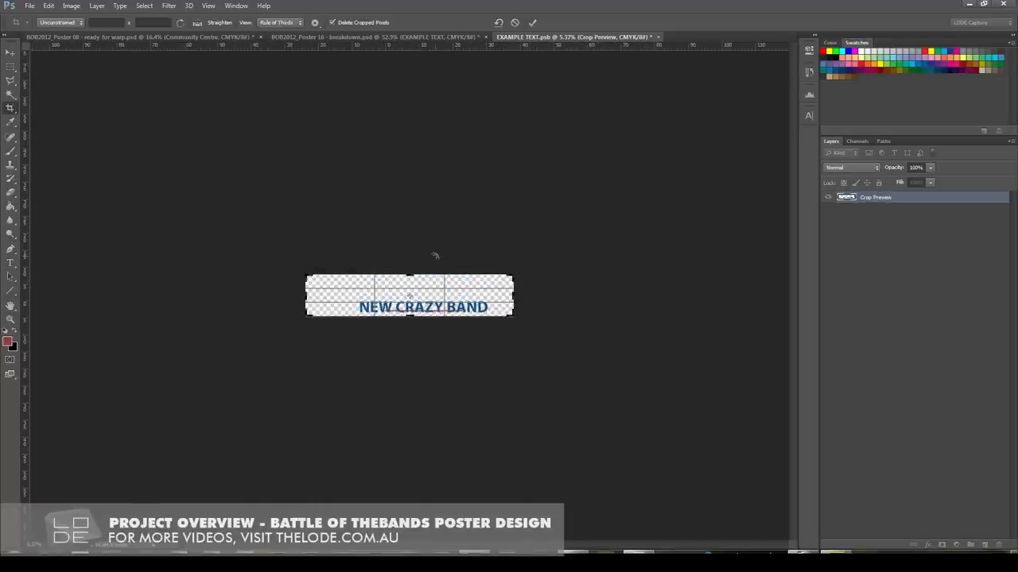
- Apply the pending crop, trim the edges again around NEW CRAZY BAND, and return to the poster
left_click(71, 6)
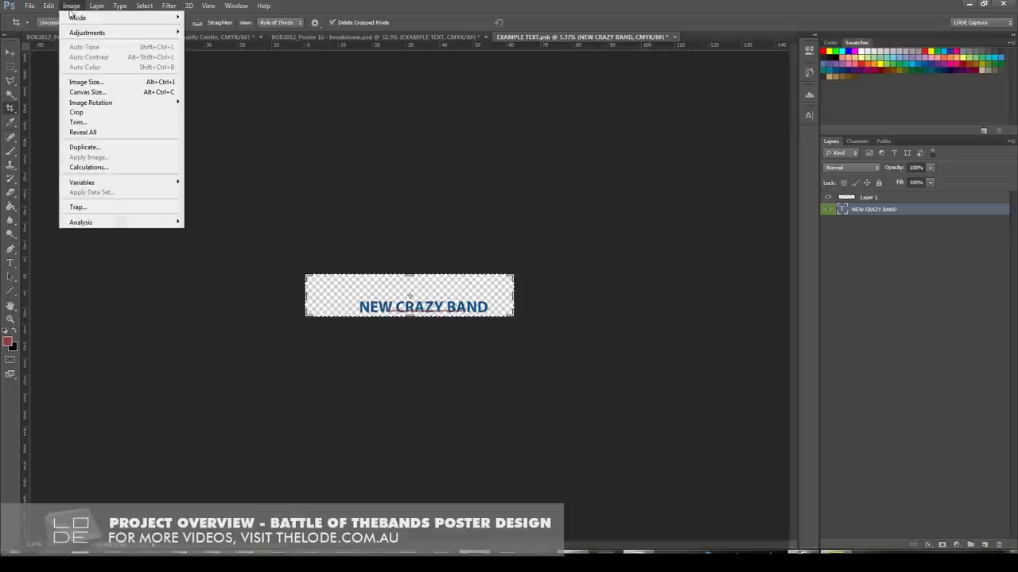
left_click(77, 121)
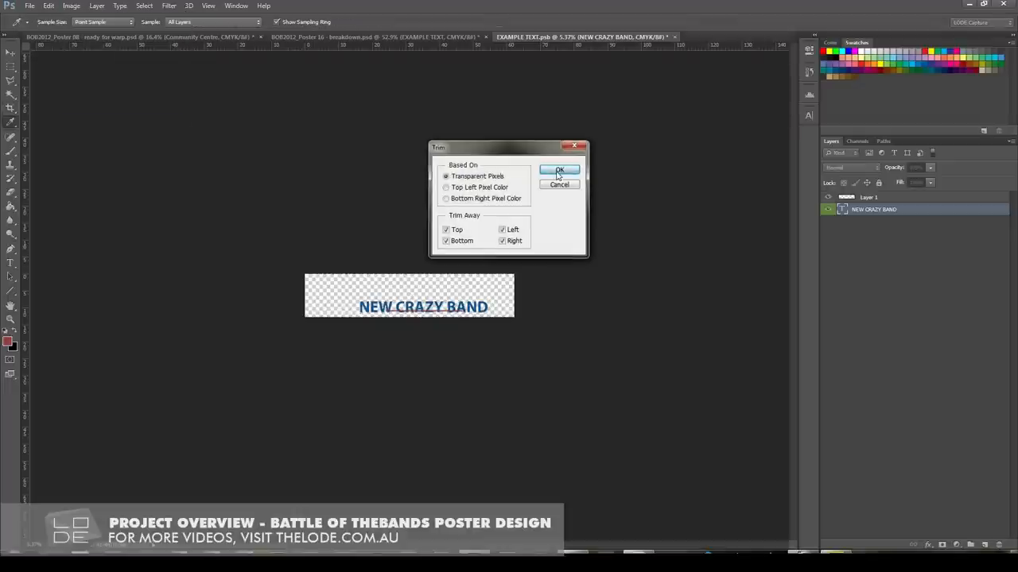
left_click(559, 169)
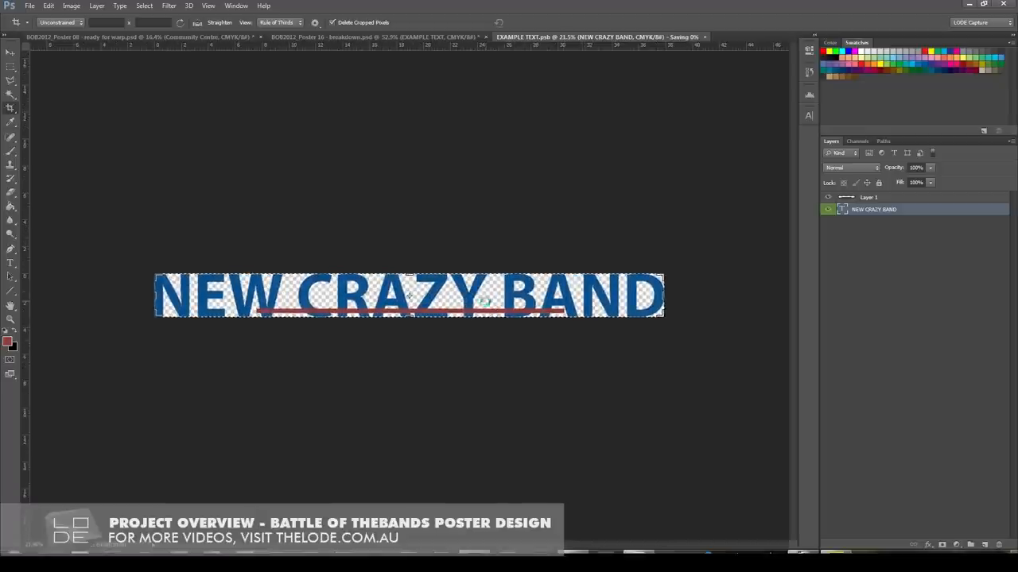
left_click(374, 36)
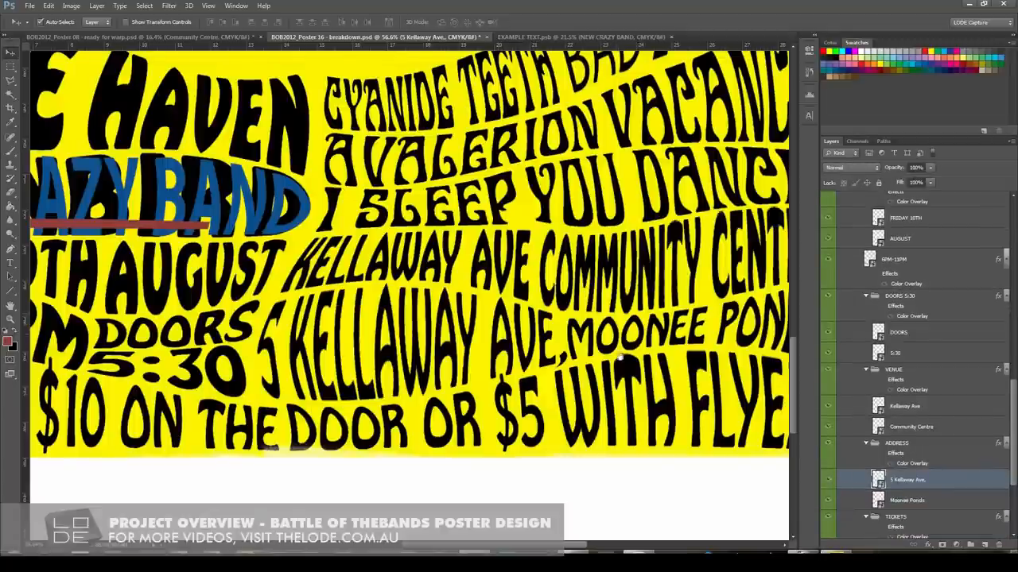
left_click(907, 500)
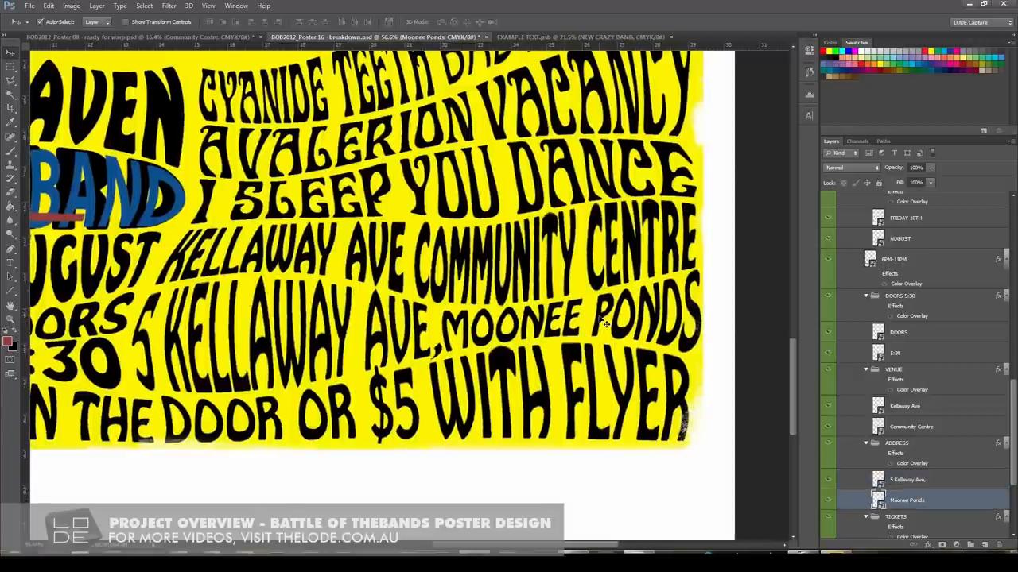
right_click(556, 326)
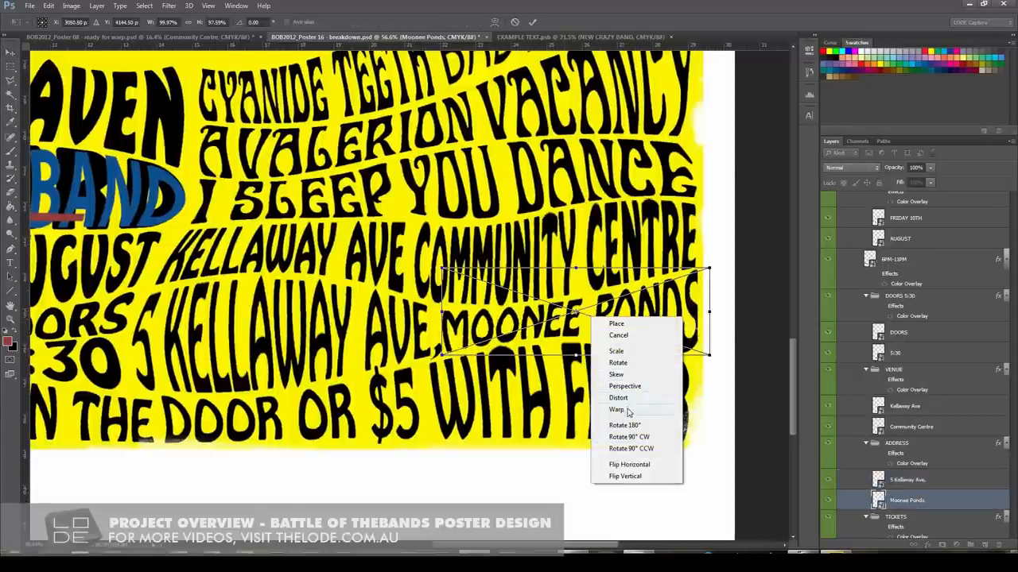
left_click(616, 409)
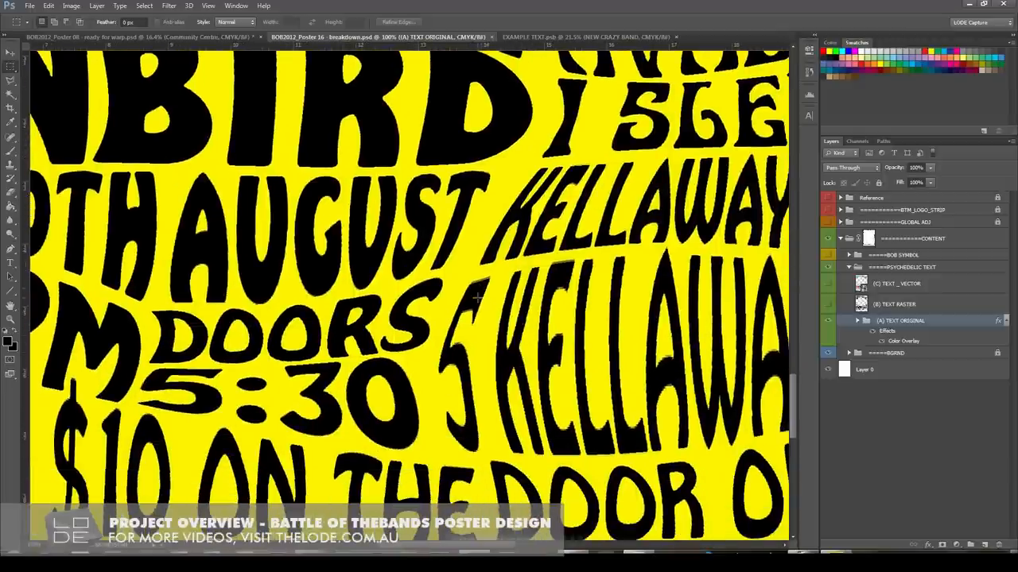
mouse_move(559, 353)
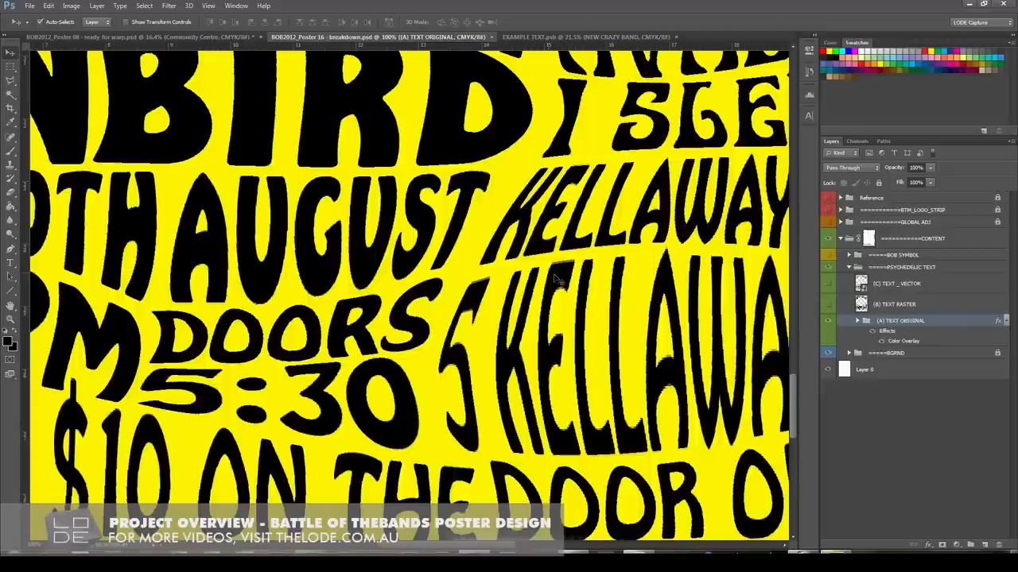
right_click(556, 278)
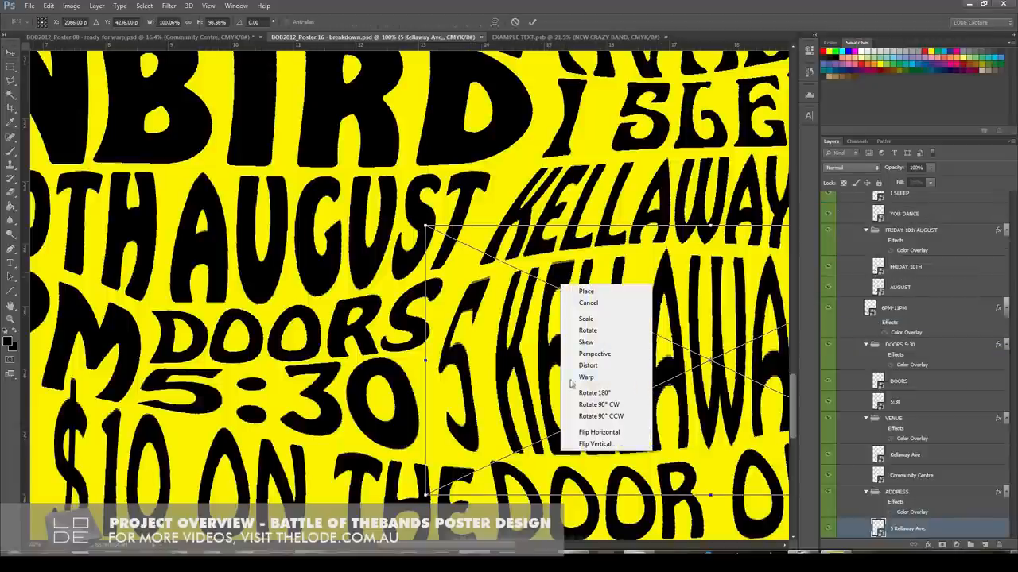
left_click(586, 377)
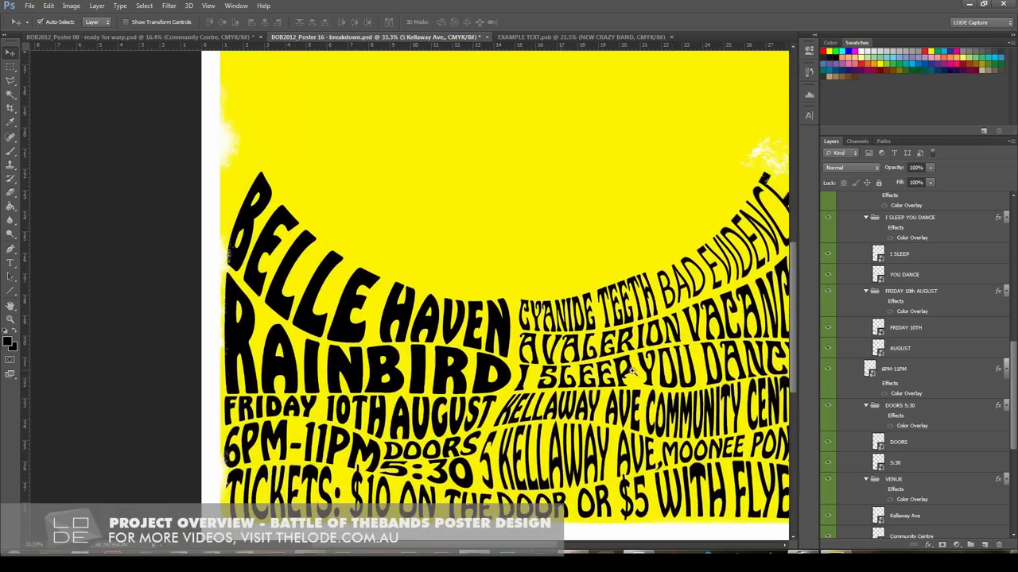
scroll("down", 3)
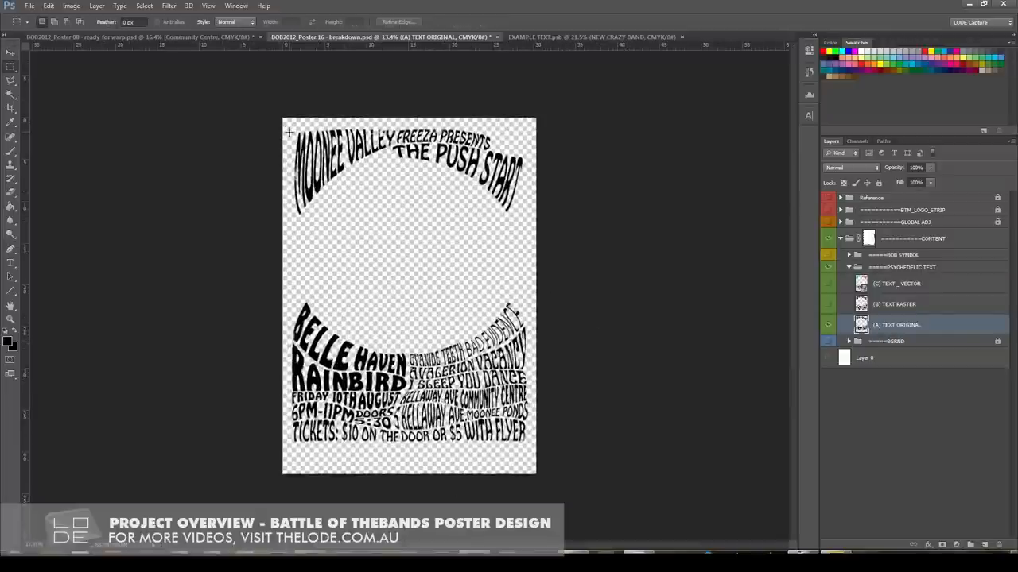
mouse_move(433, 286)
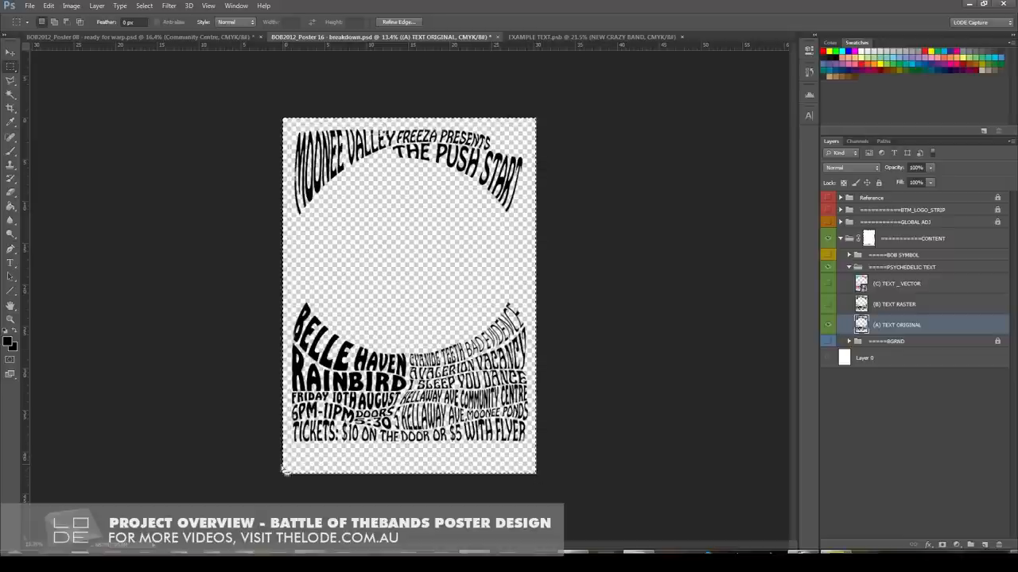
mouse_move(555, 127)
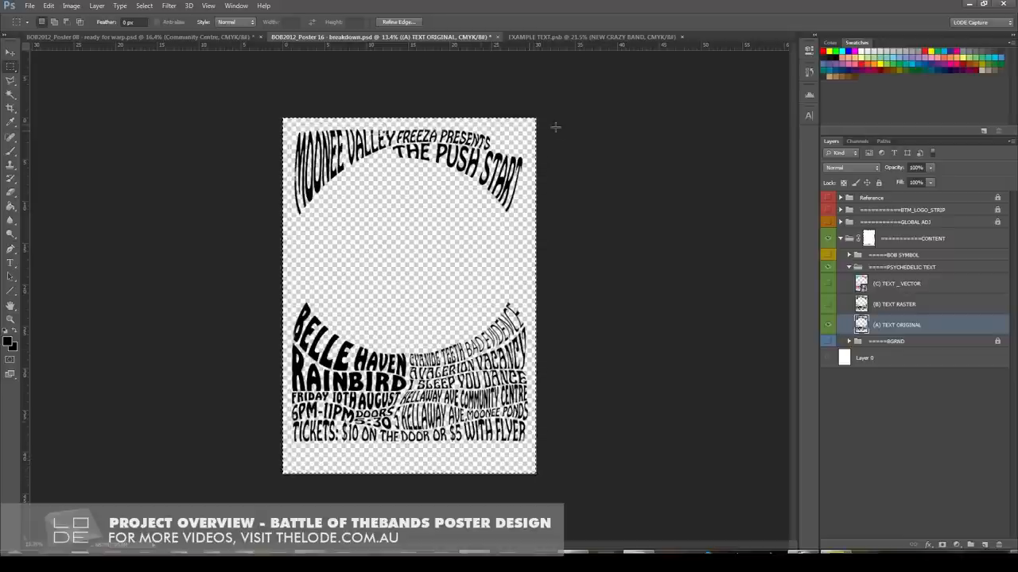
- Apply a 20 px black centred stroke to the warped poster text via Edit > Stroke
left_click(49, 6)
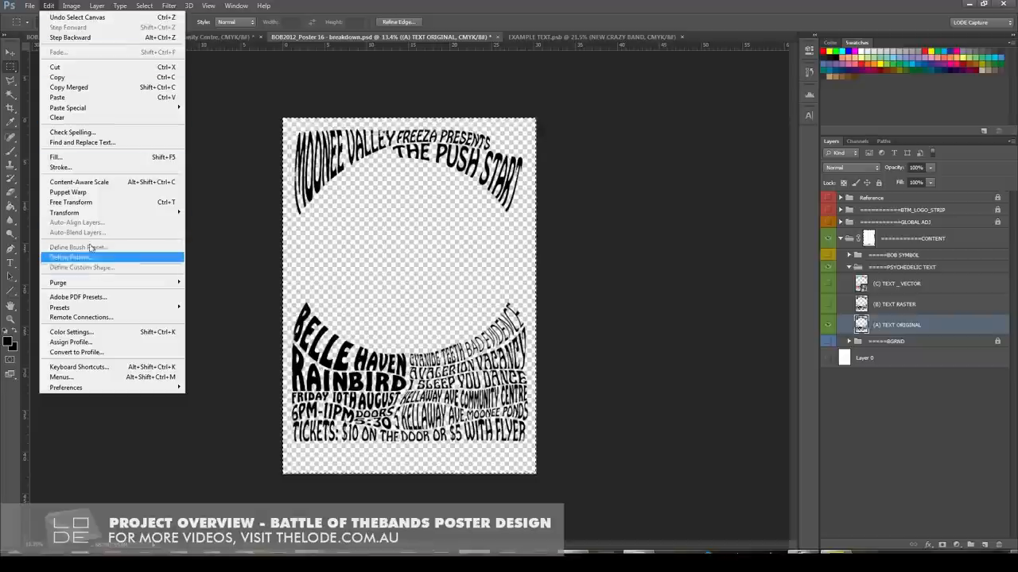
left_click(60, 167)
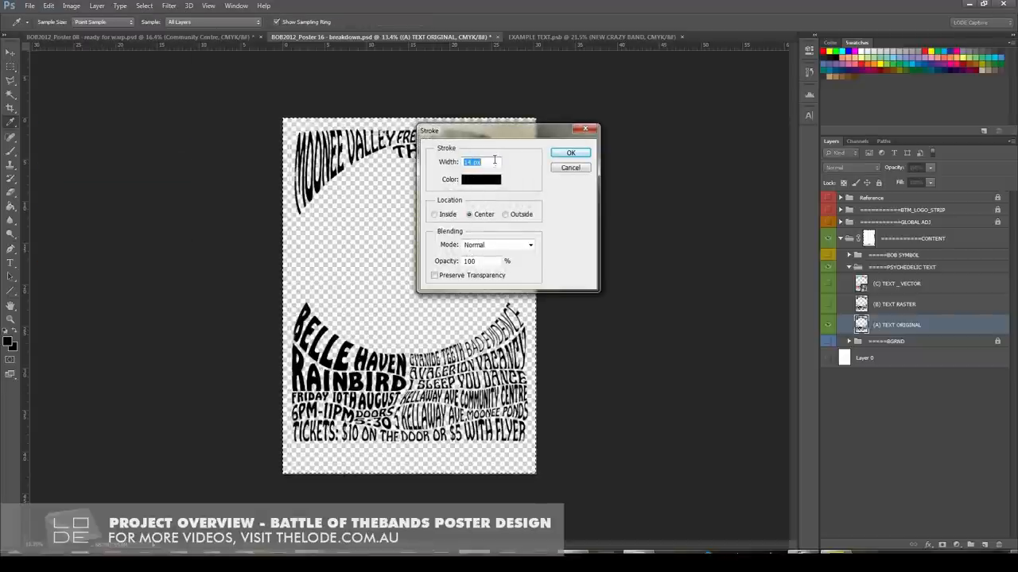
type("20")
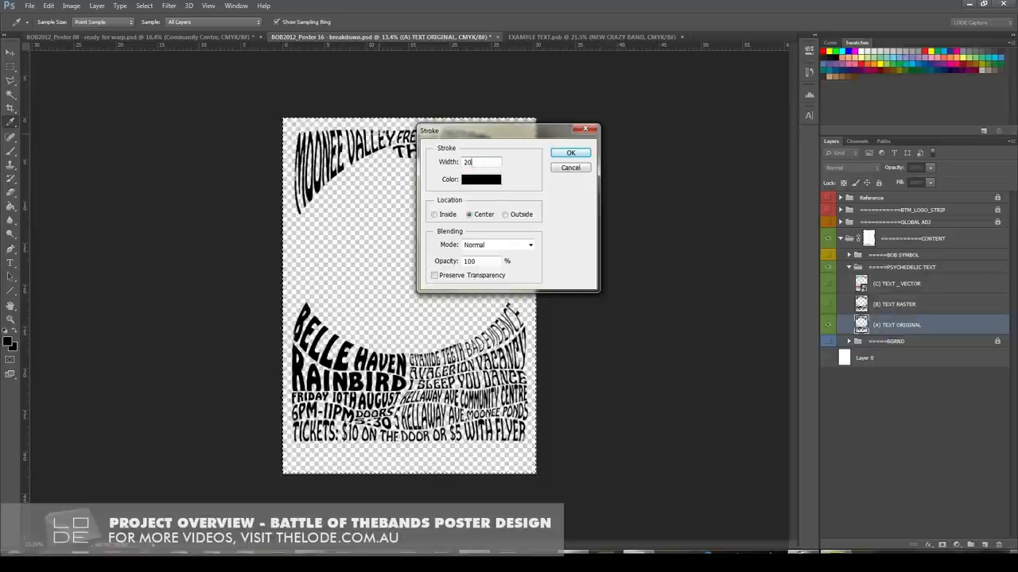
left_click(570, 152)
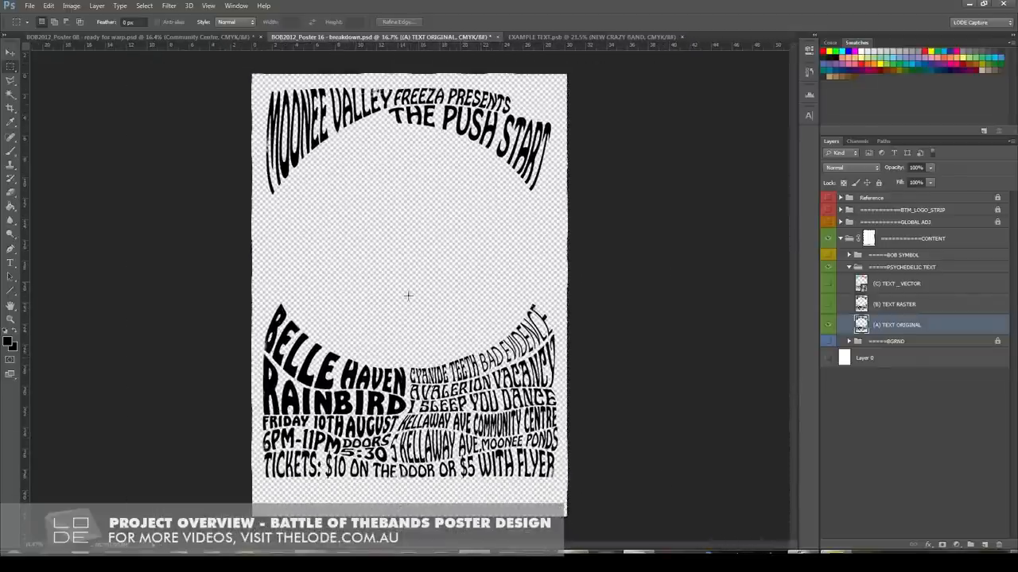
mouse_move(417, 309)
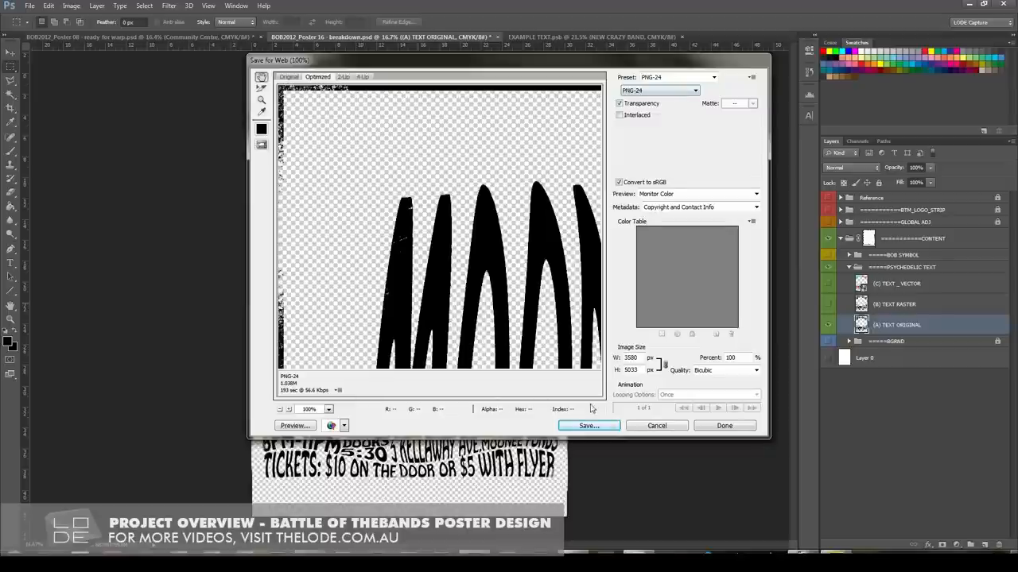
- Save the thickened text as a transparent PNG-24 from Save for Web
left_click(588, 425)
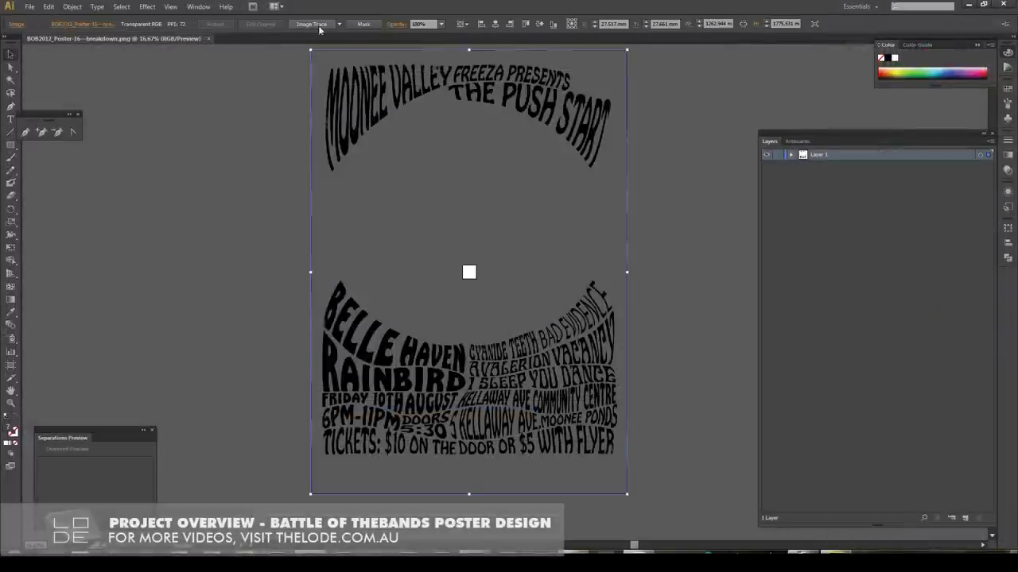
left_click(339, 24)
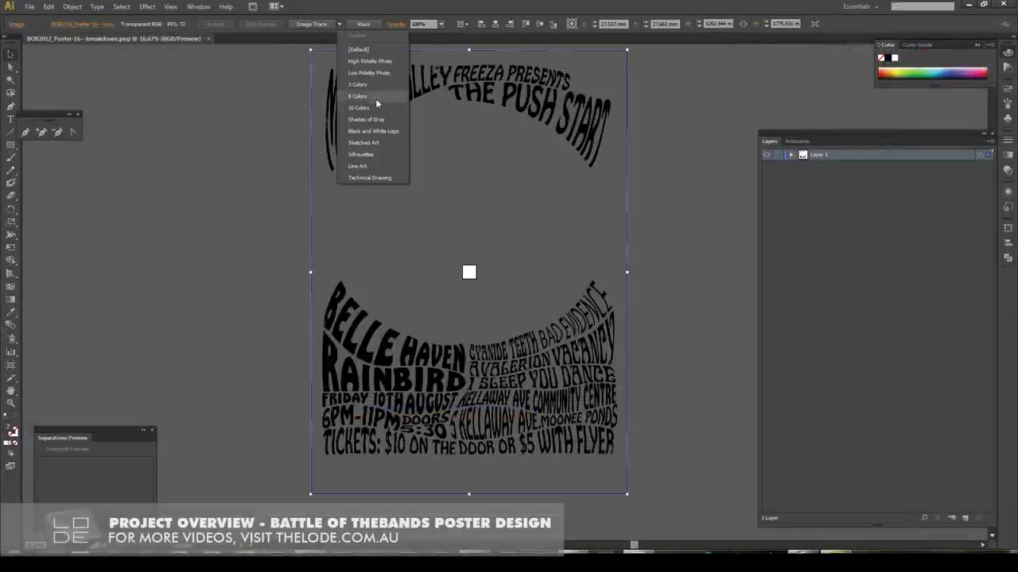
left_click(358, 95)
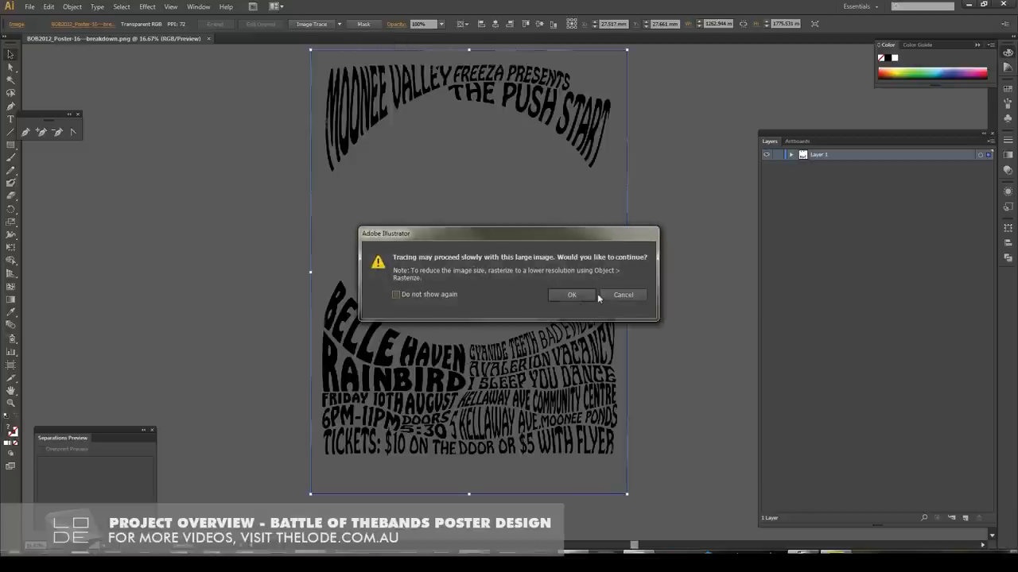
left_click(571, 295)
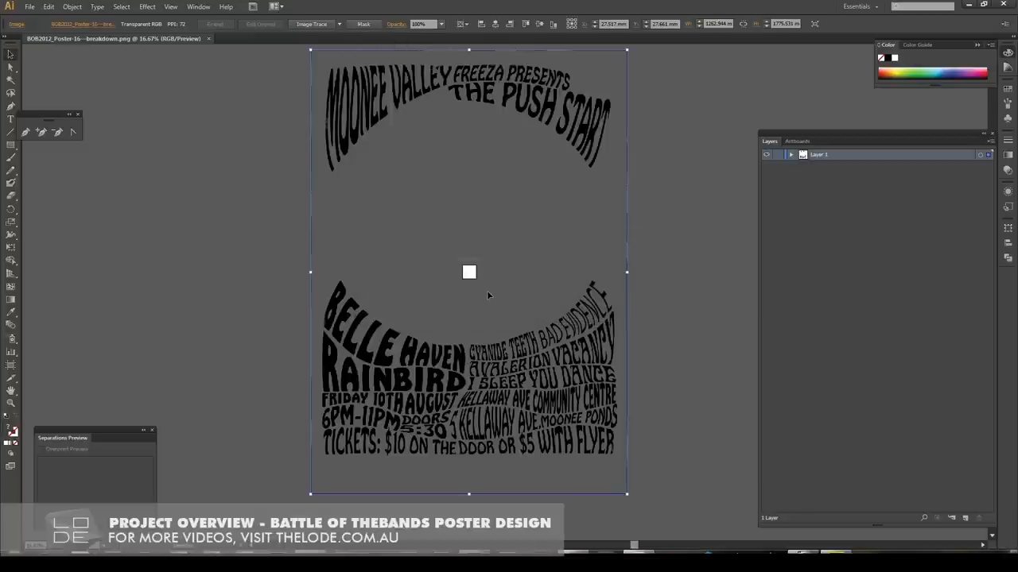
left_click(311, 23)
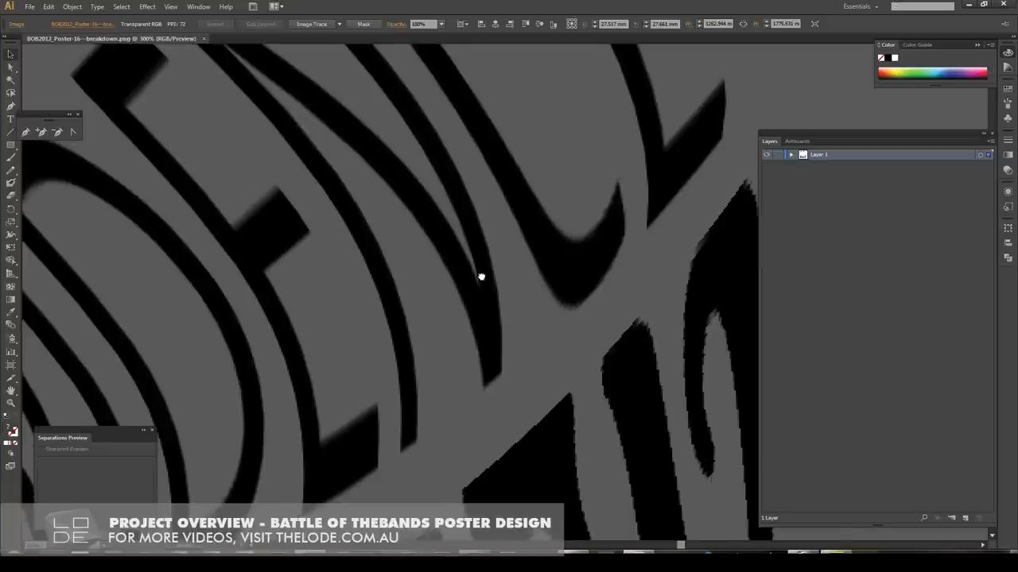
- Trace the placed text image with the [Default] preset and bring up the Image Trace settings
left_click(339, 23)
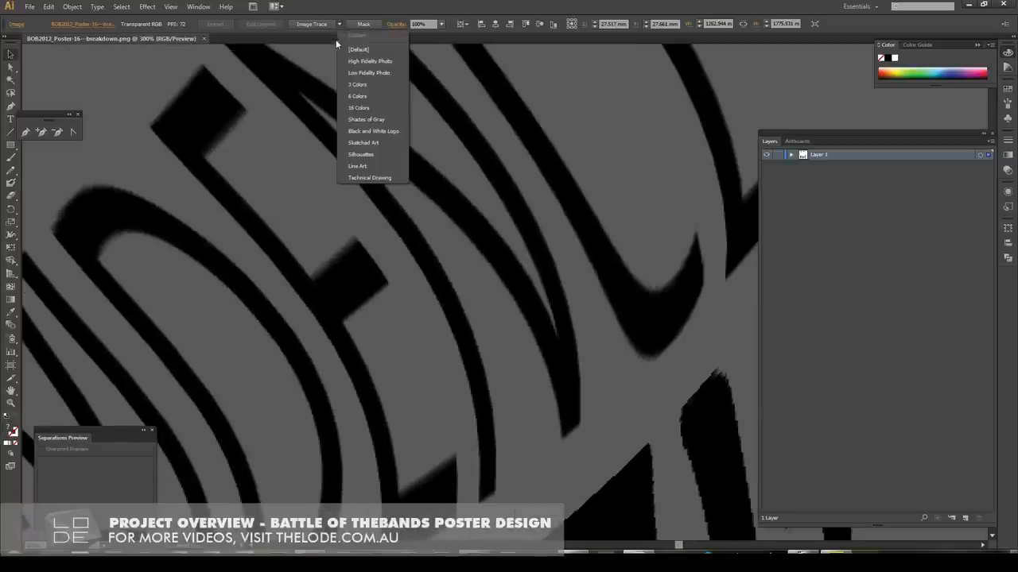
mouse_move(362, 127)
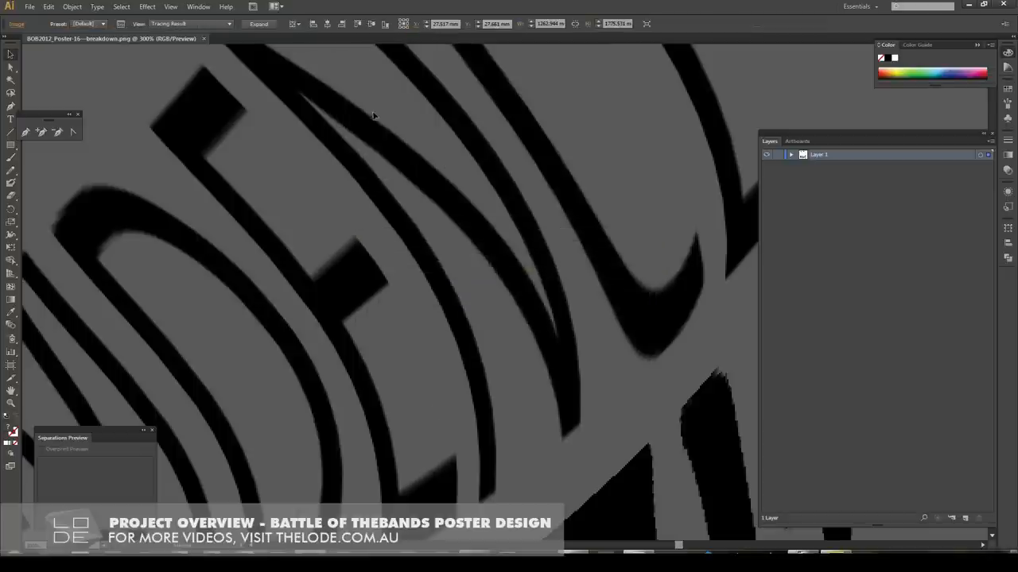
left_click(229, 23)
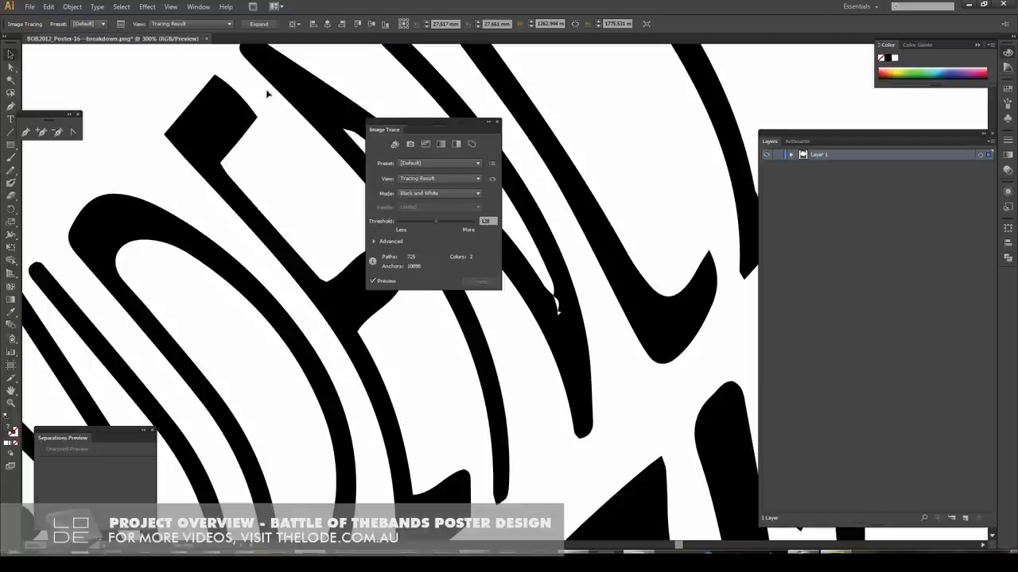
mouse_move(431, 129)
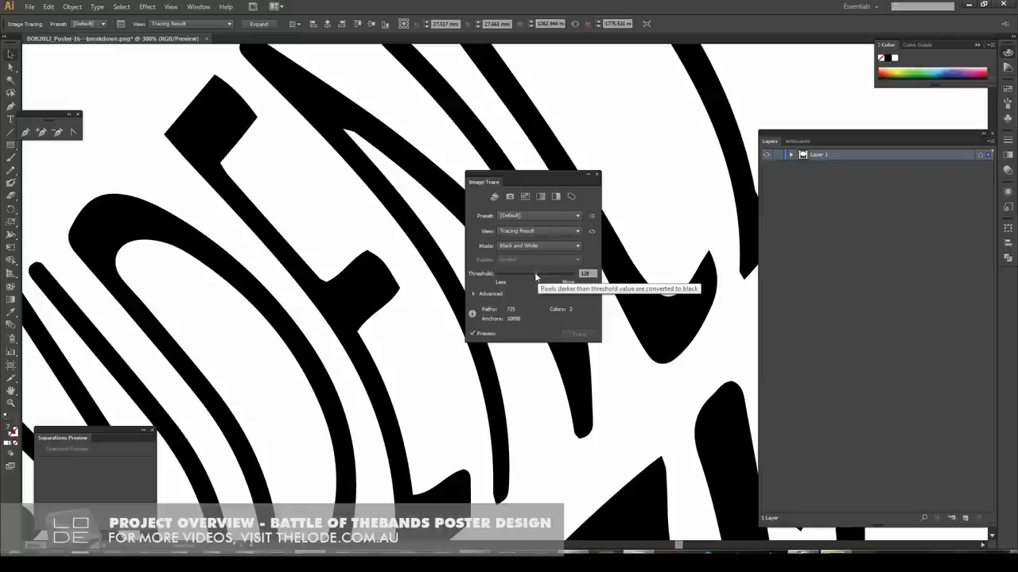
mouse_move(439, 331)
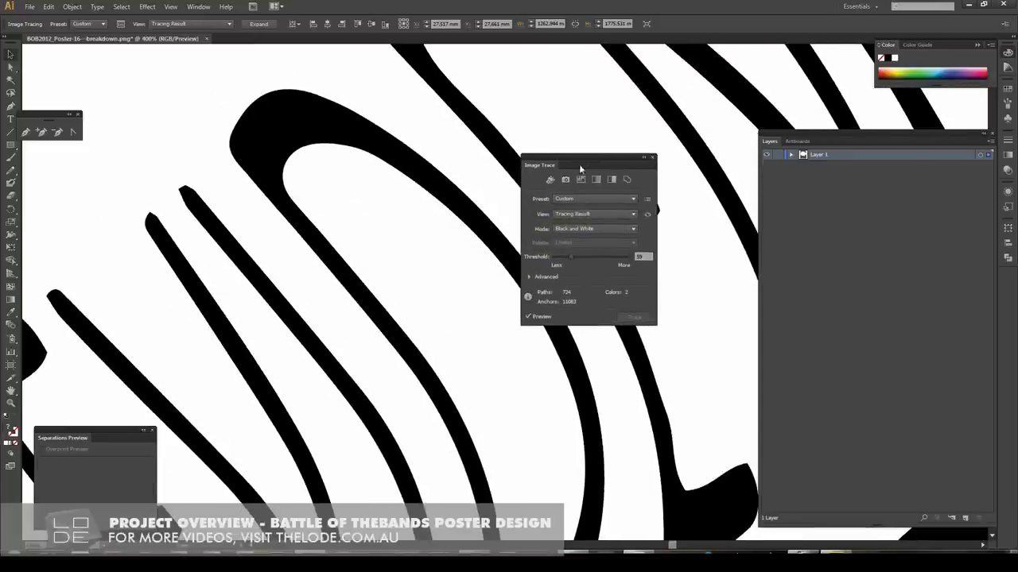
- Raise the black-and-white trace threshold to about 229 so the letters retrace bolder
left_click_drag(571, 257, 621, 256)
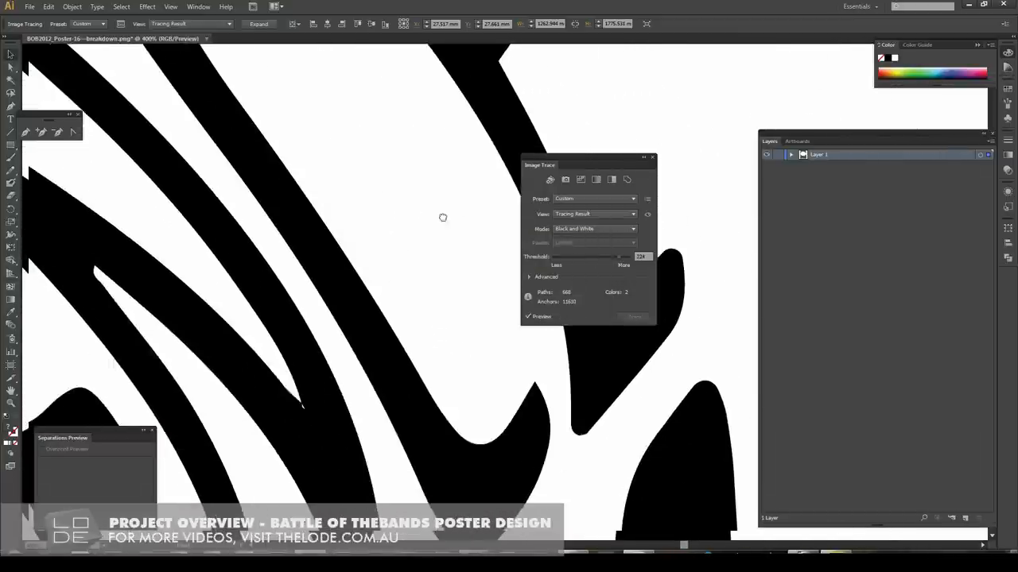
left_click_drag(614, 256, 632, 256)
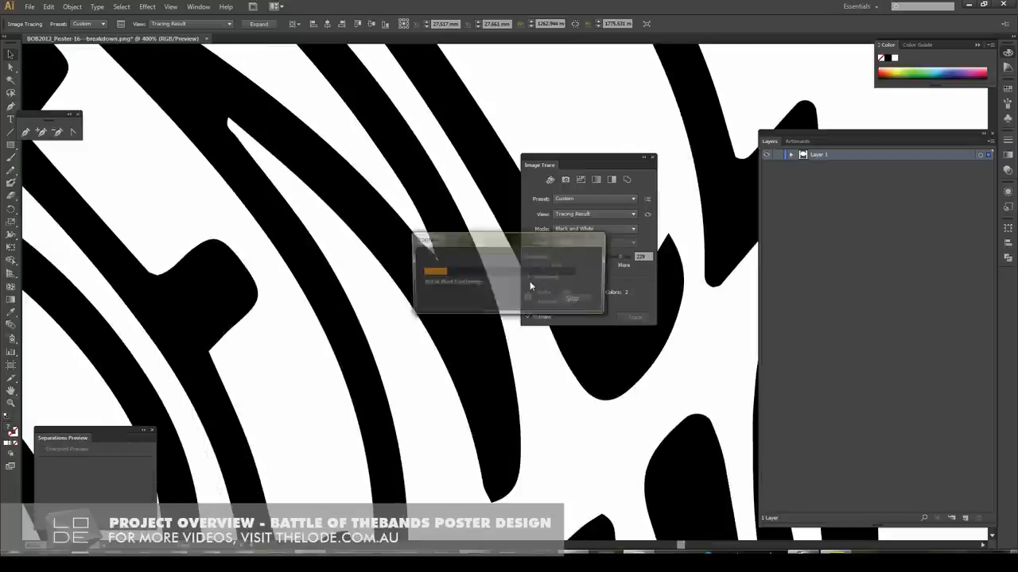
left_click(531, 277)
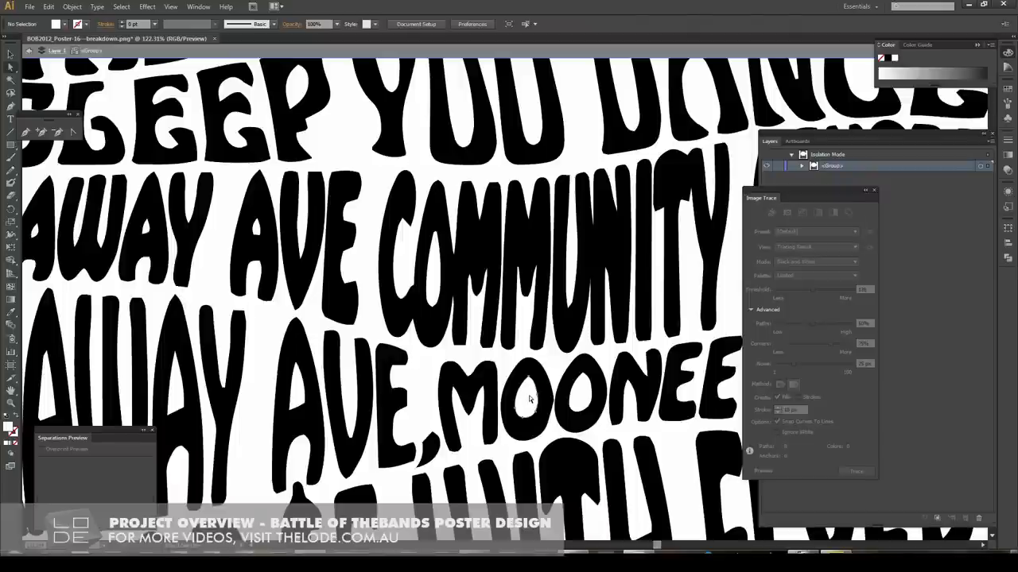
- Expand the traced text into vector letter shapes and return to Photoshop
left_click(121, 7)
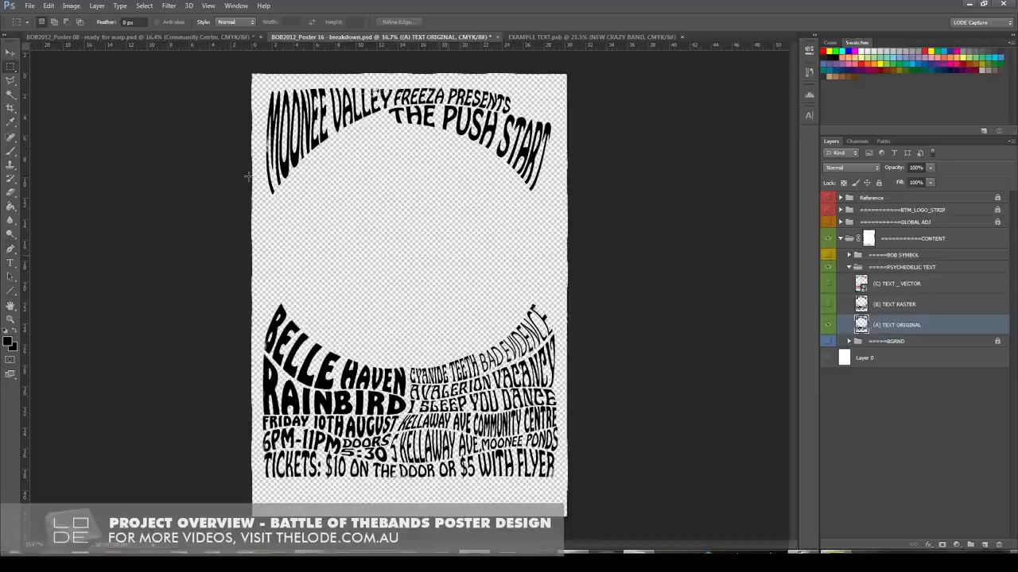
mouse_move(422, 229)
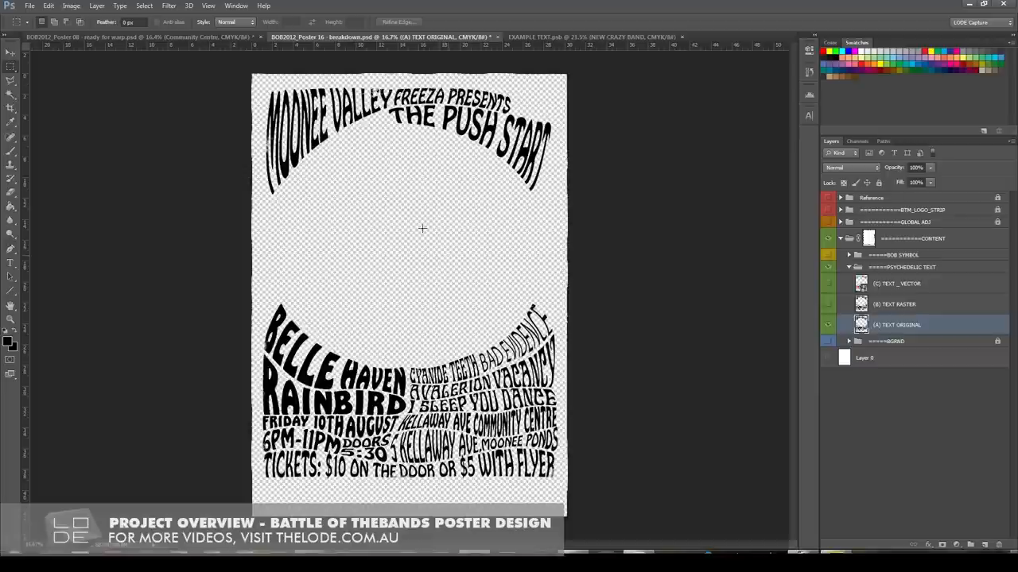
- Paste the traced vector text as a Smart Object layer above the original lettering
key("ctrl+t")
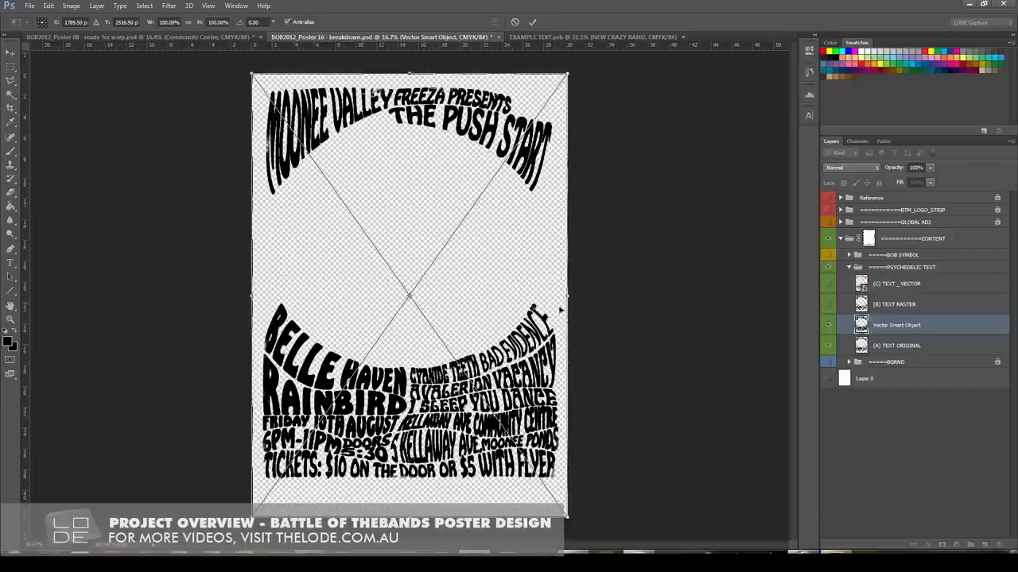
mouse_move(516, 215)
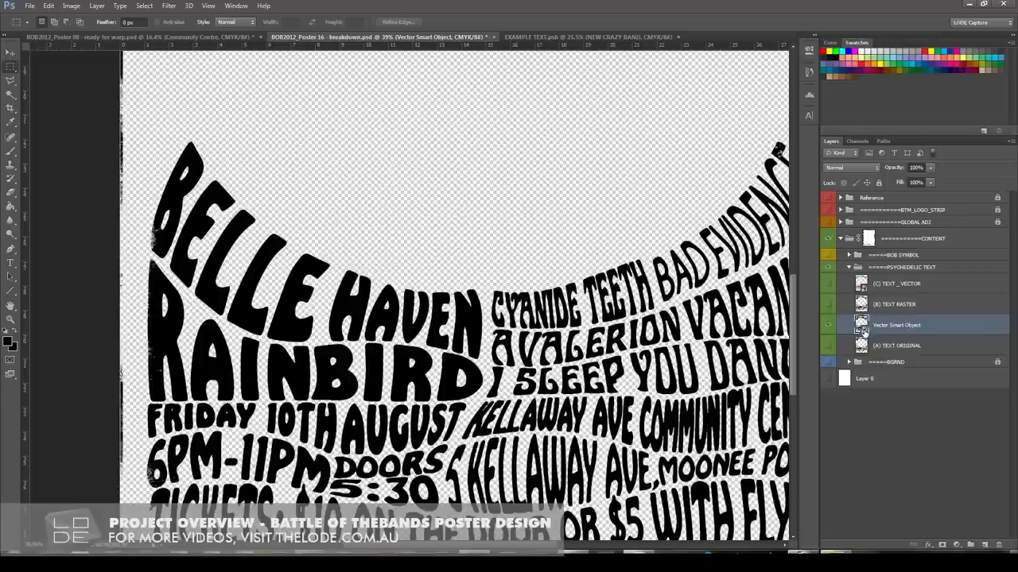
- Edit the Vector Smart Object in Illustrator and bring up colour settings for BELLE HAVEN
double_click(896, 324)
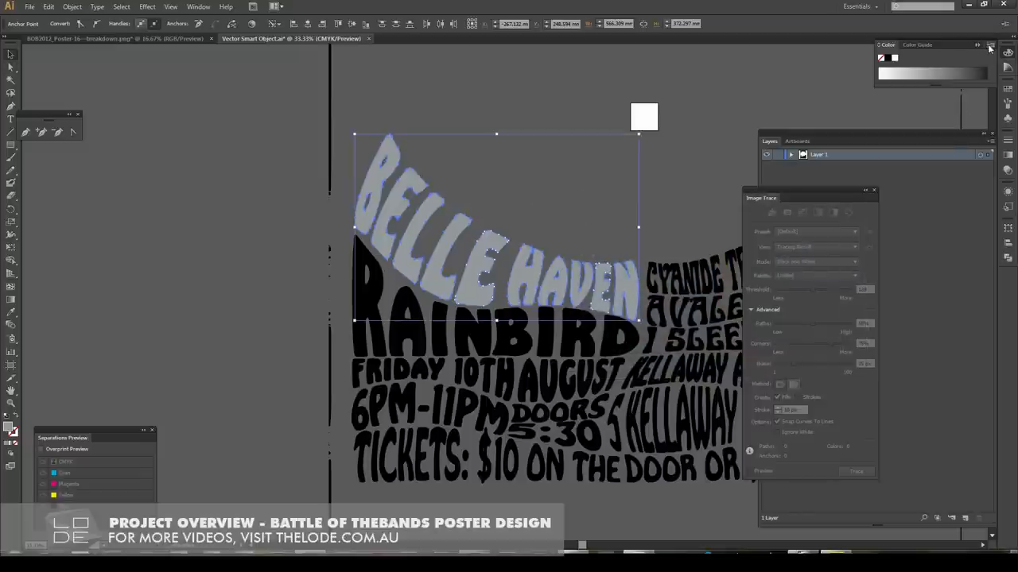
left_click(989, 44)
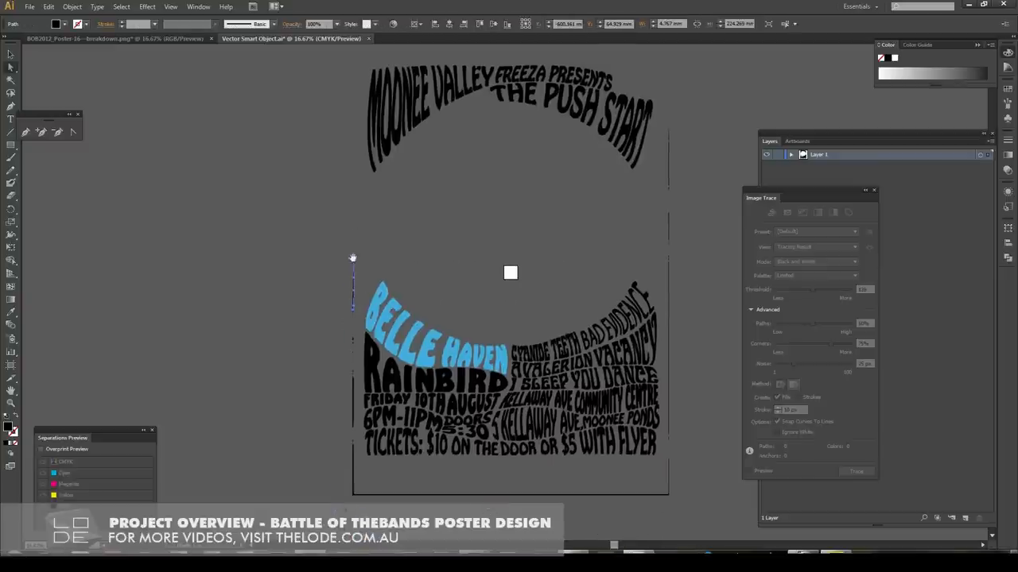
mouse_move(345, 435)
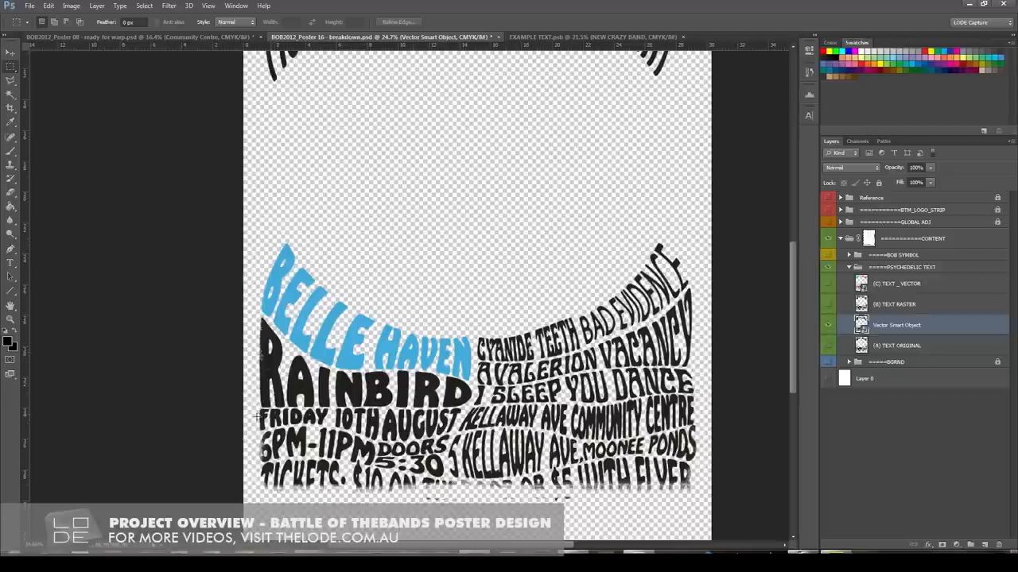
mouse_move(244, 389)
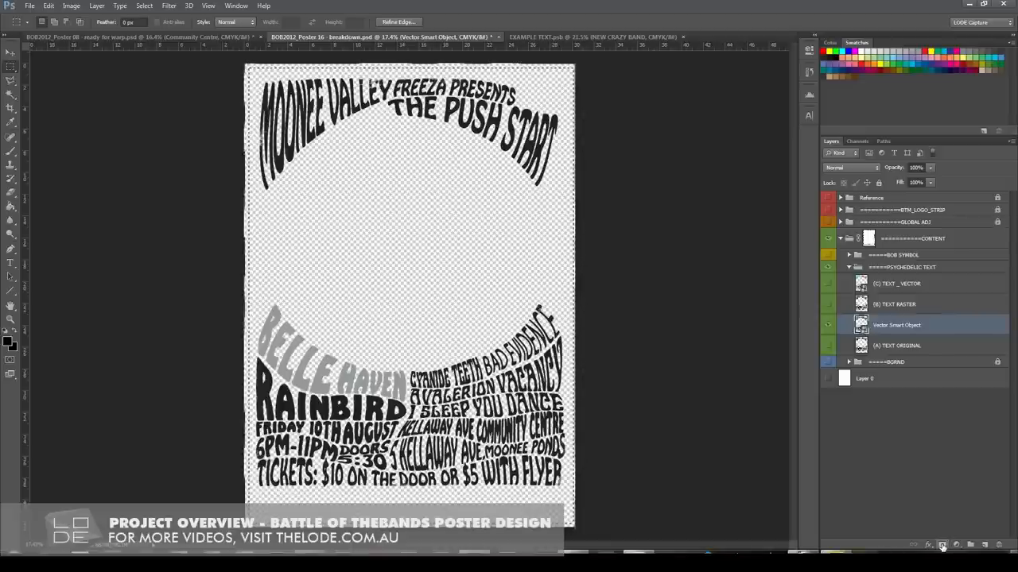
- Add a layer mask to the Vector Smart Object layer in the Layers panel
left_click(943, 544)
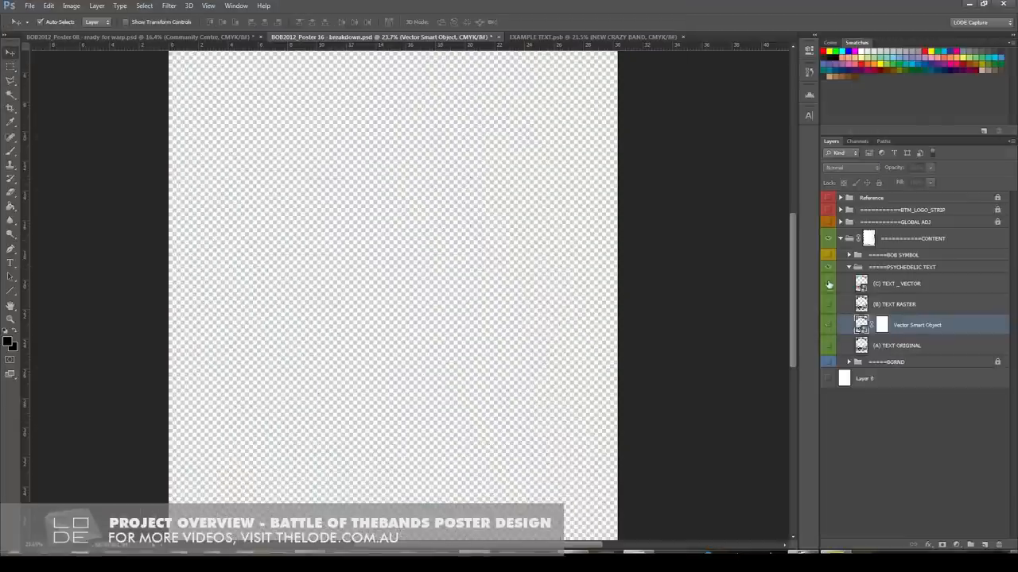
- Show the vector text layer and select traced text groups to recolour pink, blue and purple
left_click(827, 284)
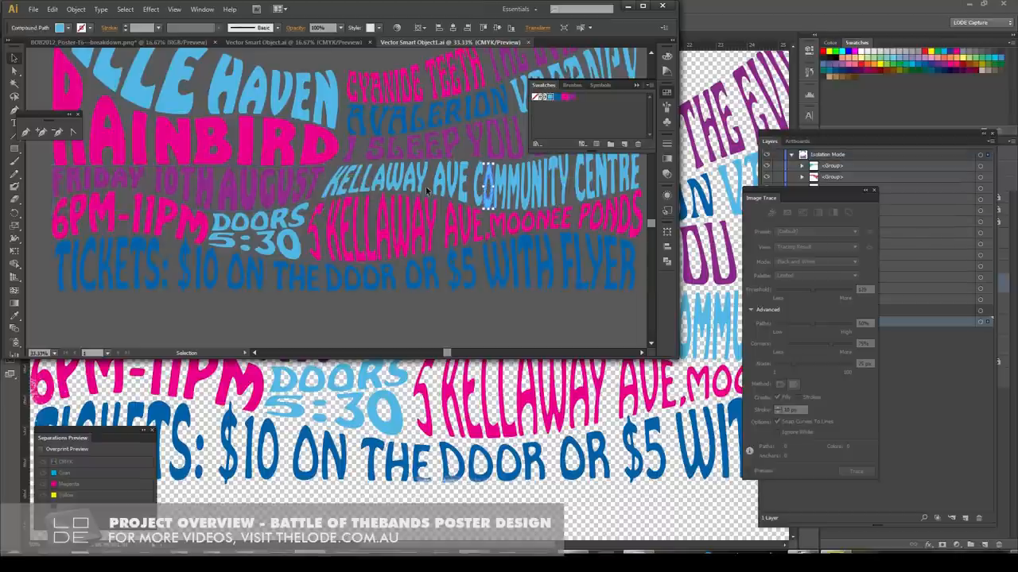
left_click(481, 187)
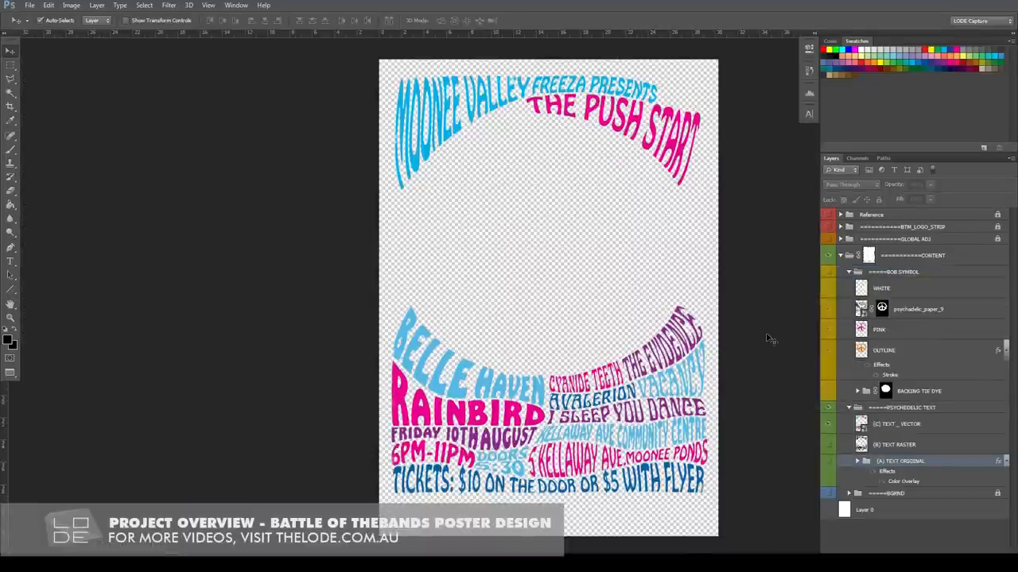
mouse_move(826, 509)
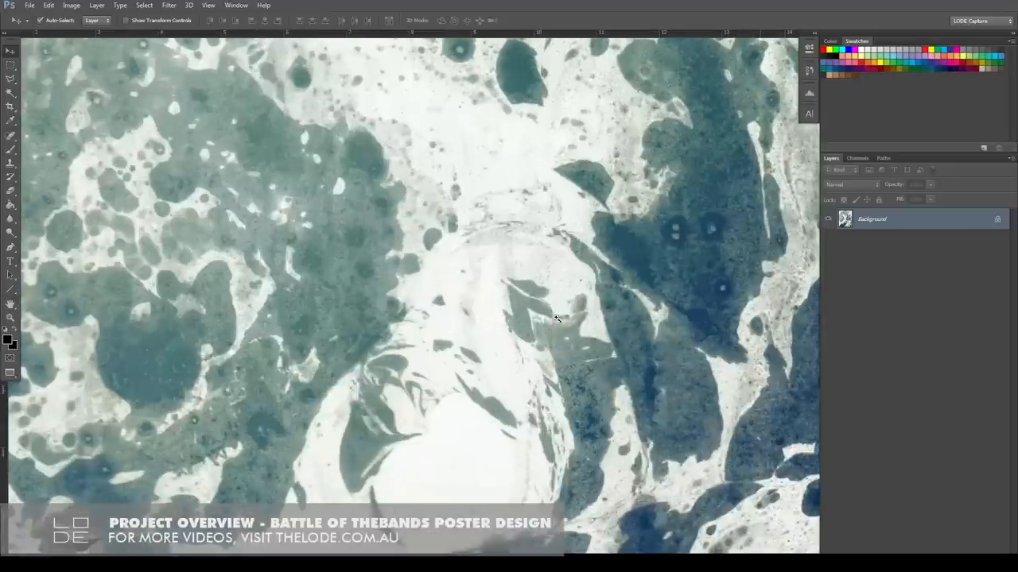
- View the paper texture's Image Size details and cancel without changes
left_click(71, 6)
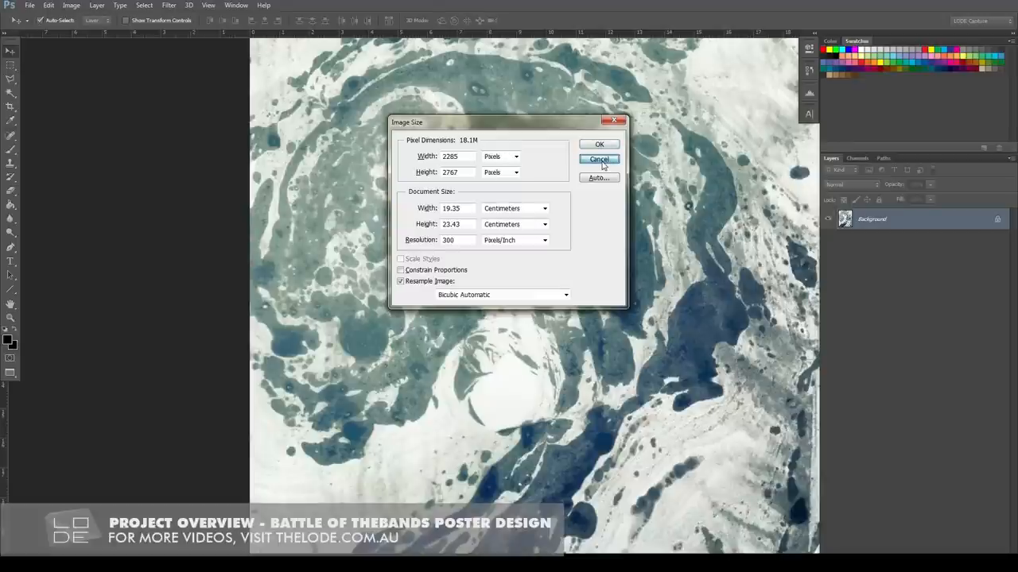
left_click(598, 159)
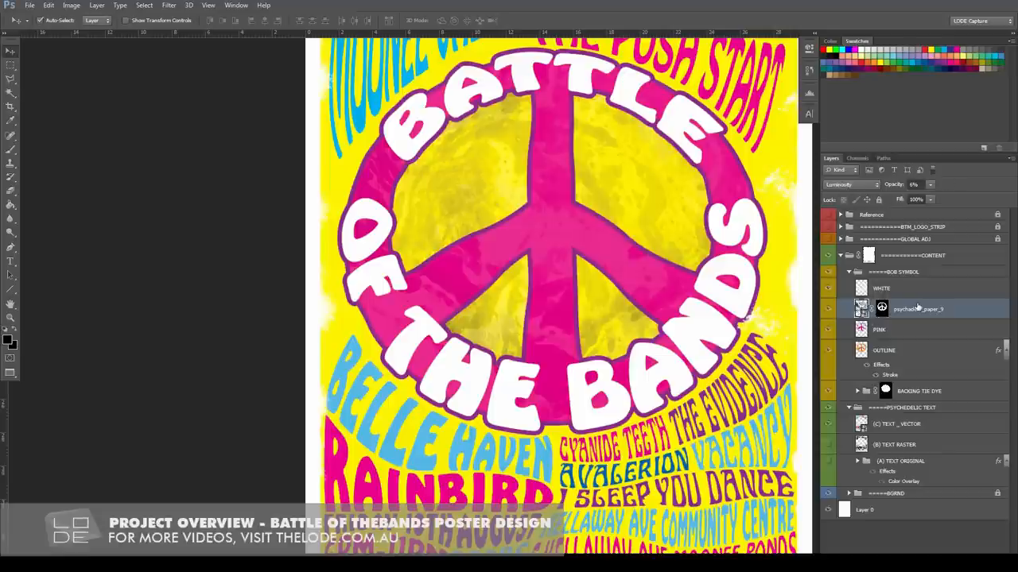
right_click(918, 309)
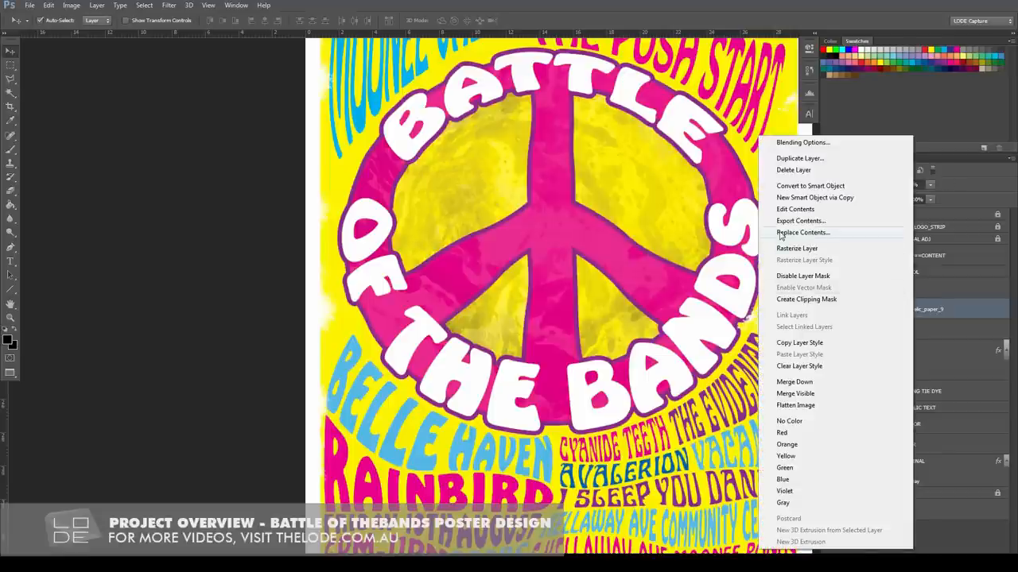
left_click(802, 232)
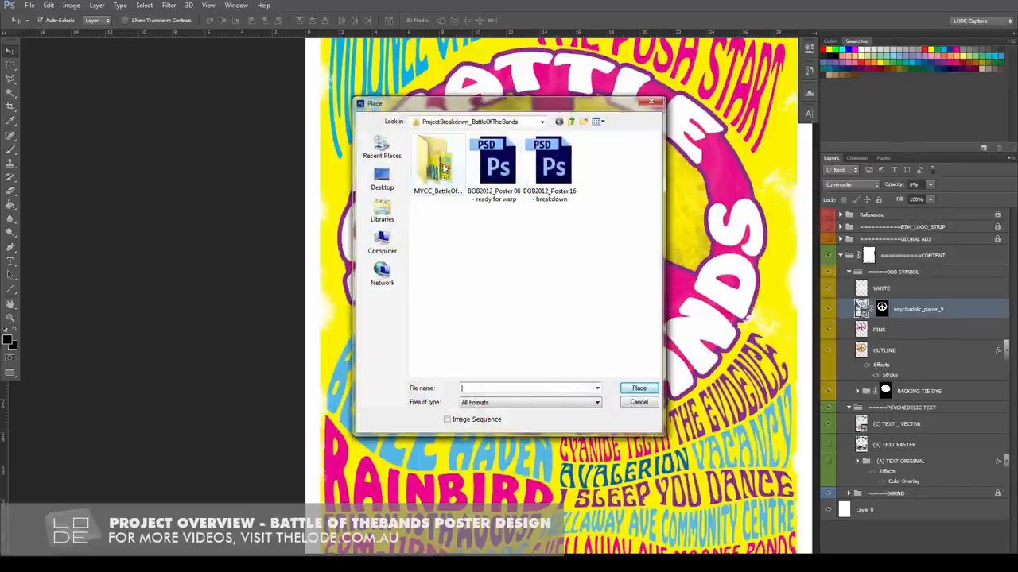
left_click(437, 163)
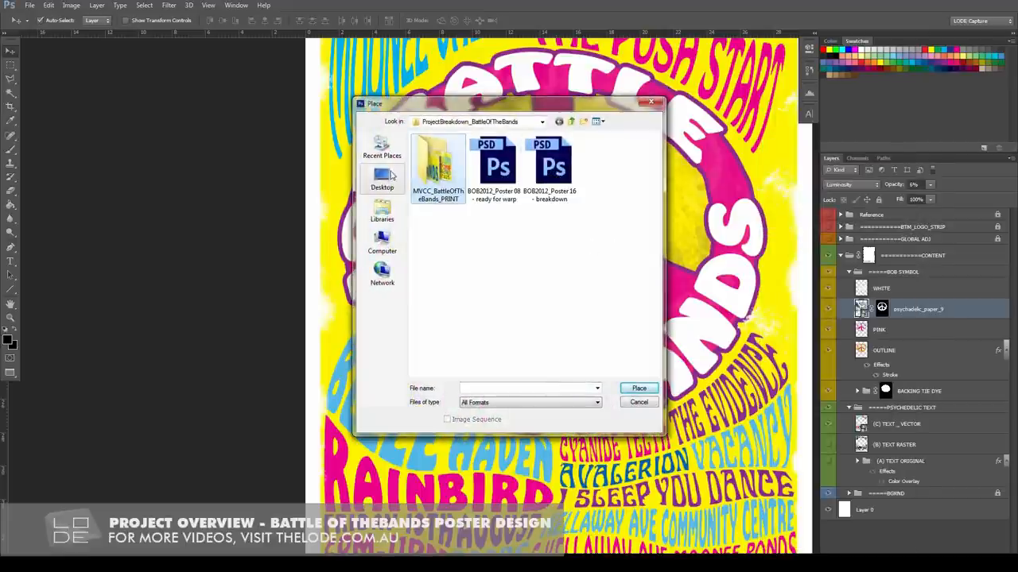
double_click(437, 163)
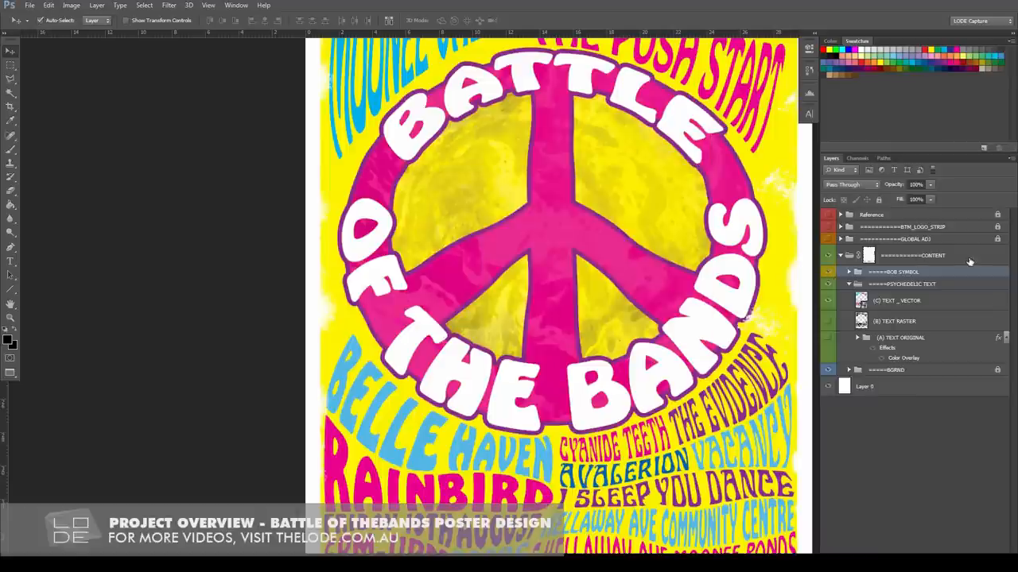
- Preview the CONTENT edge mask alone and enable the GLOBAL ADJ paper adjustments group
left_click(829, 255)
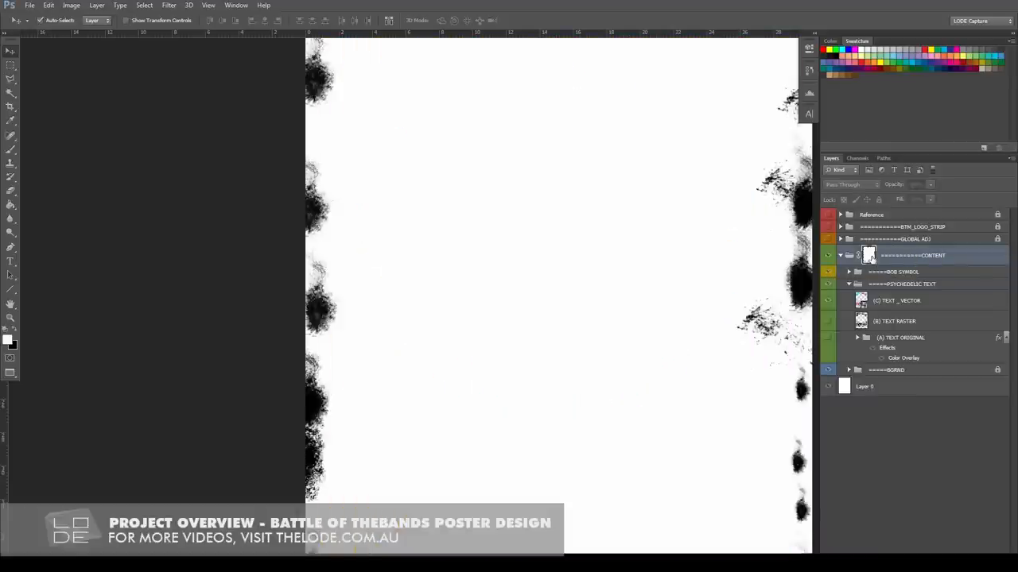
left_click(827, 255)
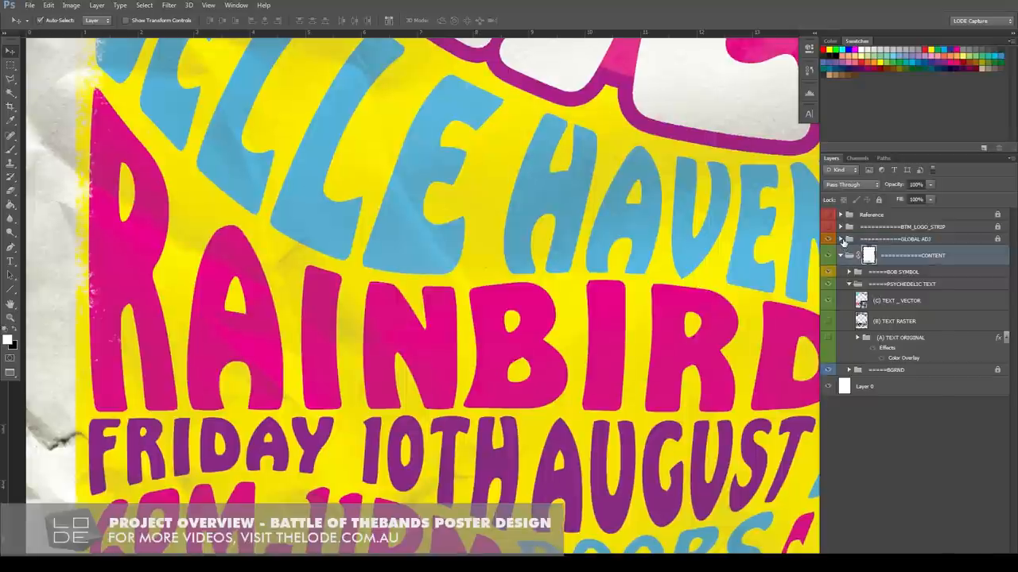
left_click(840, 239)
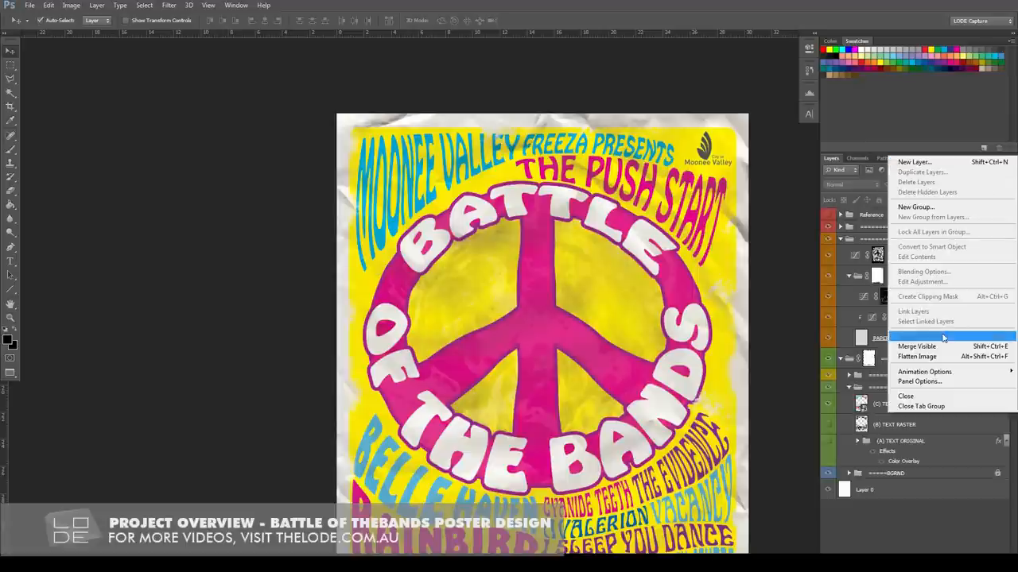
- Flatten the poster into one background layer, discarding hidden layers, and switch to the website
left_click(918, 356)
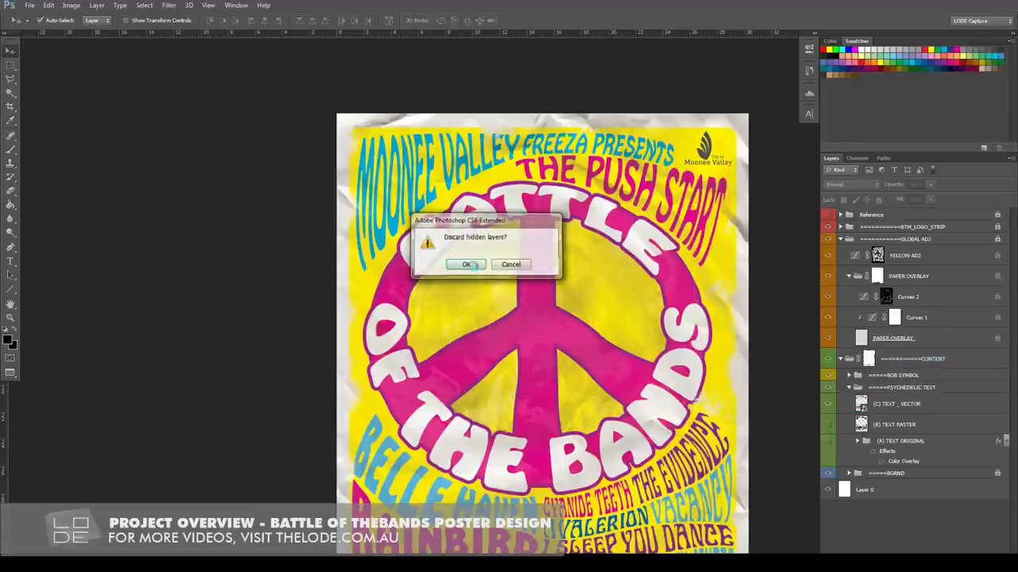
left_click(466, 264)
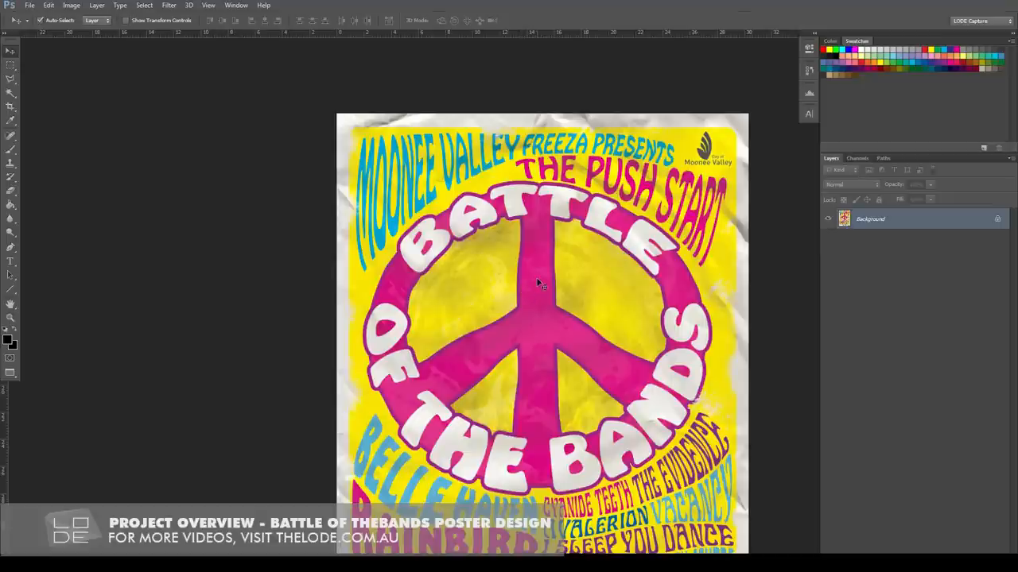
key("alt+tab")
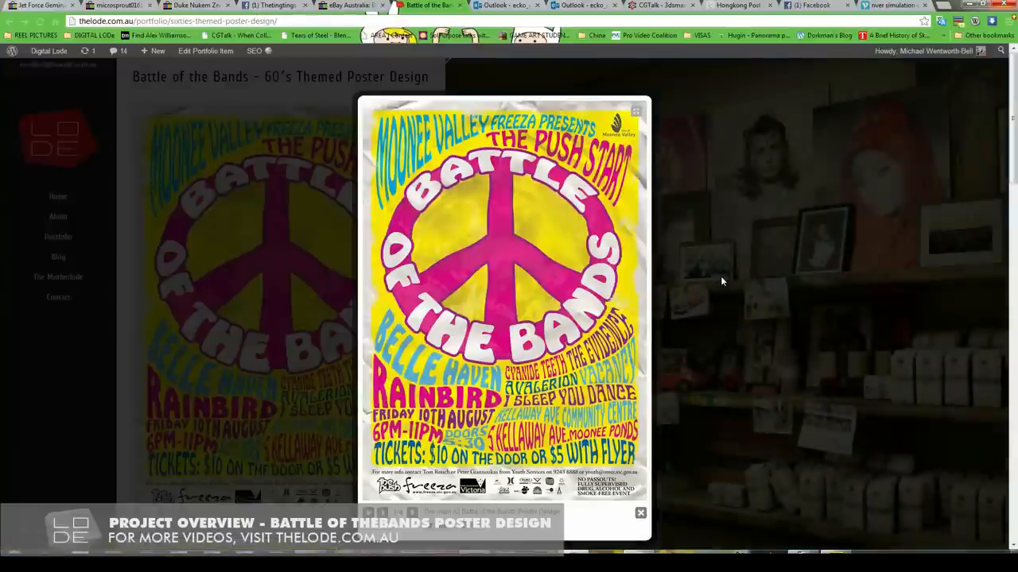
mouse_move(716, 303)
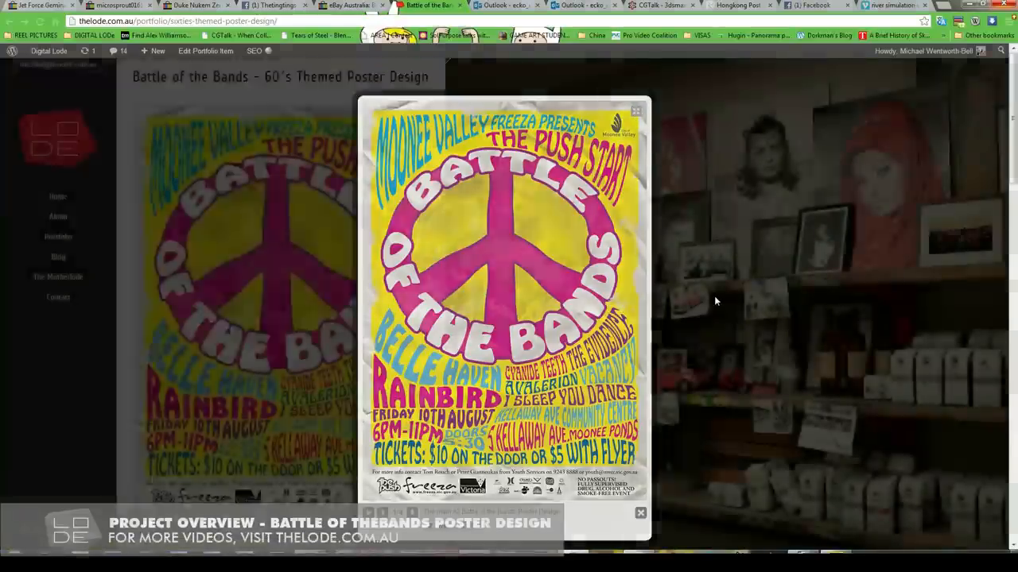
- Close the enlarged poster preview and scroll down to the flyer, lanyards and web banners
left_click(640, 512)
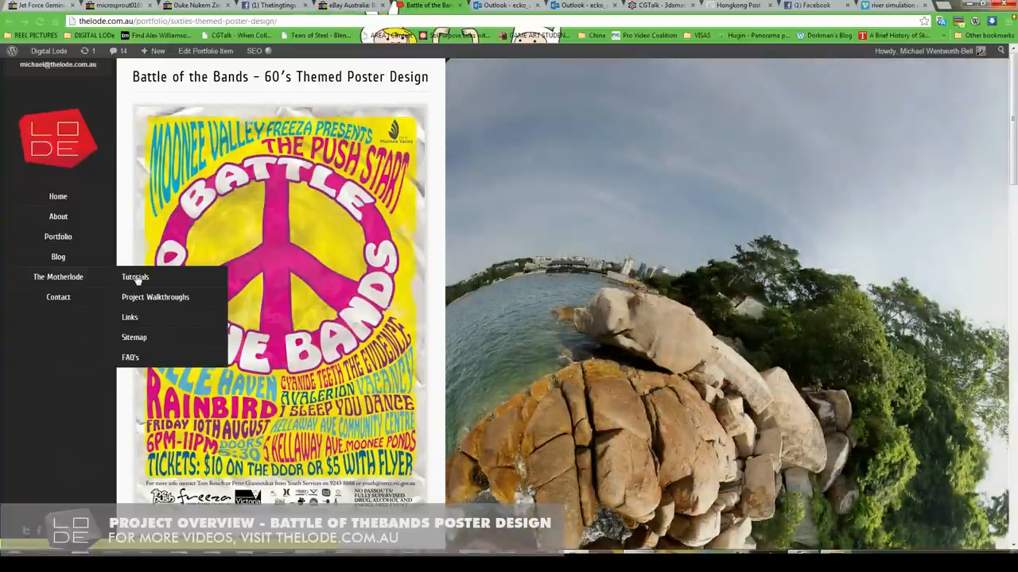
mouse_move(195, 296)
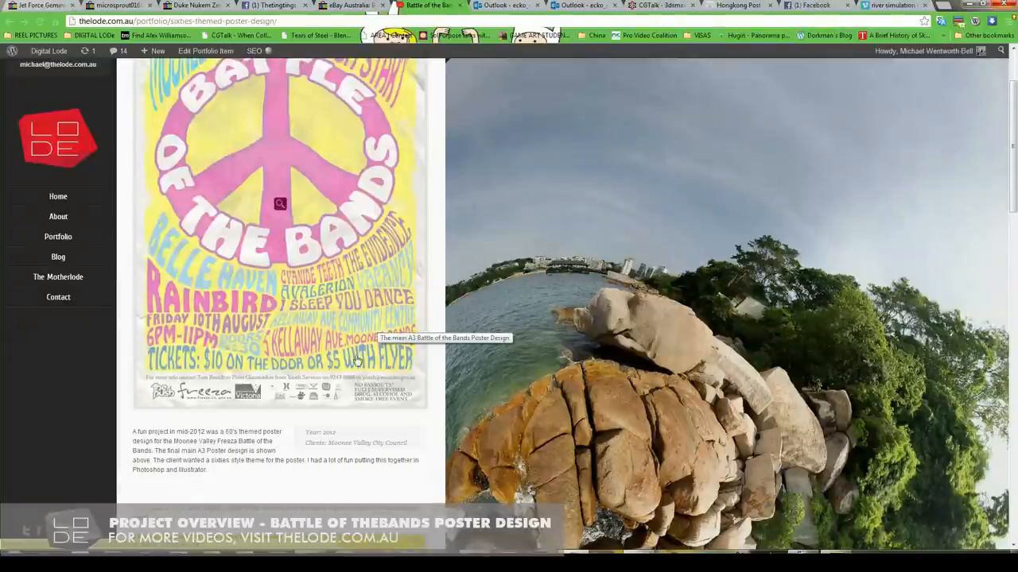
scroll("down", 3)
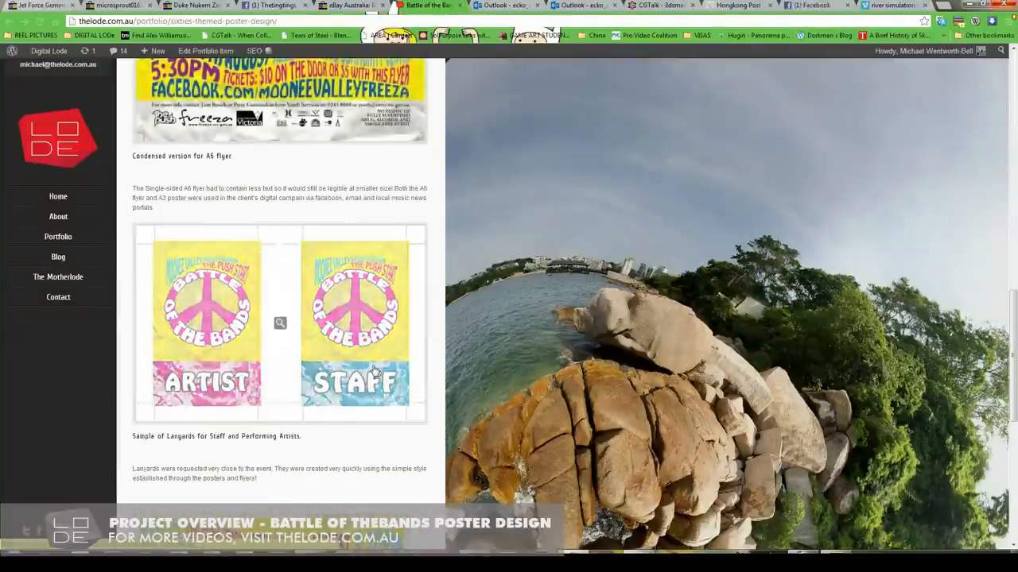
scroll("down", 3)
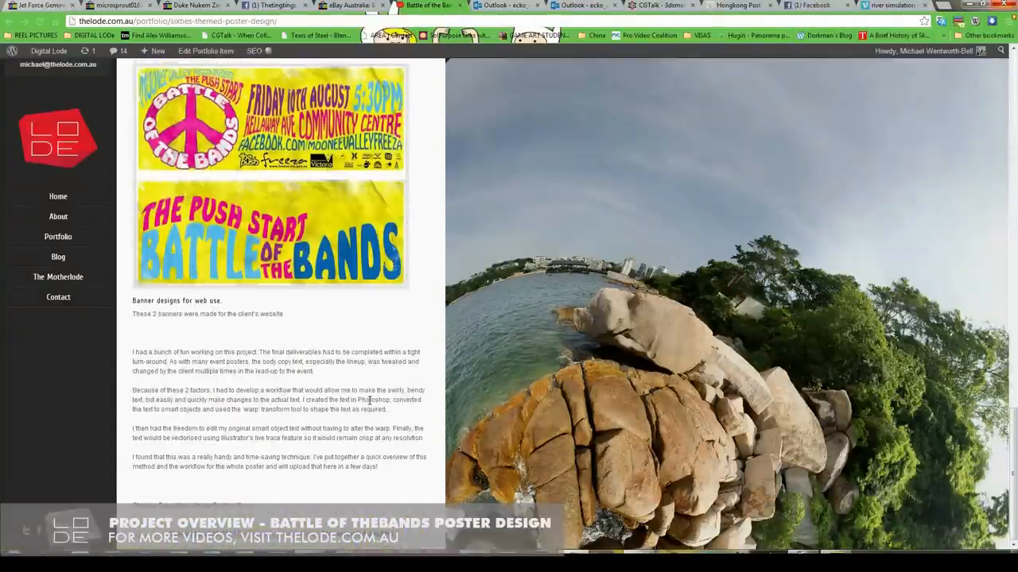